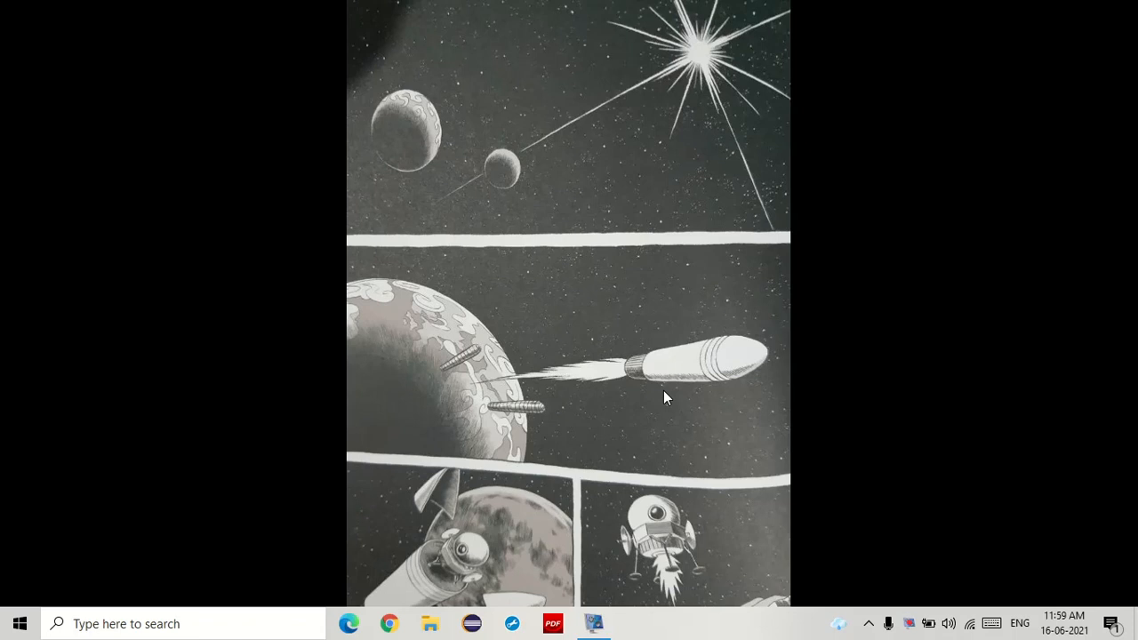
# Search the taskbar for 'pyt' to launch IDLE with a new untitled script
pyautogui.write('pyt')
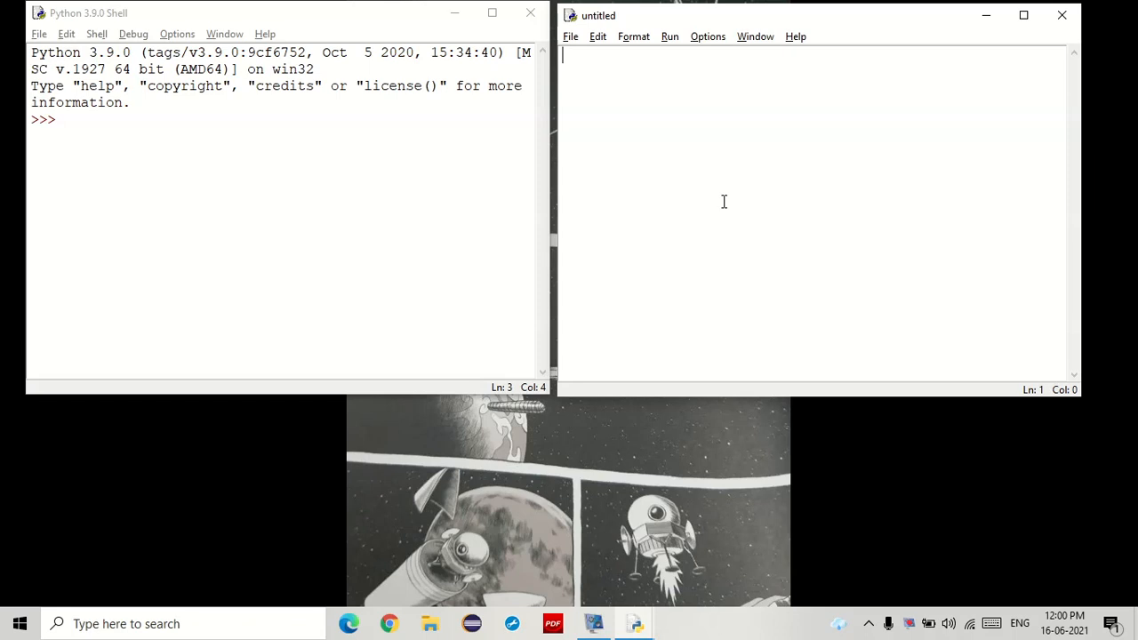
# Define lists=["a", "b", "c", "so on"] in the script
pyautogui.write('lists=')
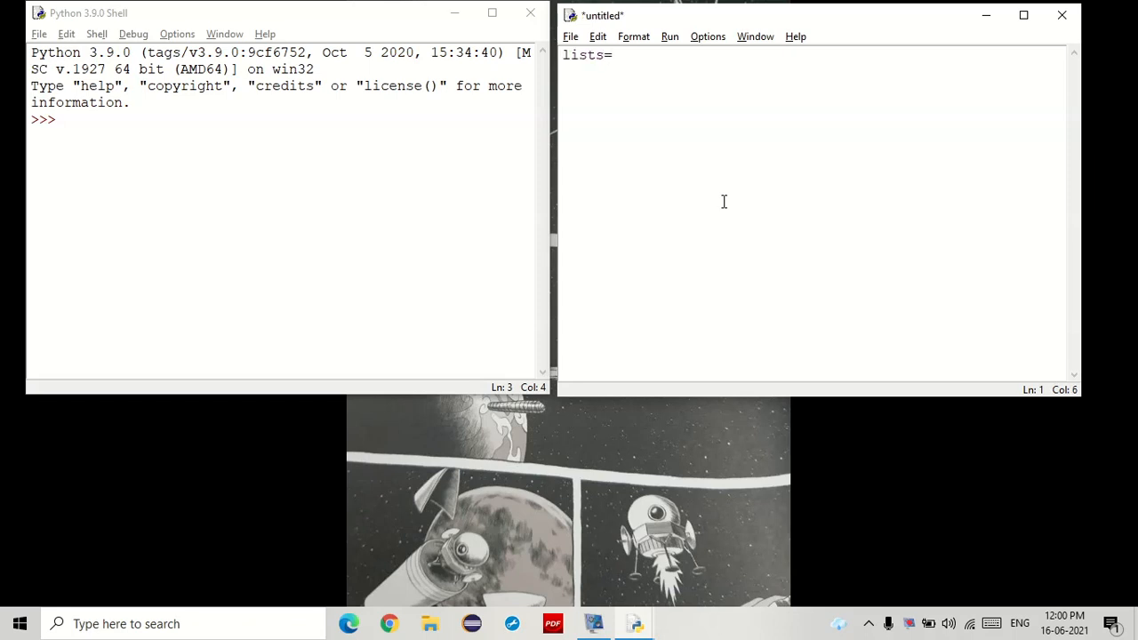
pyautogui.write('[""]')
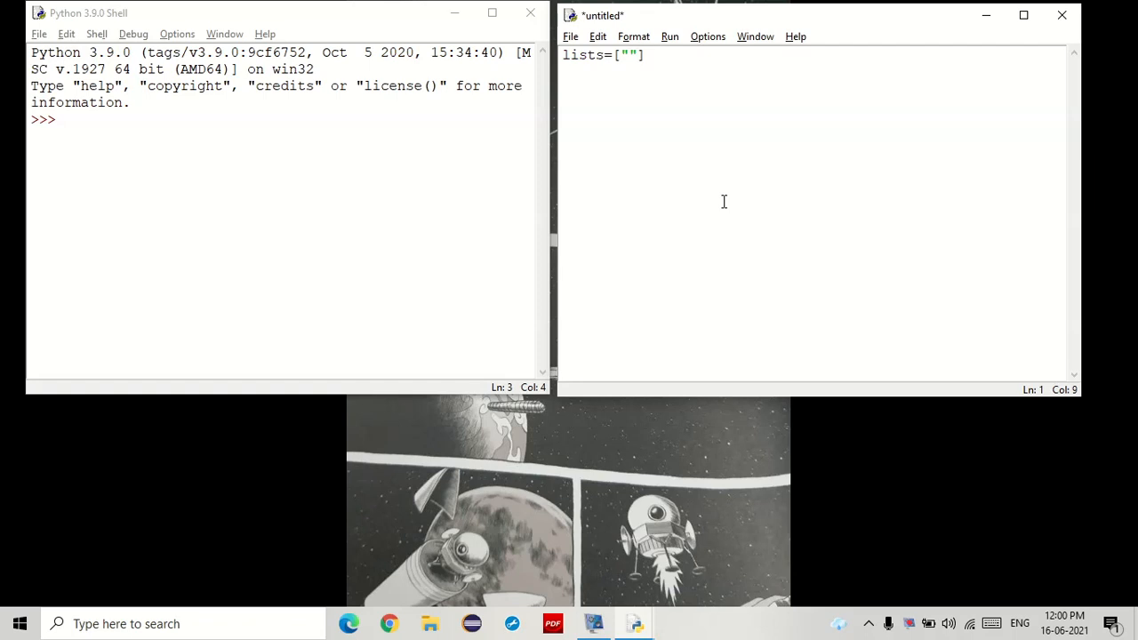
pyautogui.write(',""')
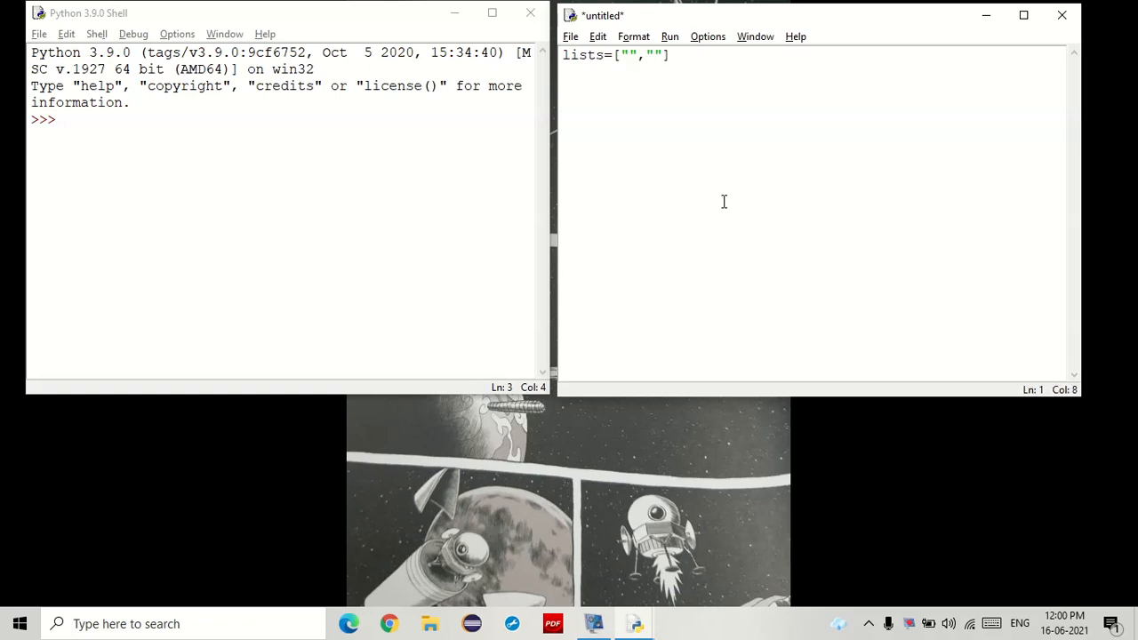
pyautogui.write('a')
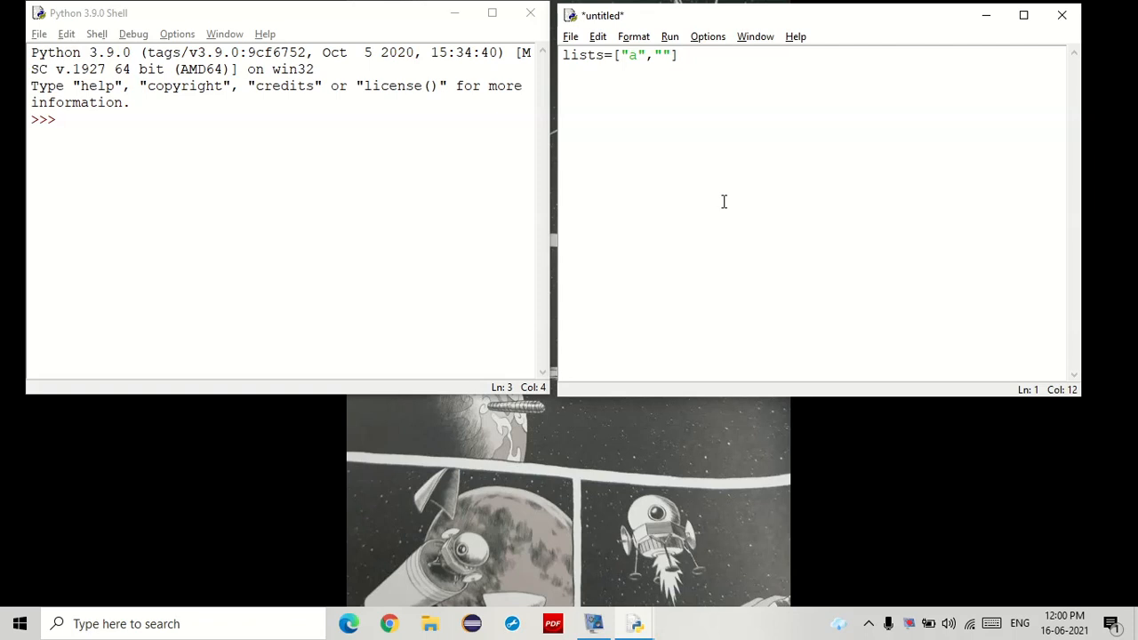
pyautogui.write('b",')
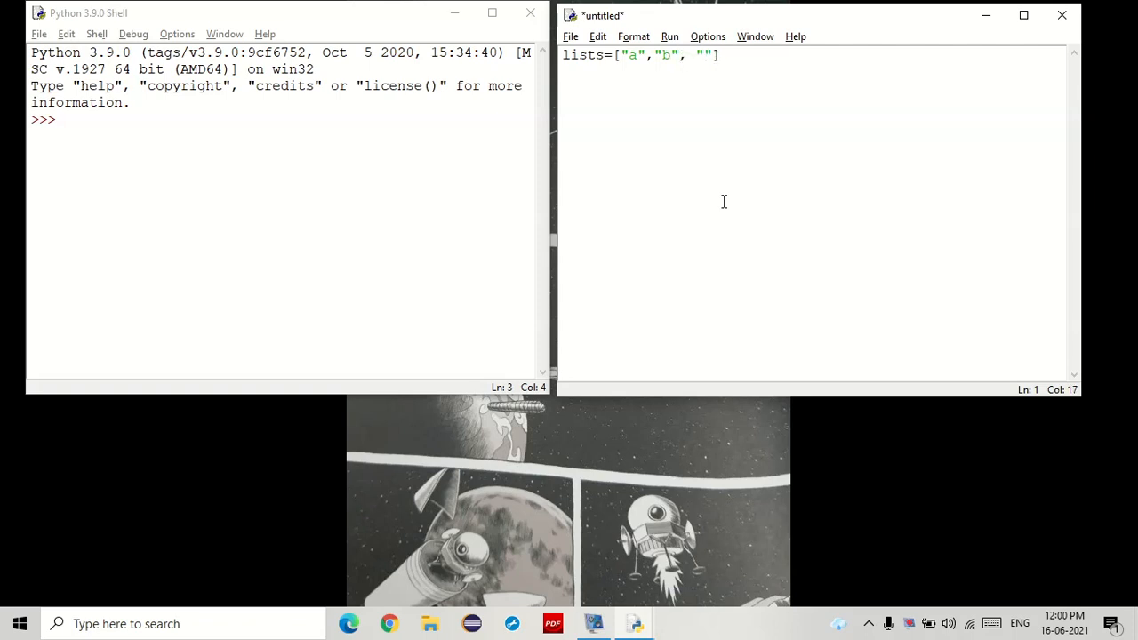
pyautogui.write('c", "')
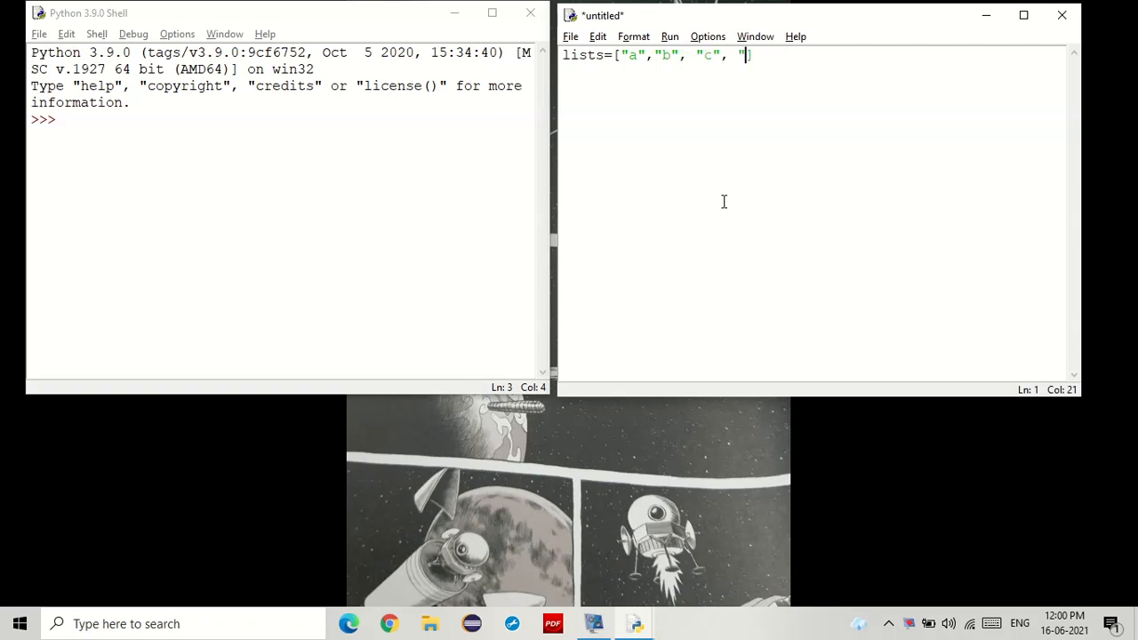
pyautogui.write('so on')
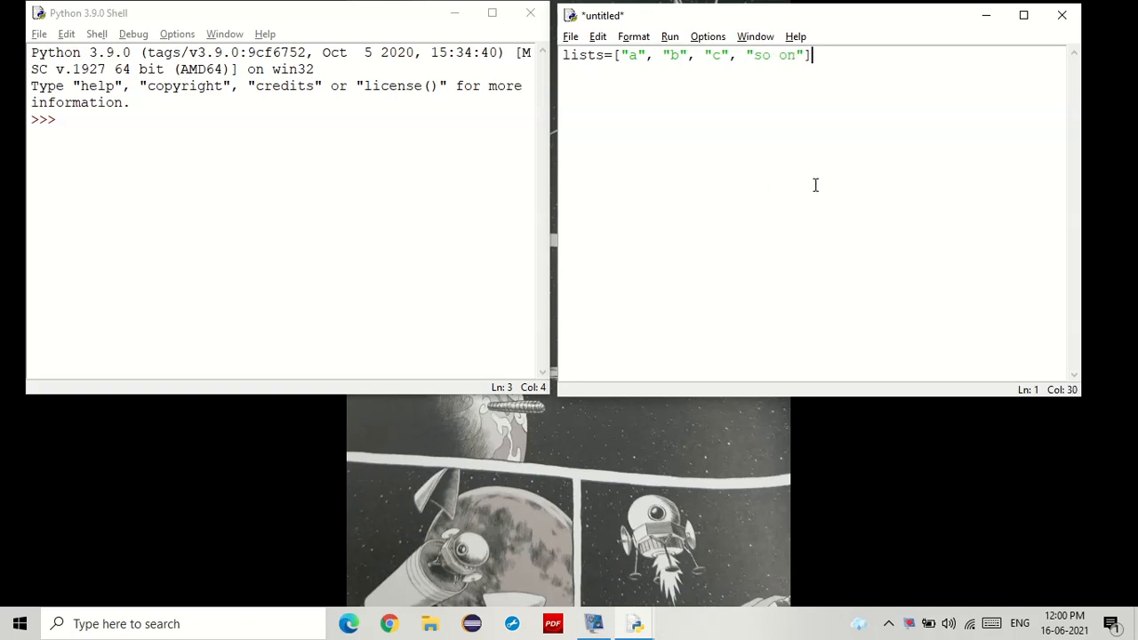
# Define tuples=("a", "b", "c", "so on") on the next line
pyautogui.write('t')
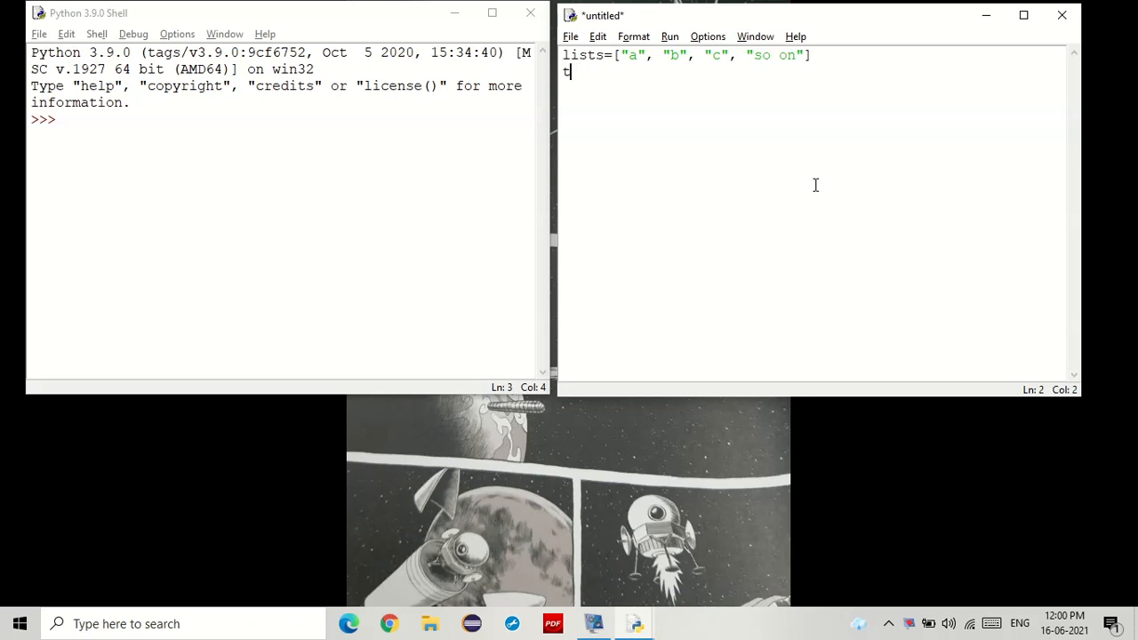
pyautogui.write('uples=(')
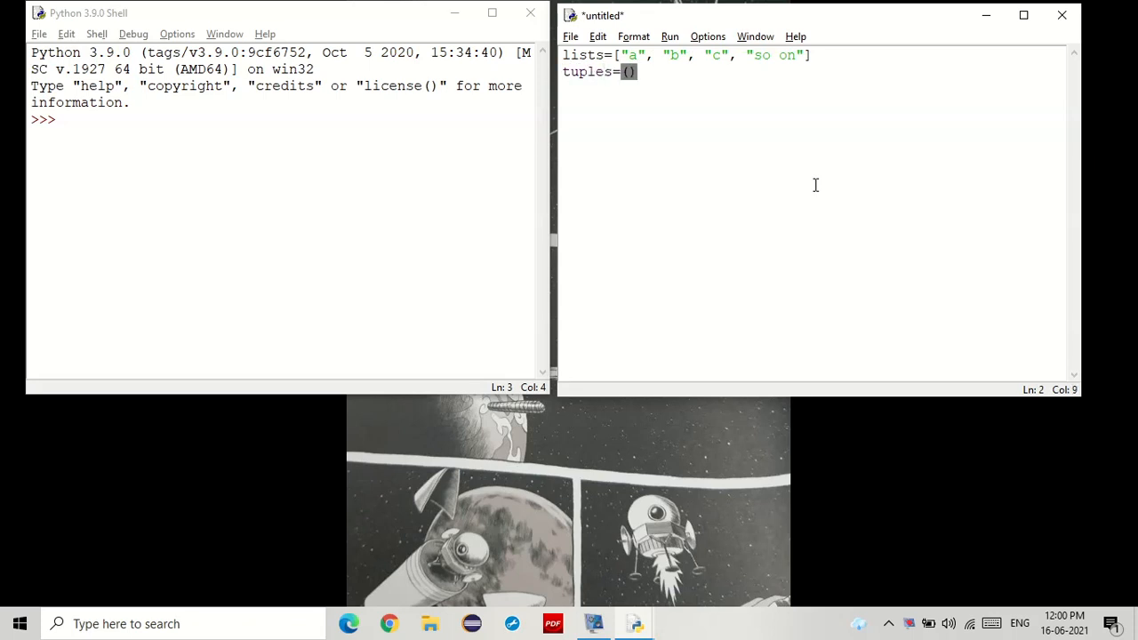
pyautogui.write('"a"')
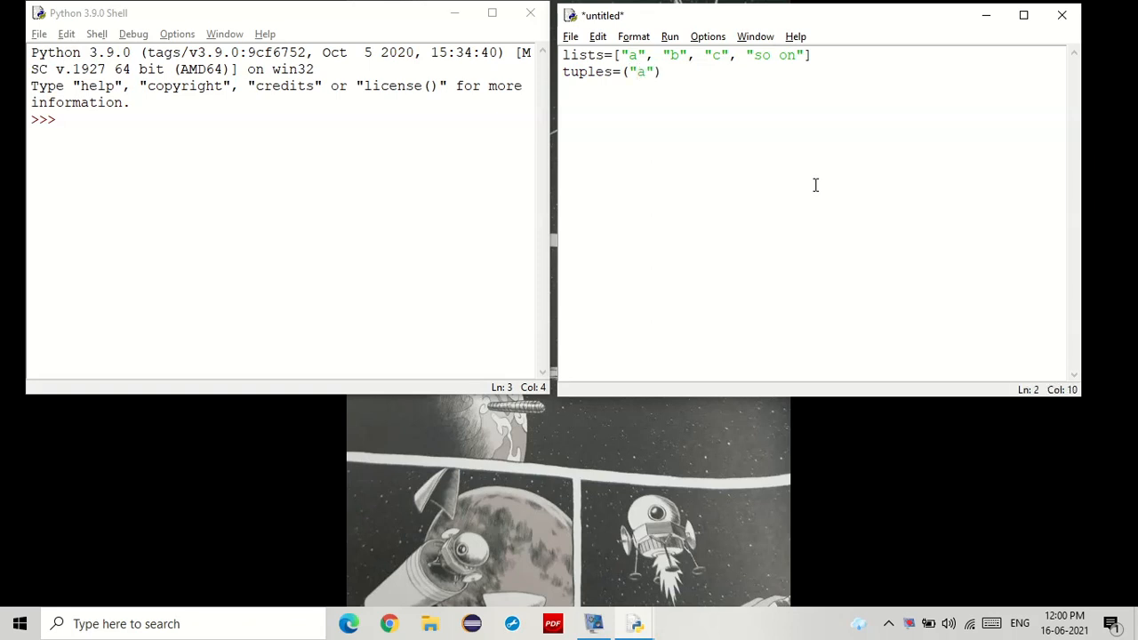
pyautogui.write(', ""')
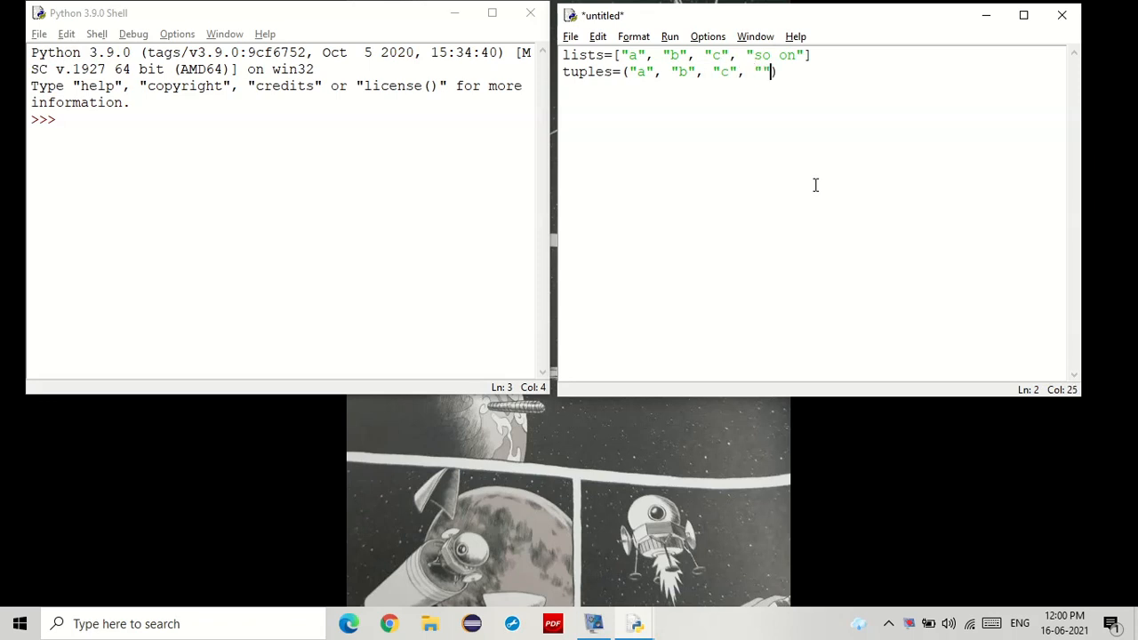
pyautogui.write('so on')
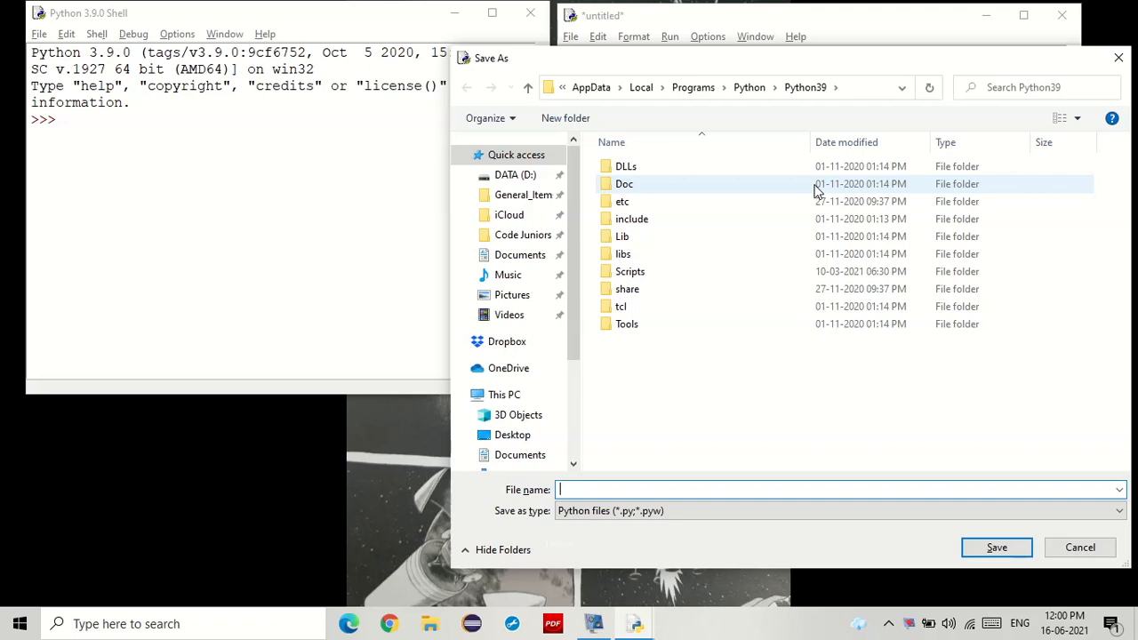
# Save the script as 4_python.py in Code Juniors > Python
pyautogui.click(523, 234)
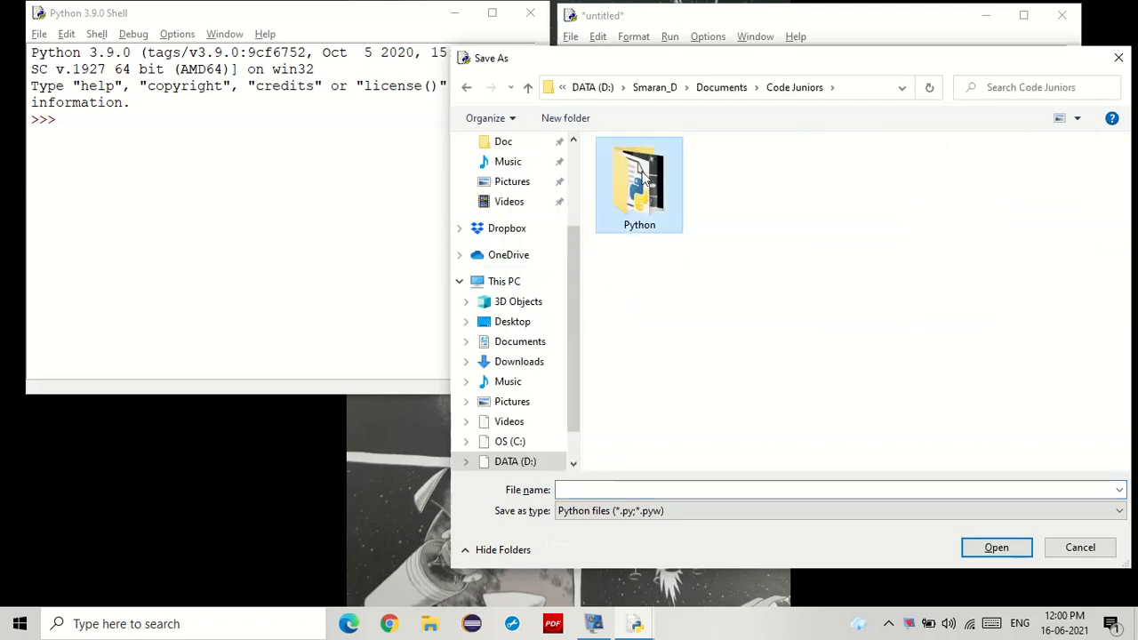
pyautogui.doubleClick(640, 184)
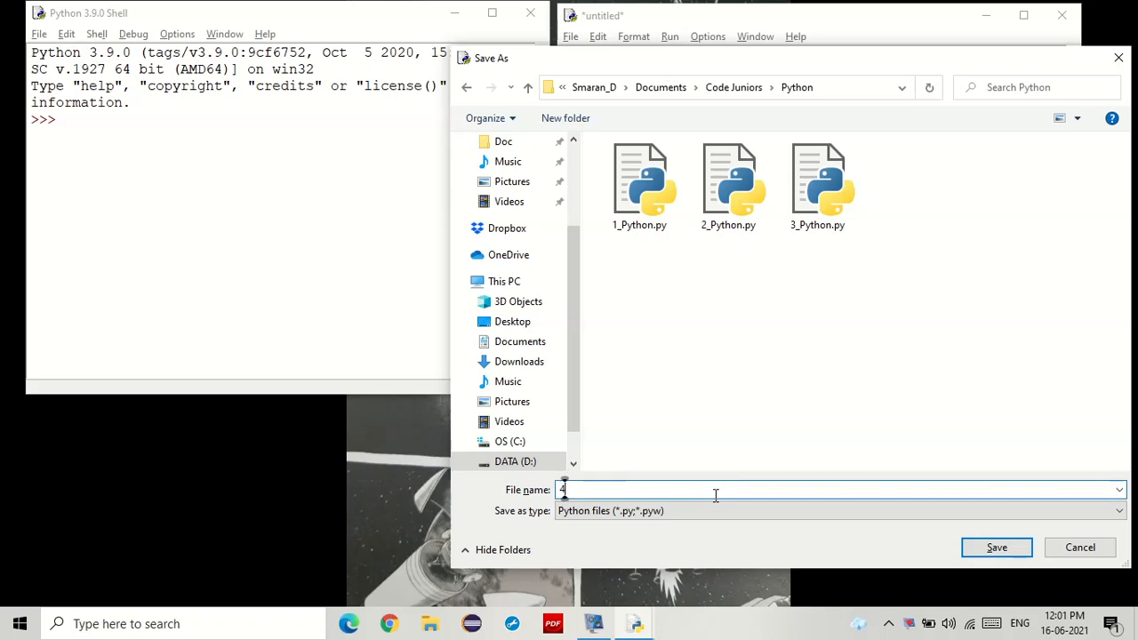
pyautogui.write('_python')
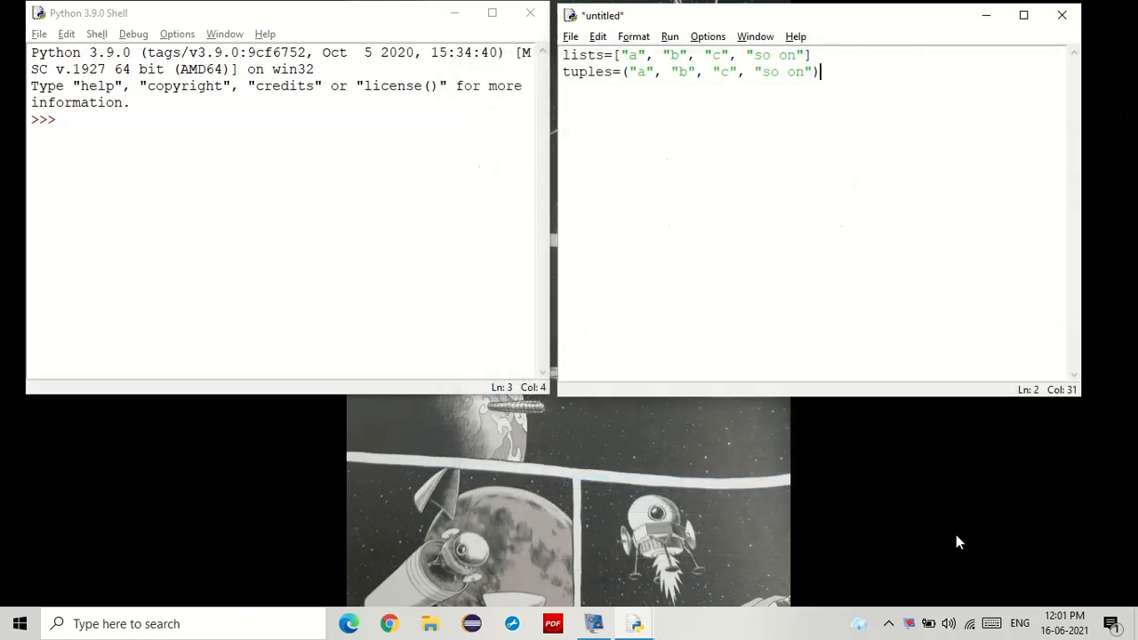
# Add print(lists) and print(tuples) lines and fix their indentation
pyautogui.write('pr')
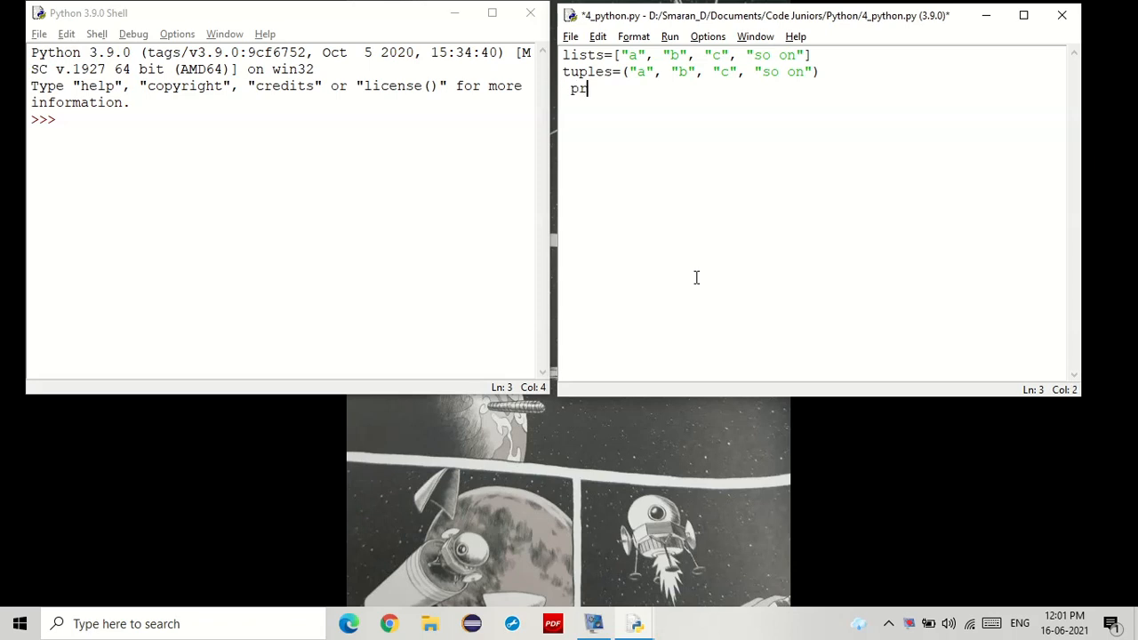
pyautogui.write('int ()')
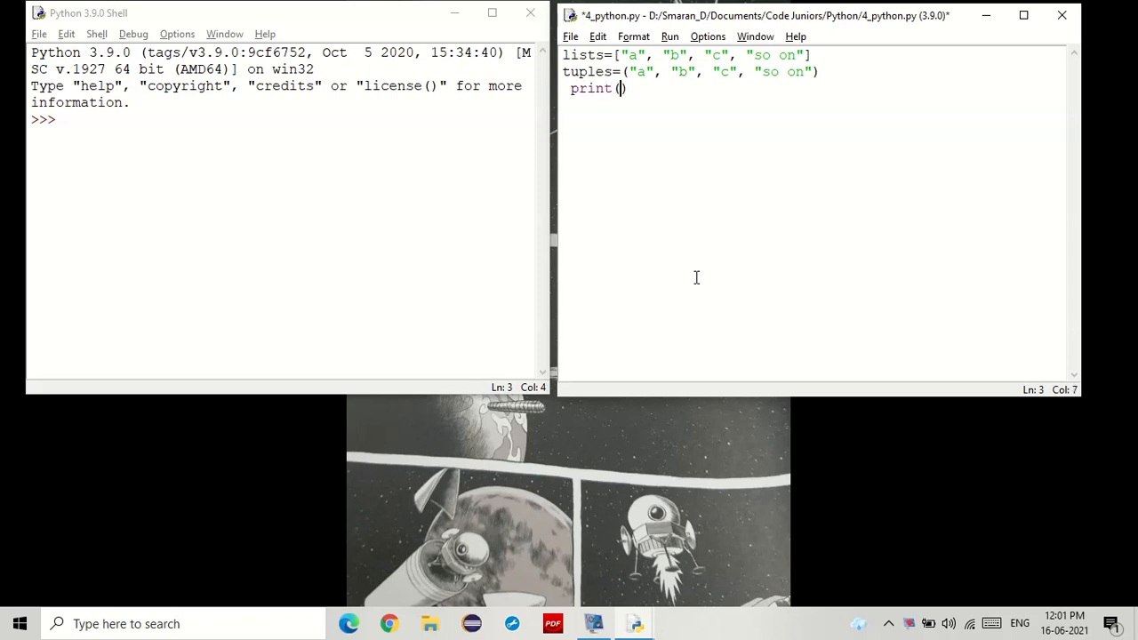
pyautogui.write('lists')
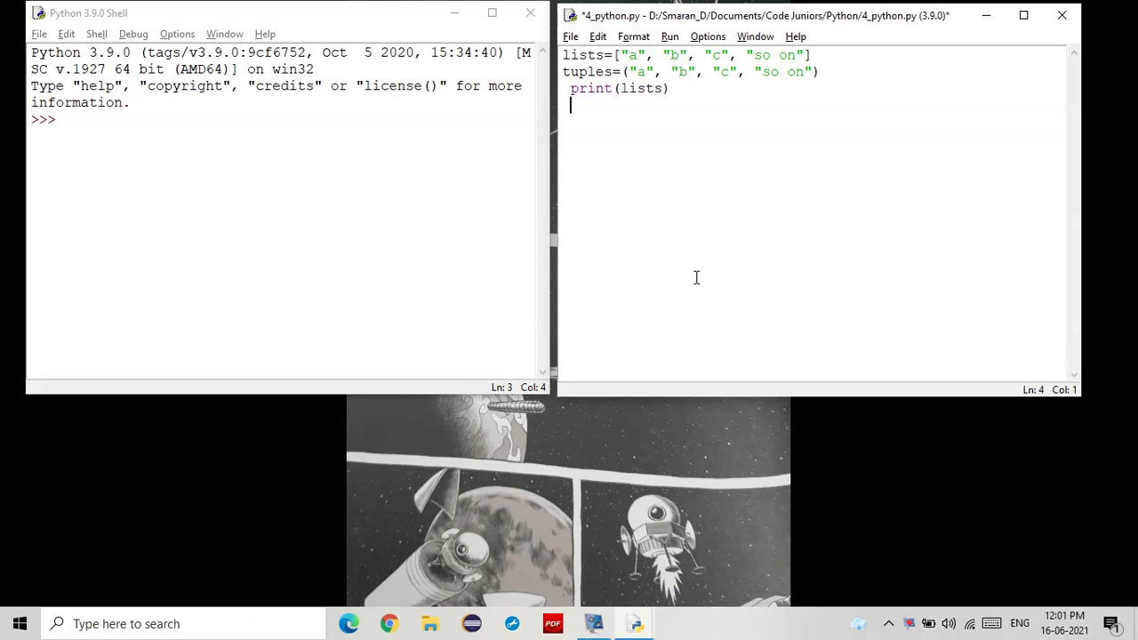
pyautogui.write('print()')
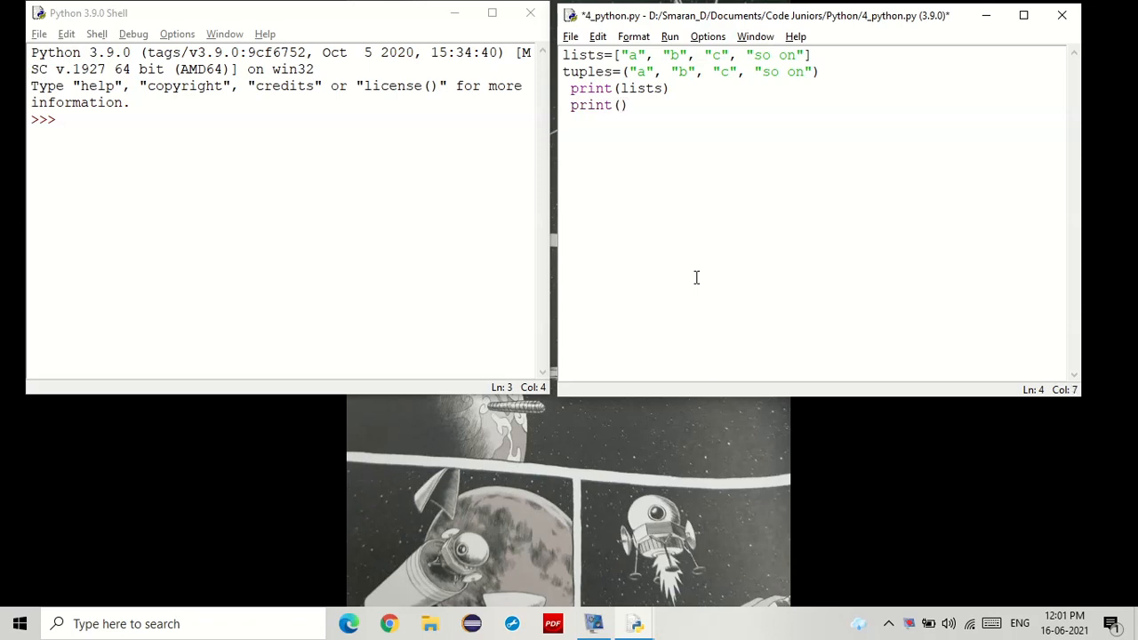
pyautogui.write('tuples')
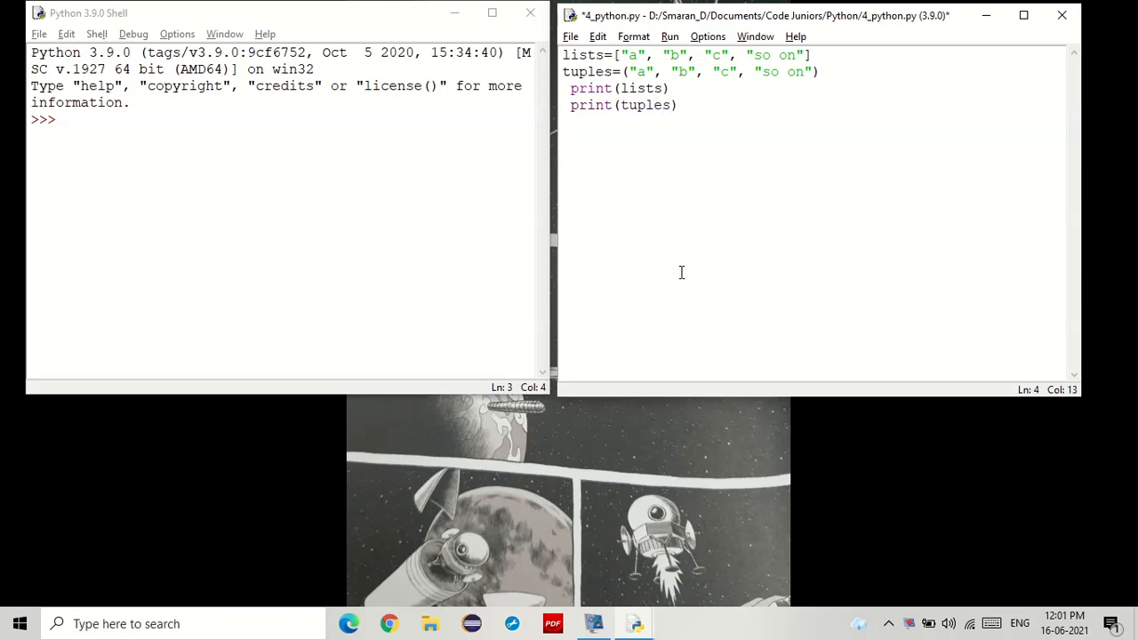
pyautogui.click(563, 88)
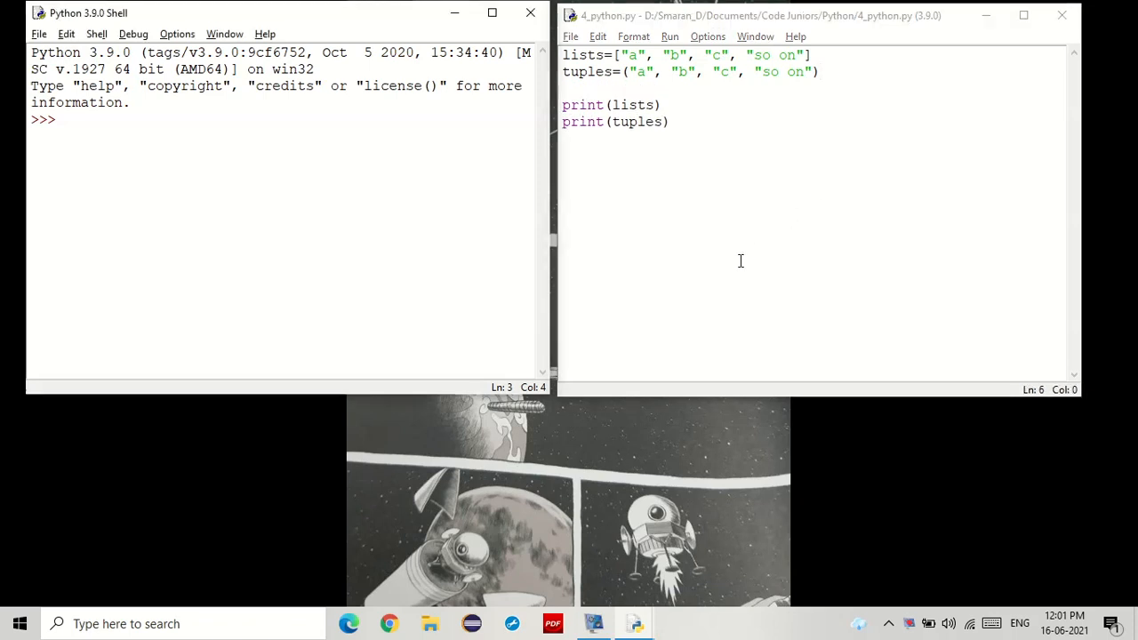
# Run the module with F5 to print the list and tuple, then check the script
pyautogui.press('F5')
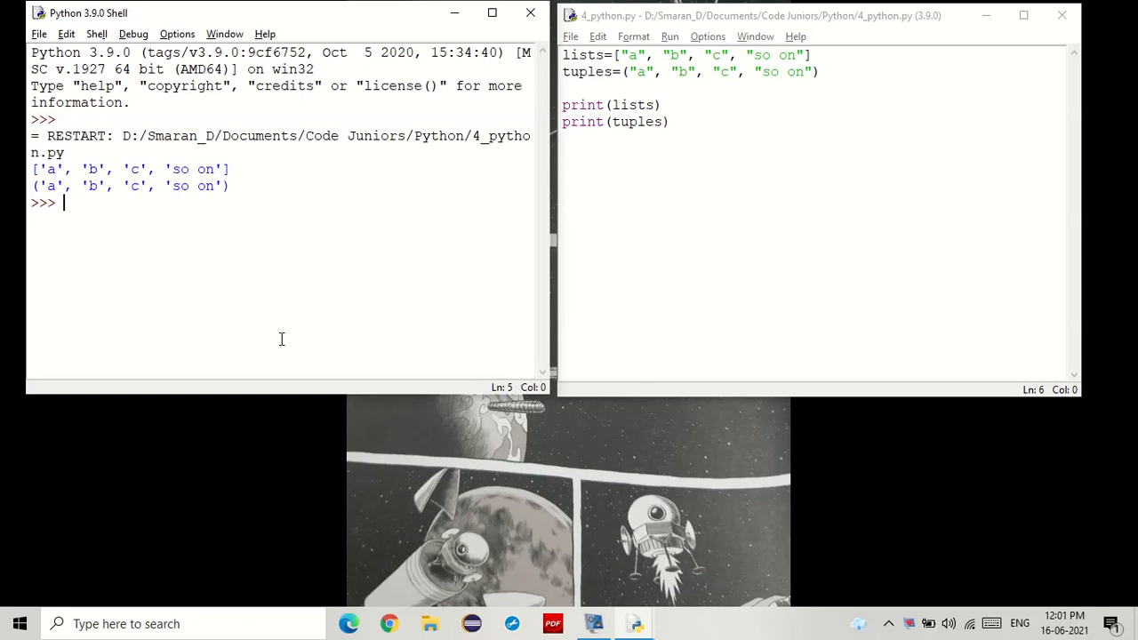
pyautogui.click(747, 275)
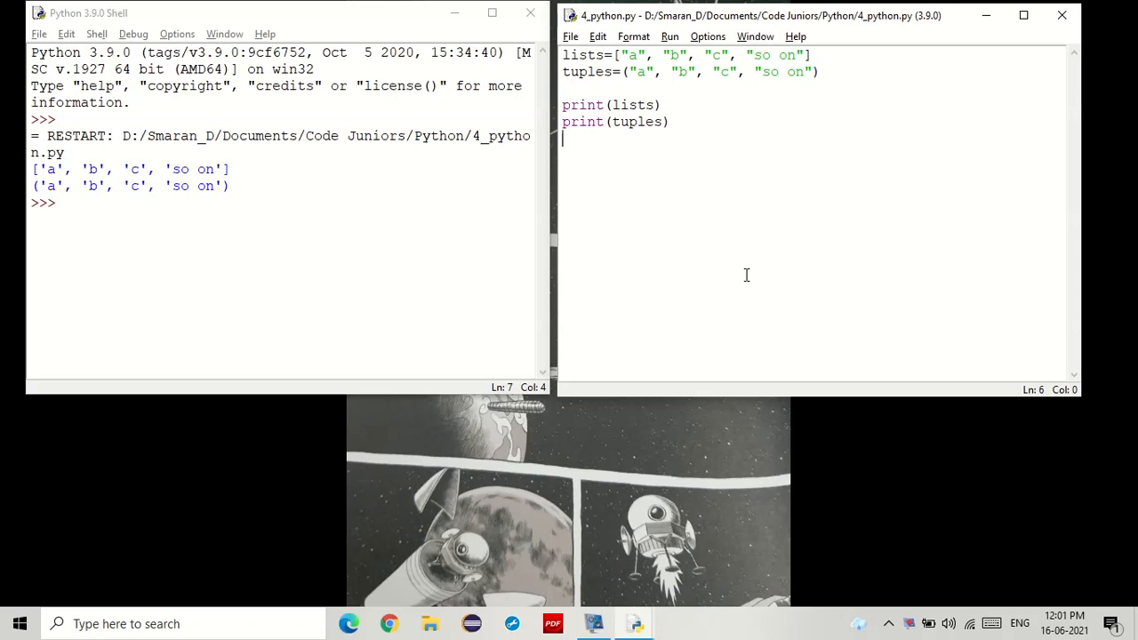
pyautogui.doubleClick(633, 55)
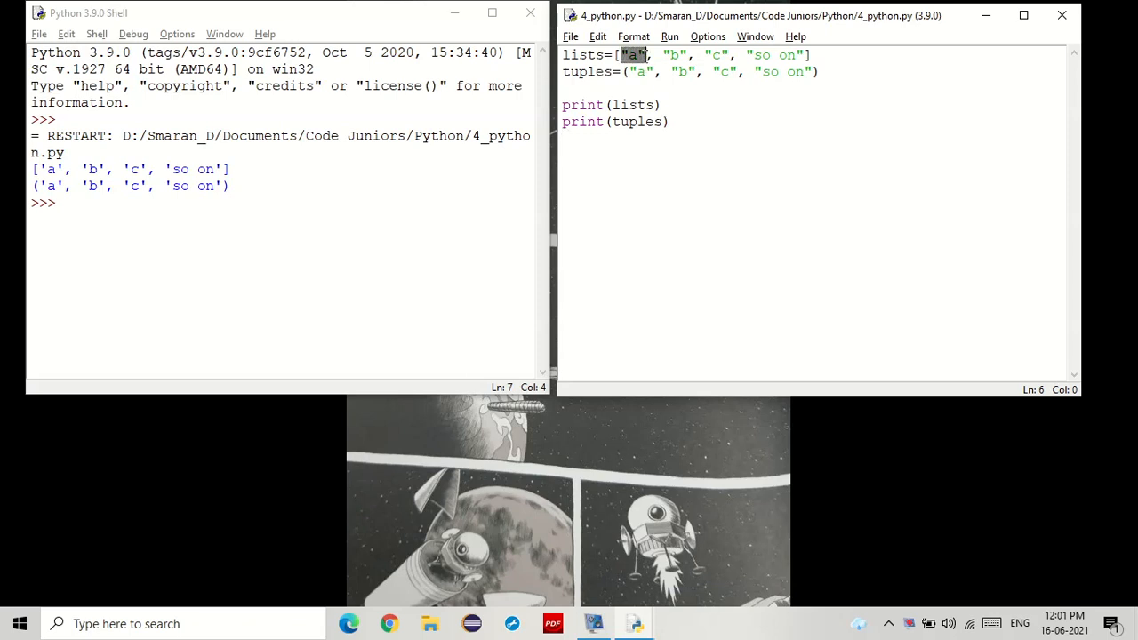
pyautogui.click(692, 55)
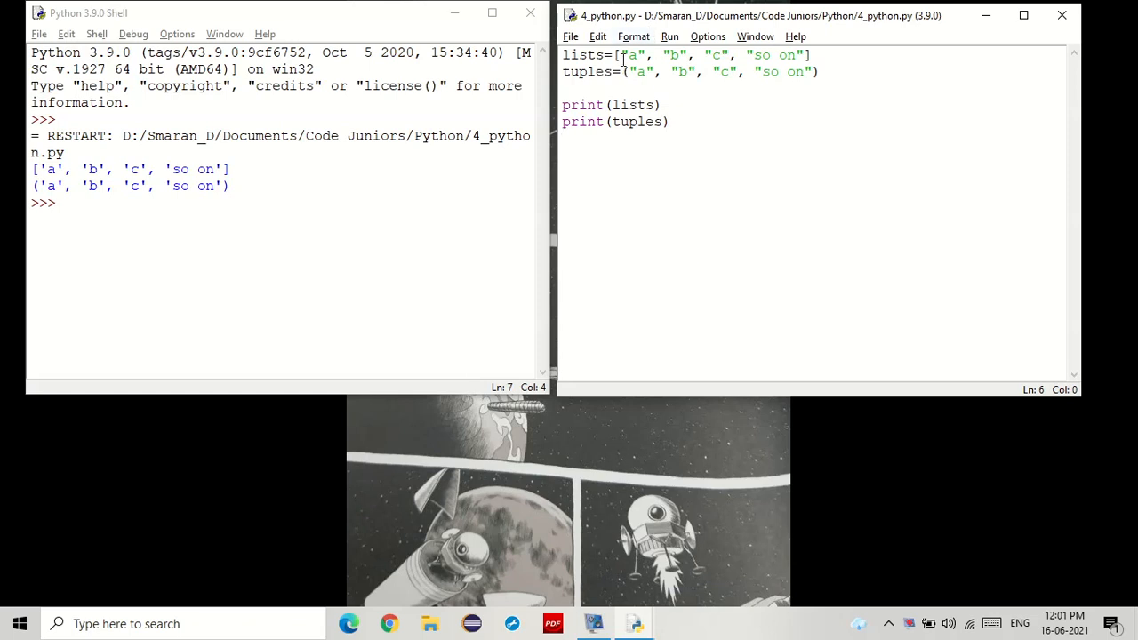
pyautogui.moveTo(786, 211)
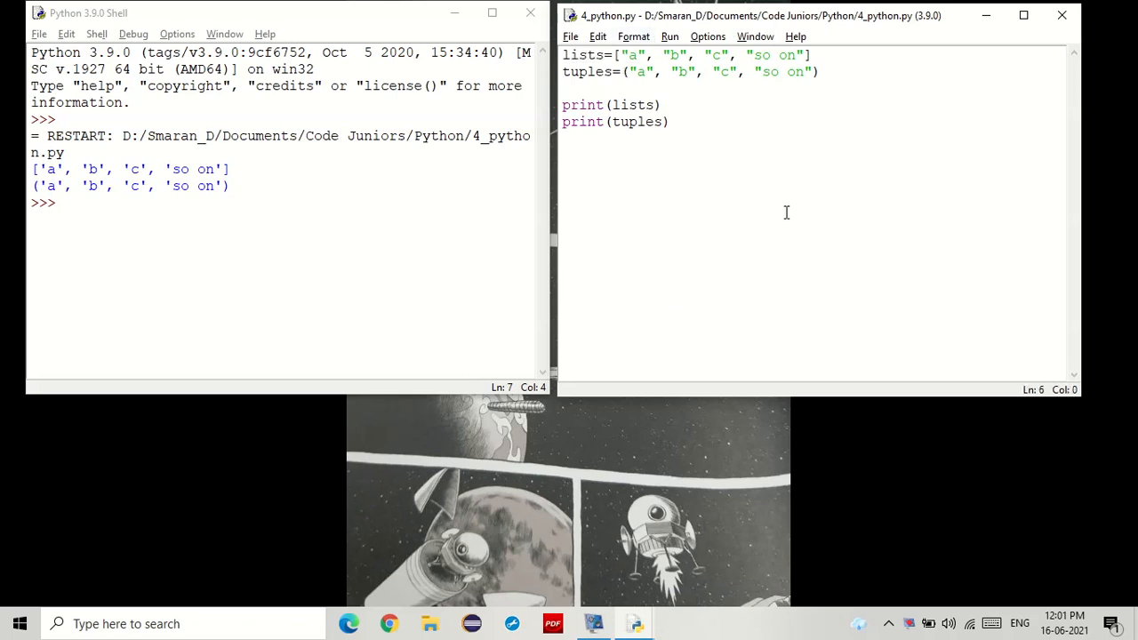
pyautogui.moveTo(798, 196)
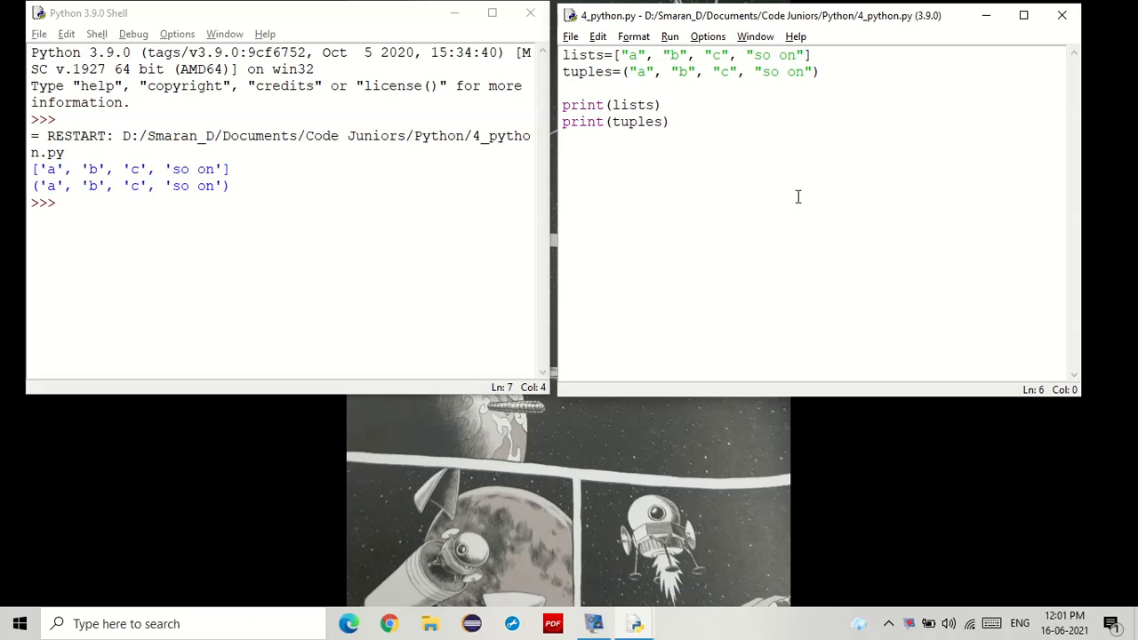
# Define list1=["name", "dob", "country of origin"]
pyautogui.write('lis')
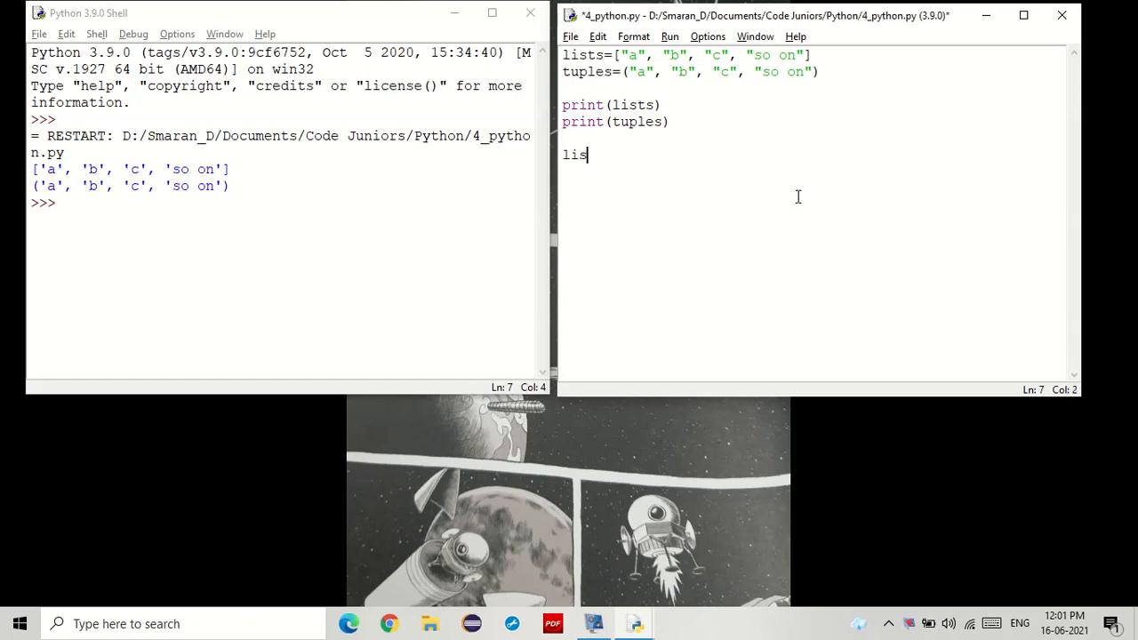
pyautogui.write('t1=[]')
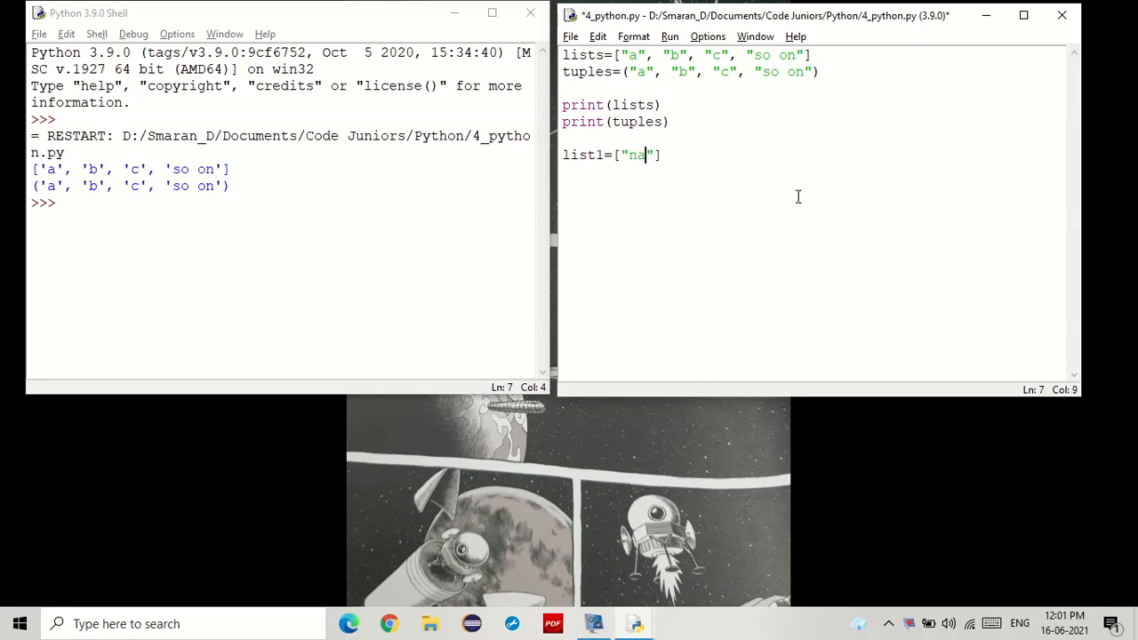
pyautogui.write('me", ""')
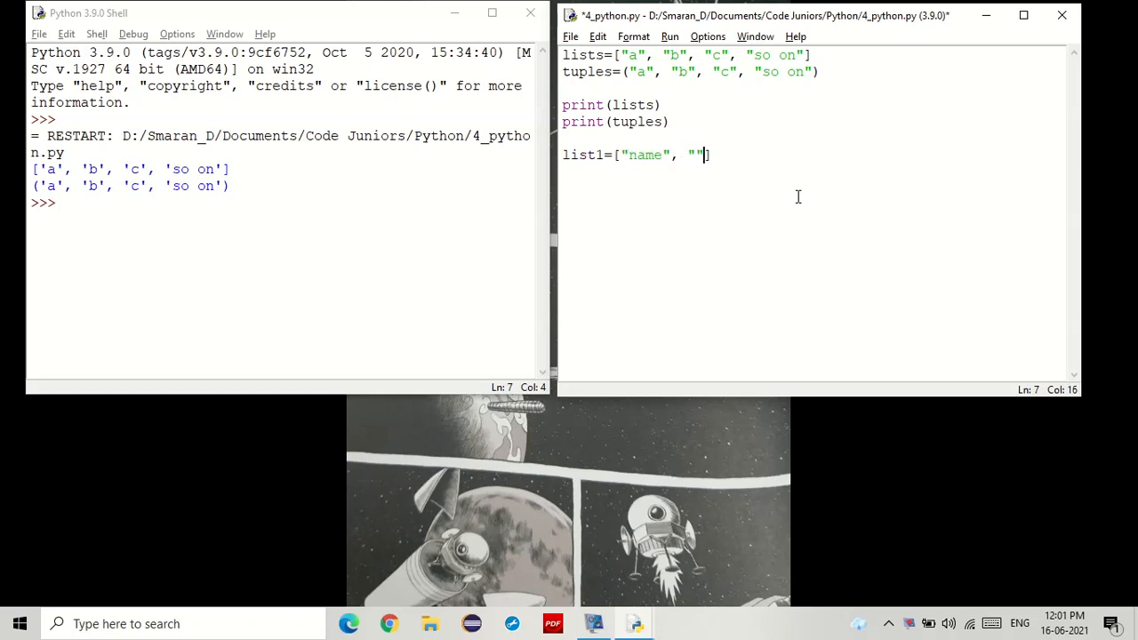
pyautogui.write('d')
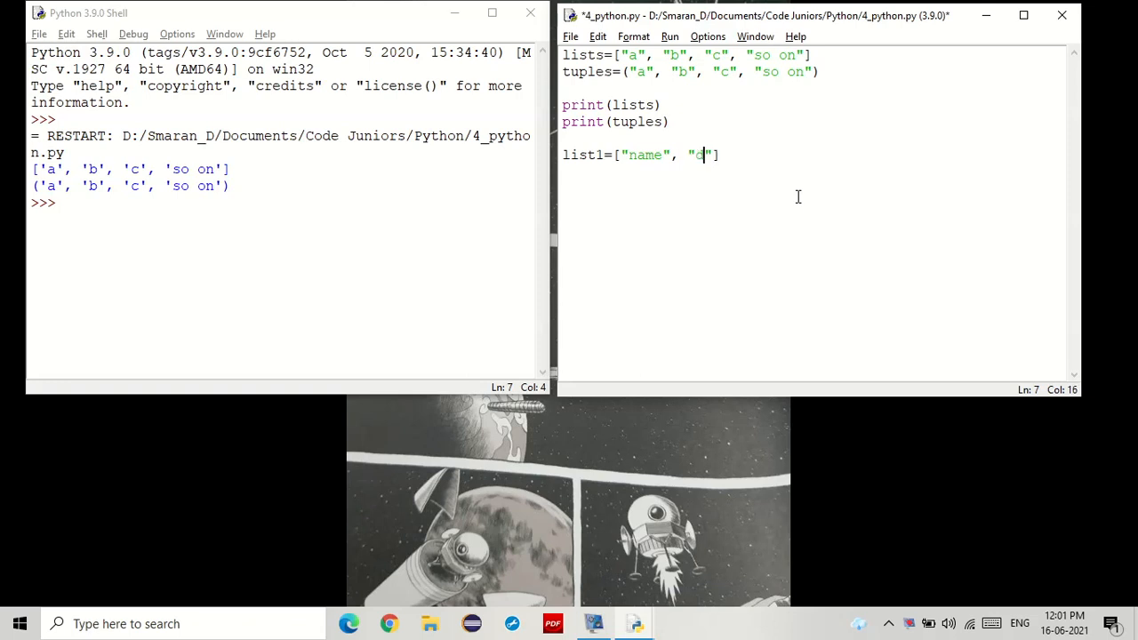
pyautogui.write('ob", ""')
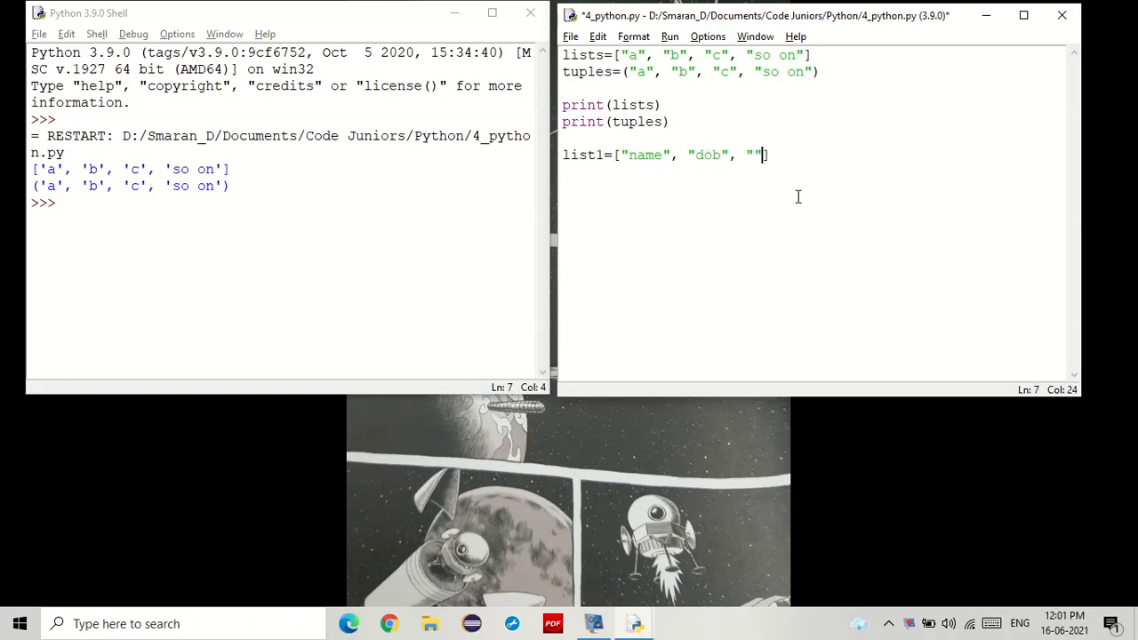
pyautogui.write('country o')
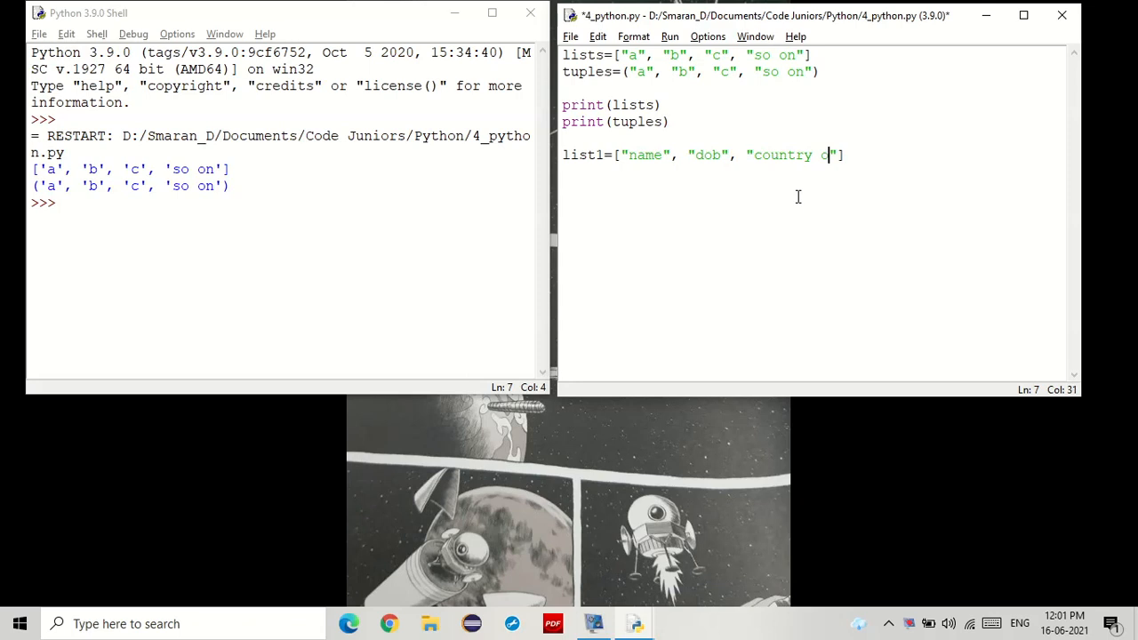
pyautogui.write('f origin')
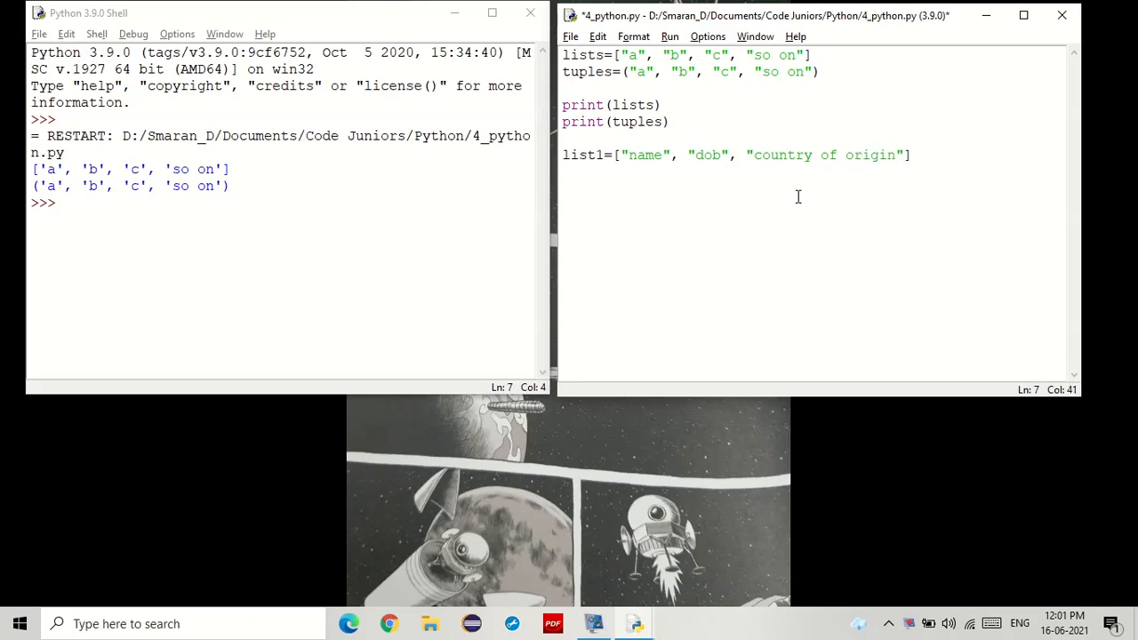
# Define list2 with "Bodkin van horn", "12/5/1987" and "India"
pyautogui.write('list2=[')
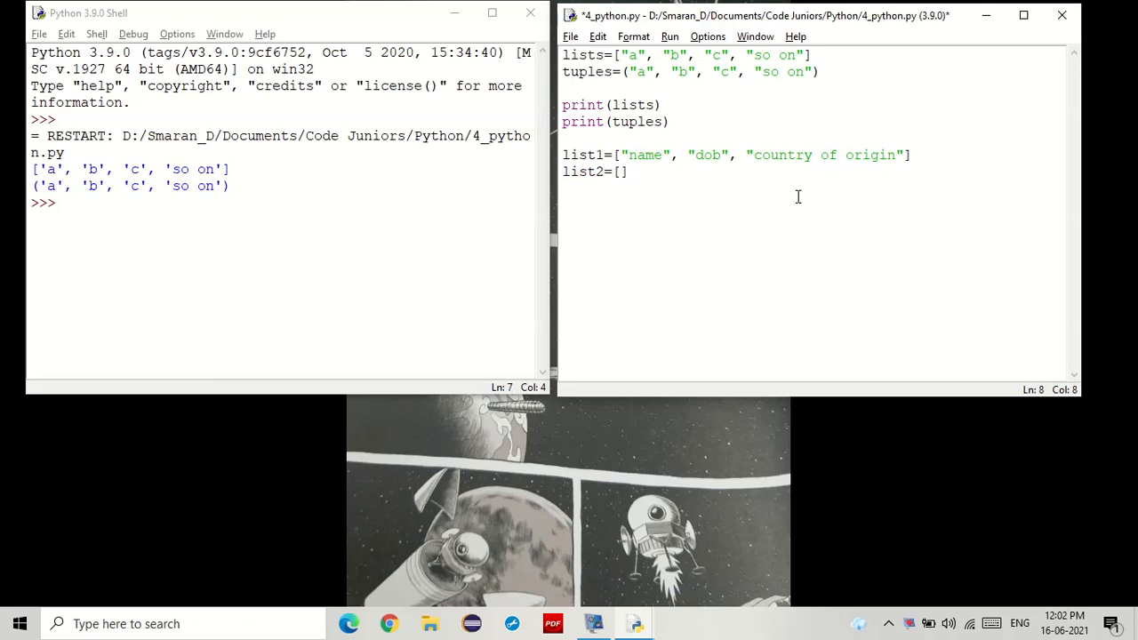
pyautogui.write('"", "", "')
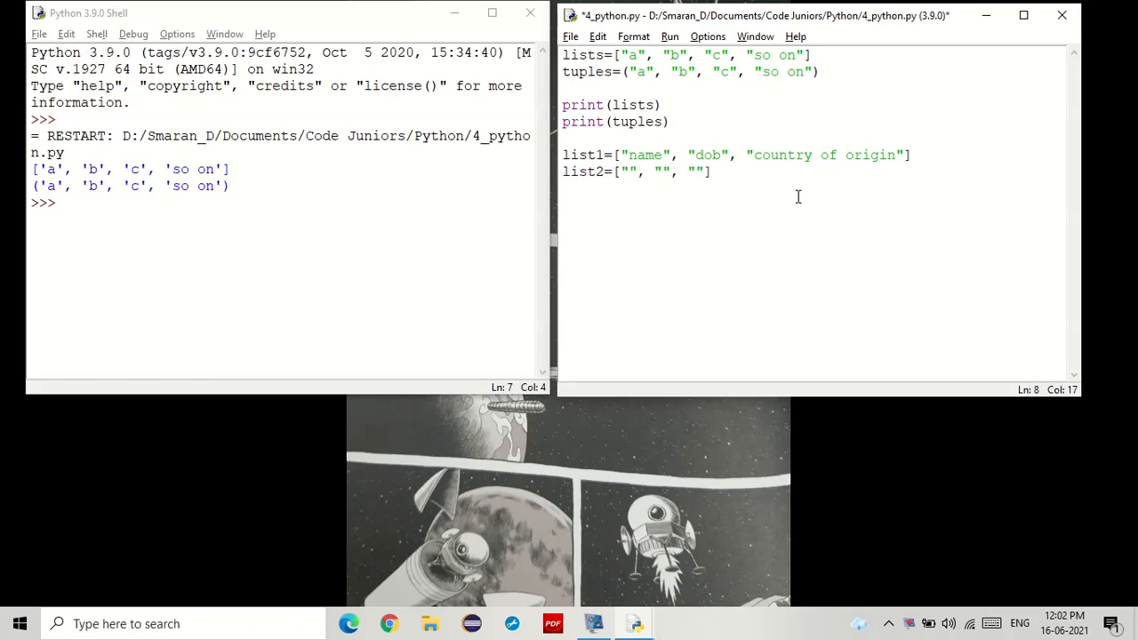
pyautogui.click(630, 171)
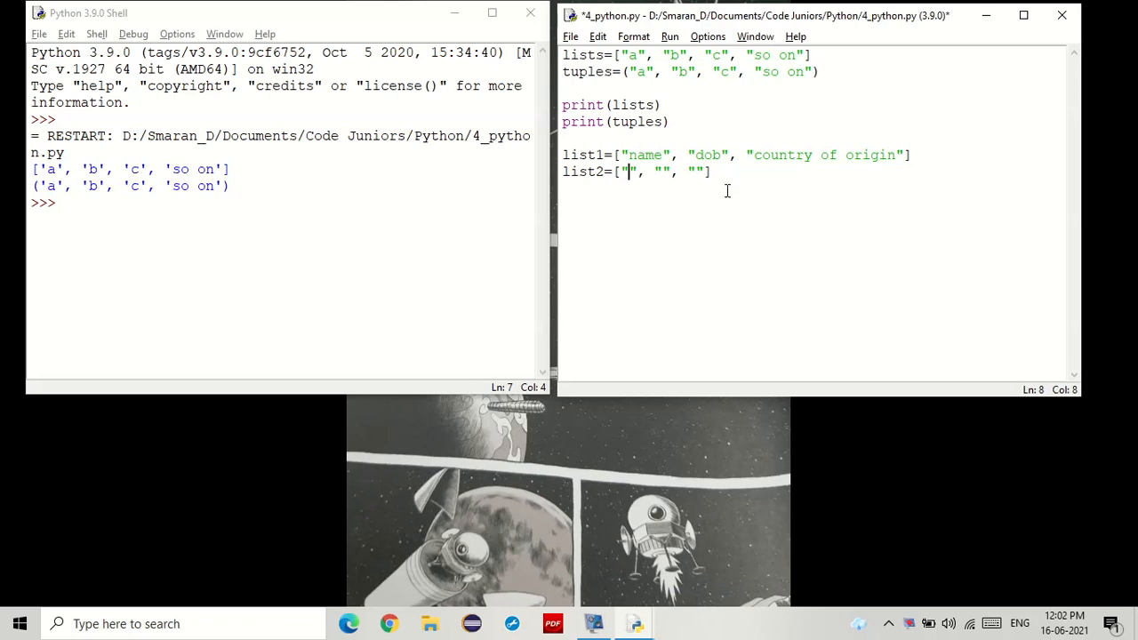
pyautogui.write('Bodki')
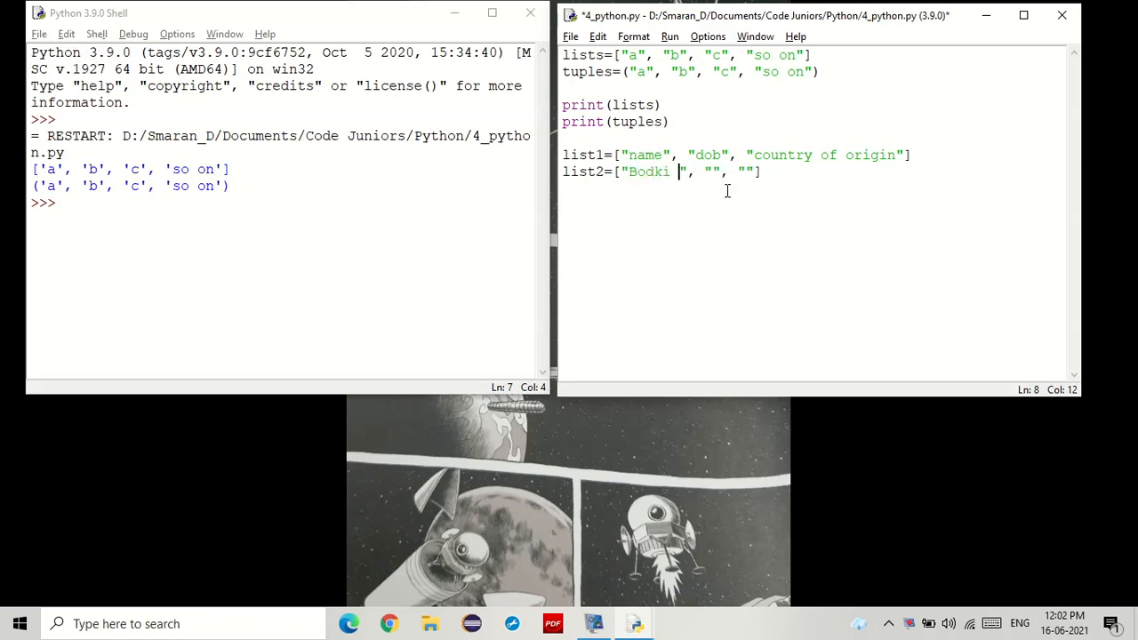
pyautogui.write('n w')
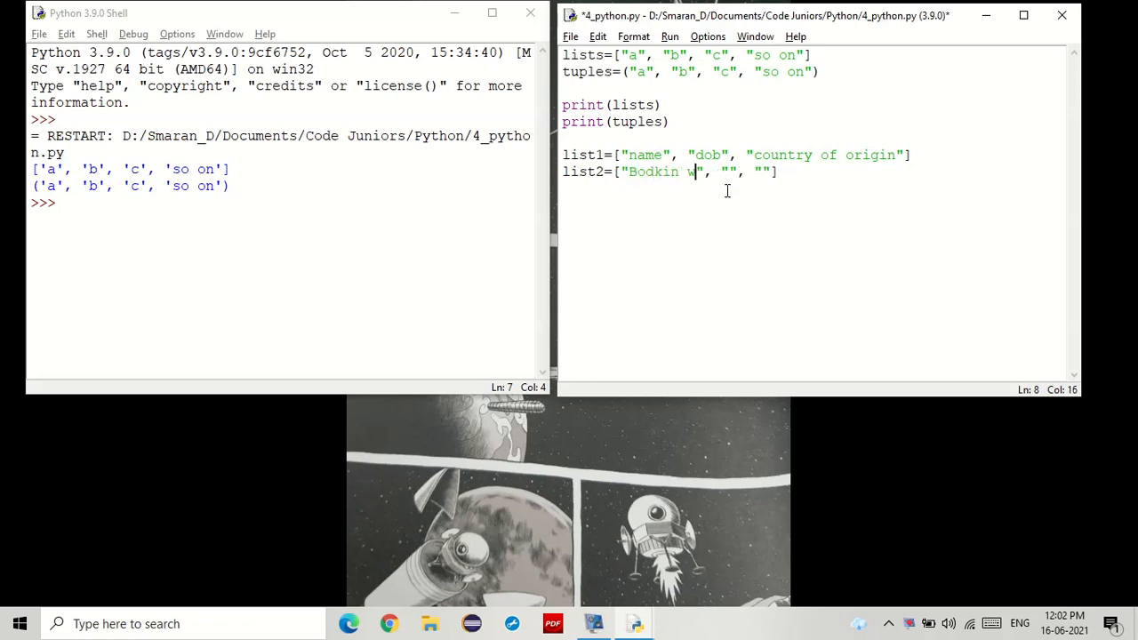
pyautogui.write('an horn')
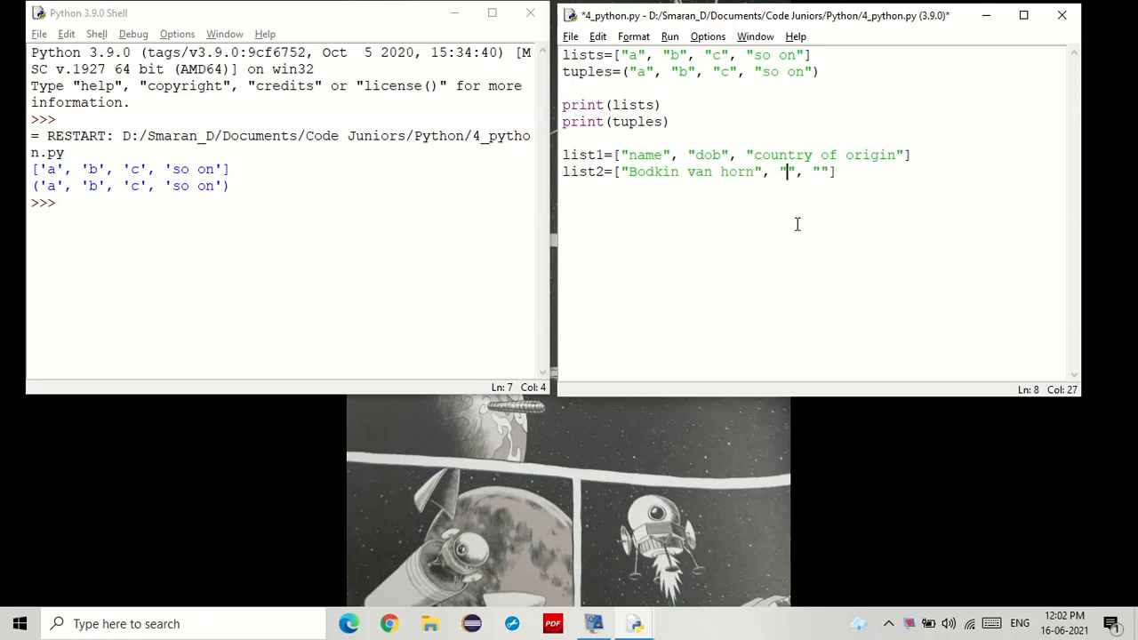
pyautogui.write('12/5/')
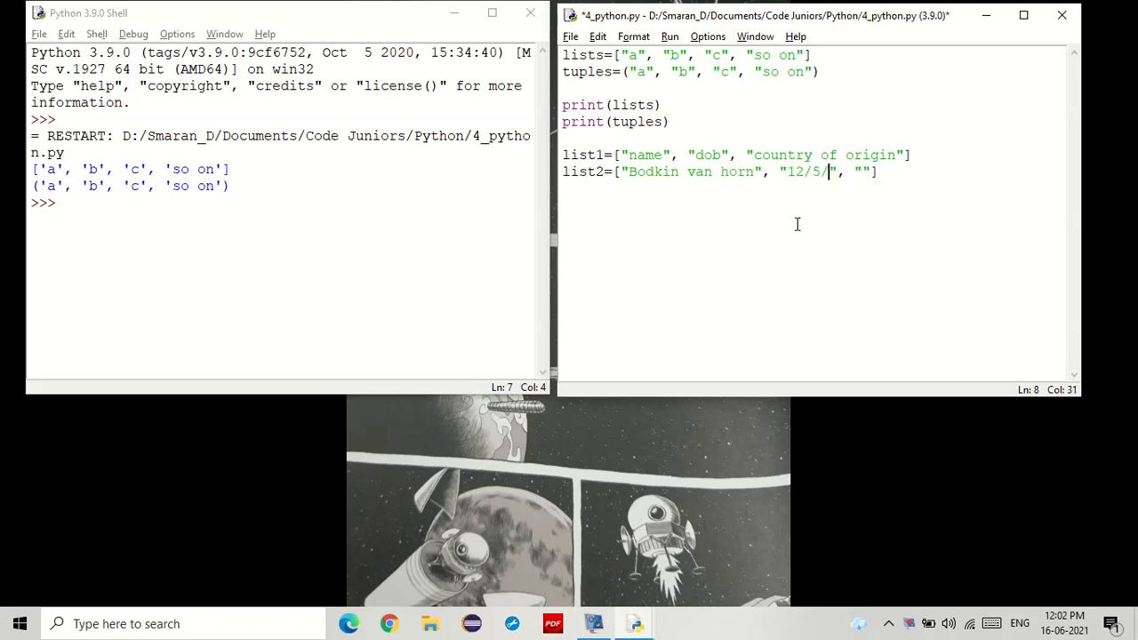
pyautogui.write('16')
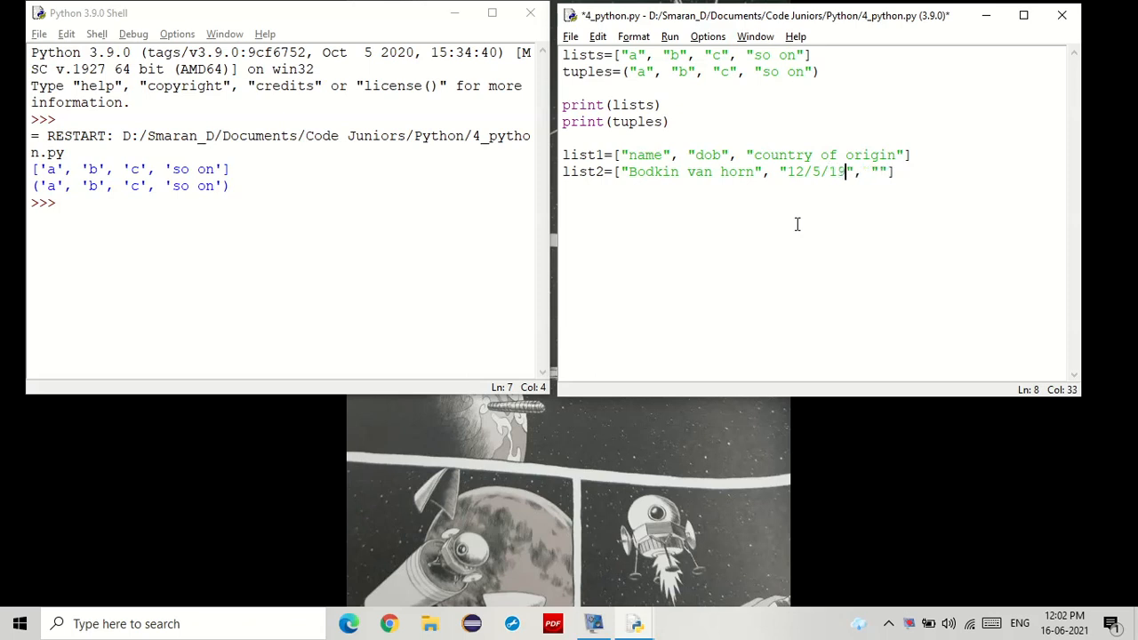
pyautogui.write('9')
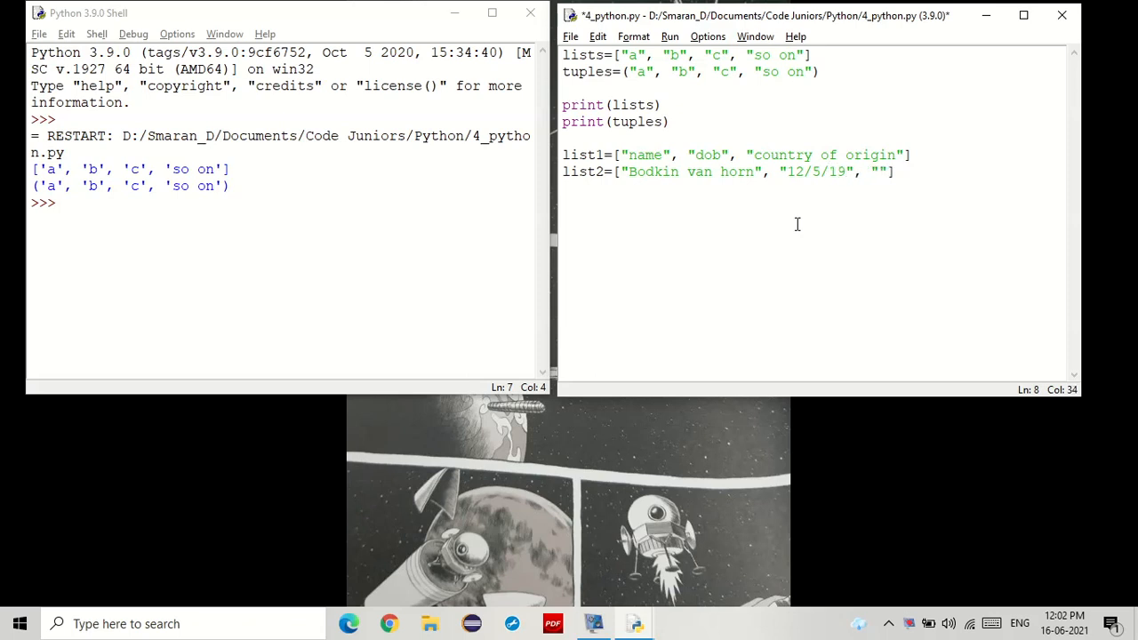
pyautogui.write('87')
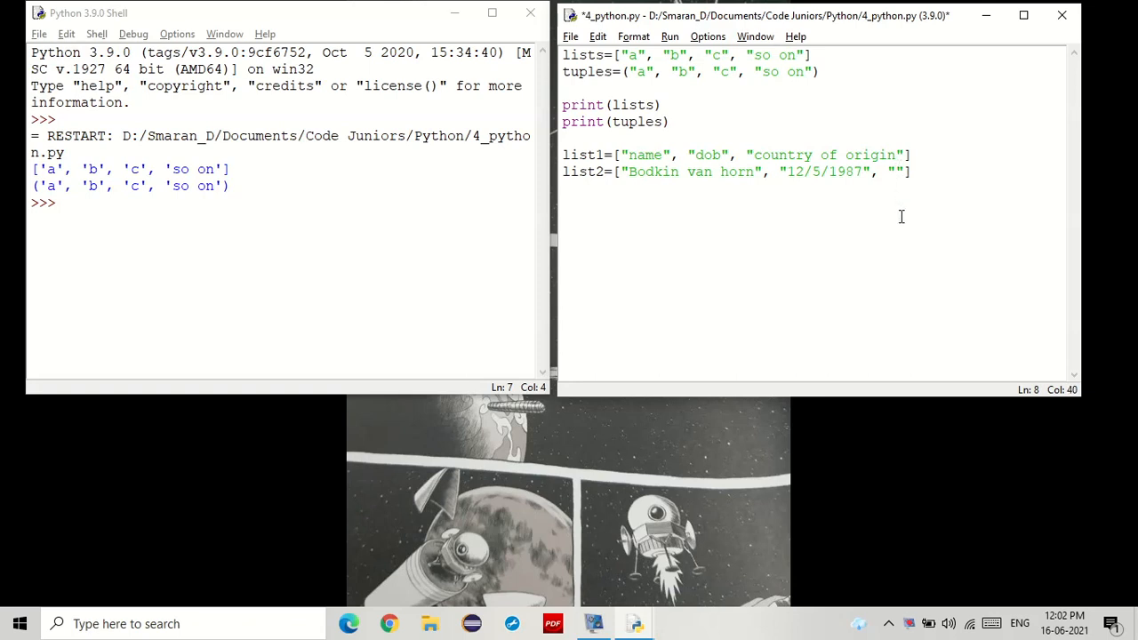
pyautogui.write('India')
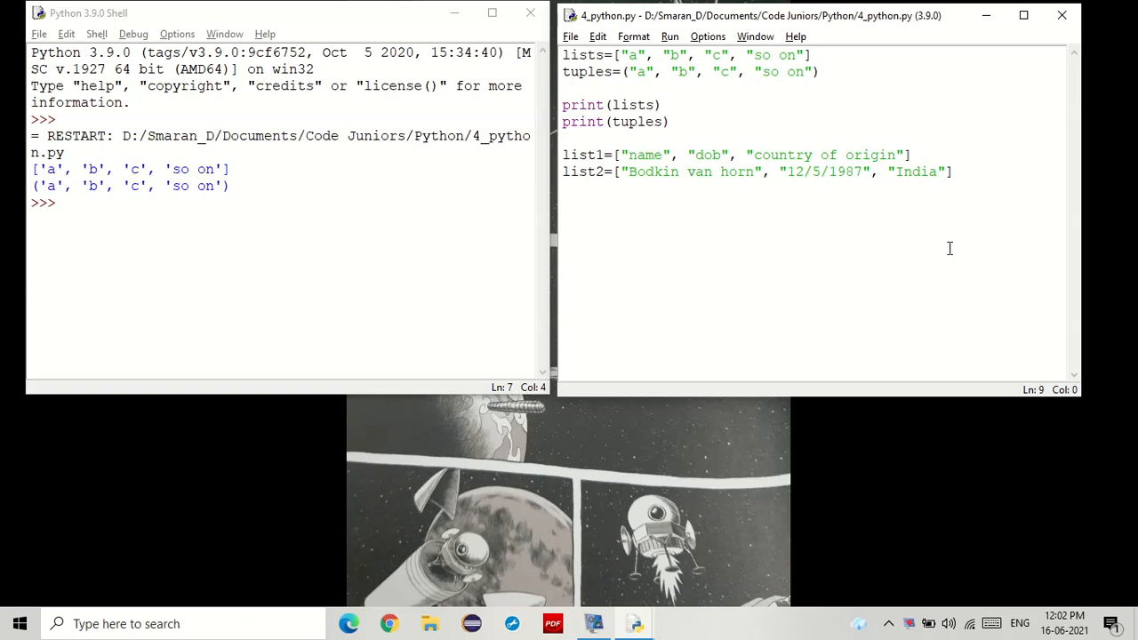
pyautogui.write('print (')
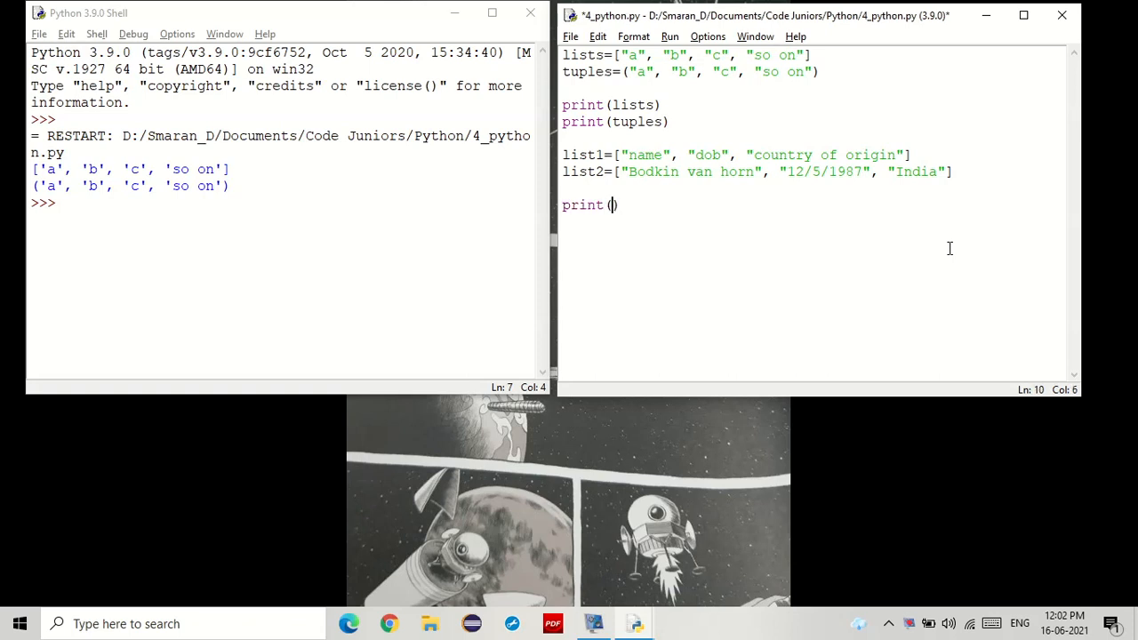
# Complete print(list1[0]+": "+list2[0]) to output the name entry
pyautogui.write('list1[]')
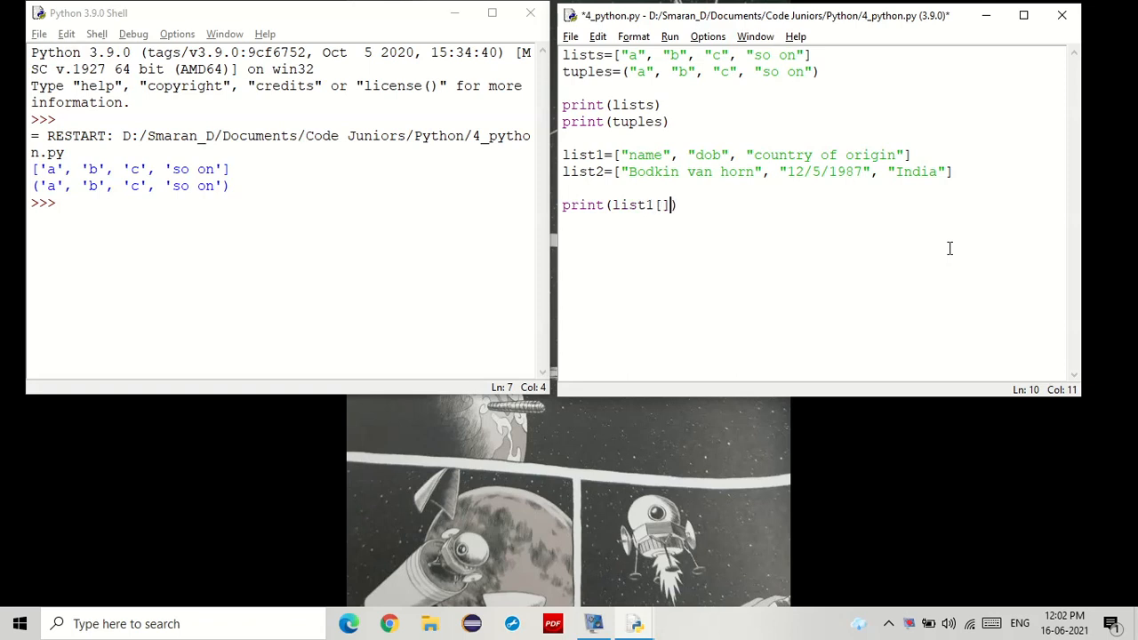
pyautogui.write('0')
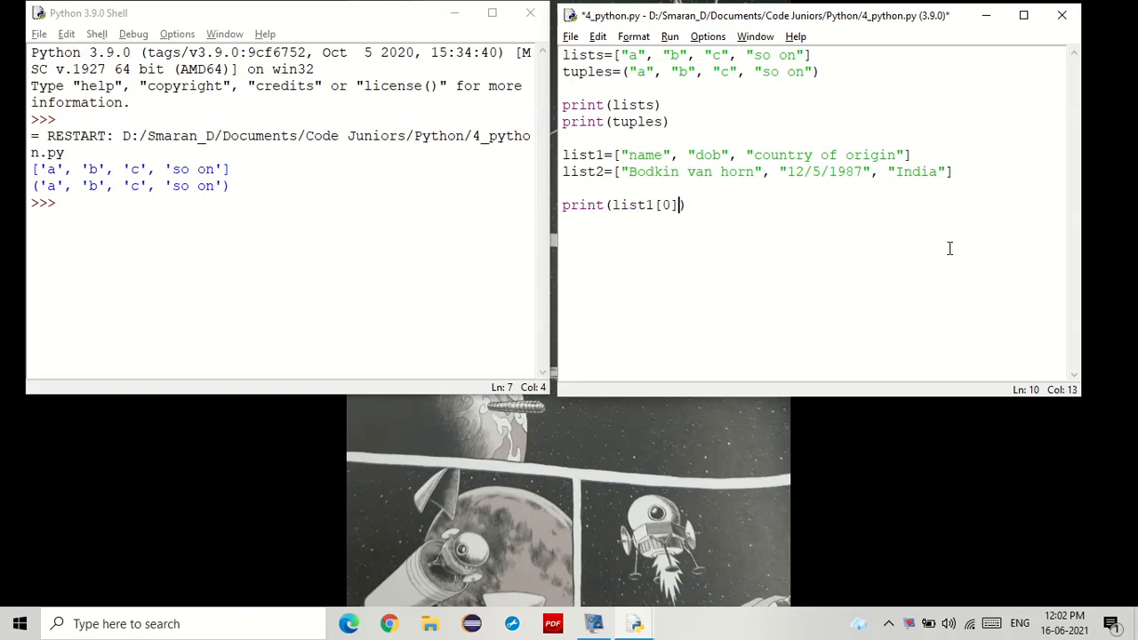
pyautogui.write('+')
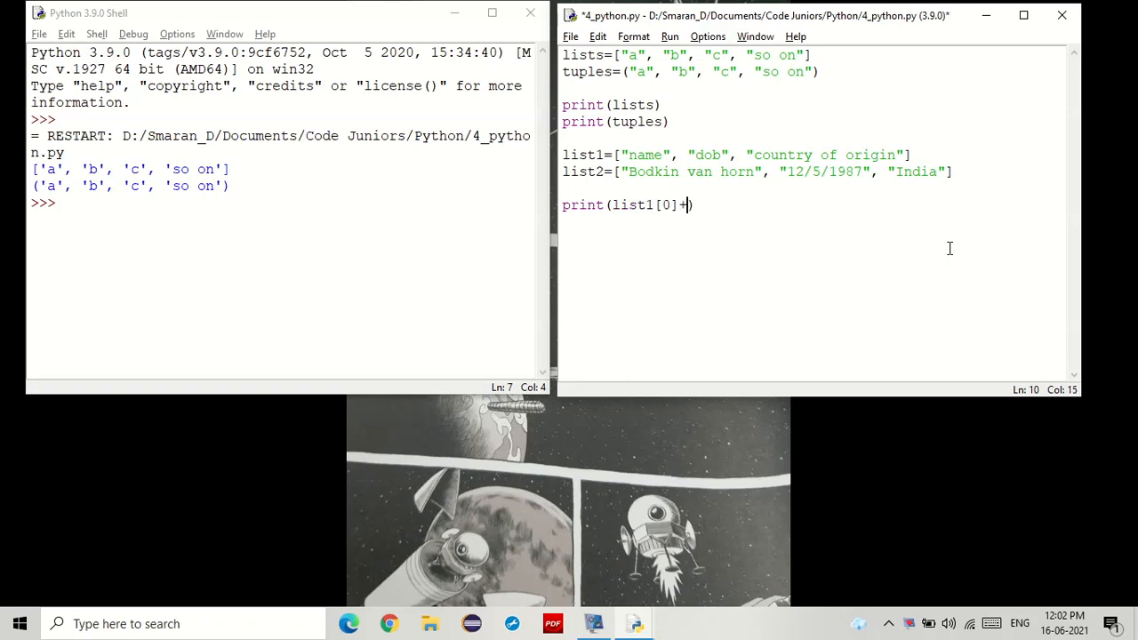
pyautogui.write('""')
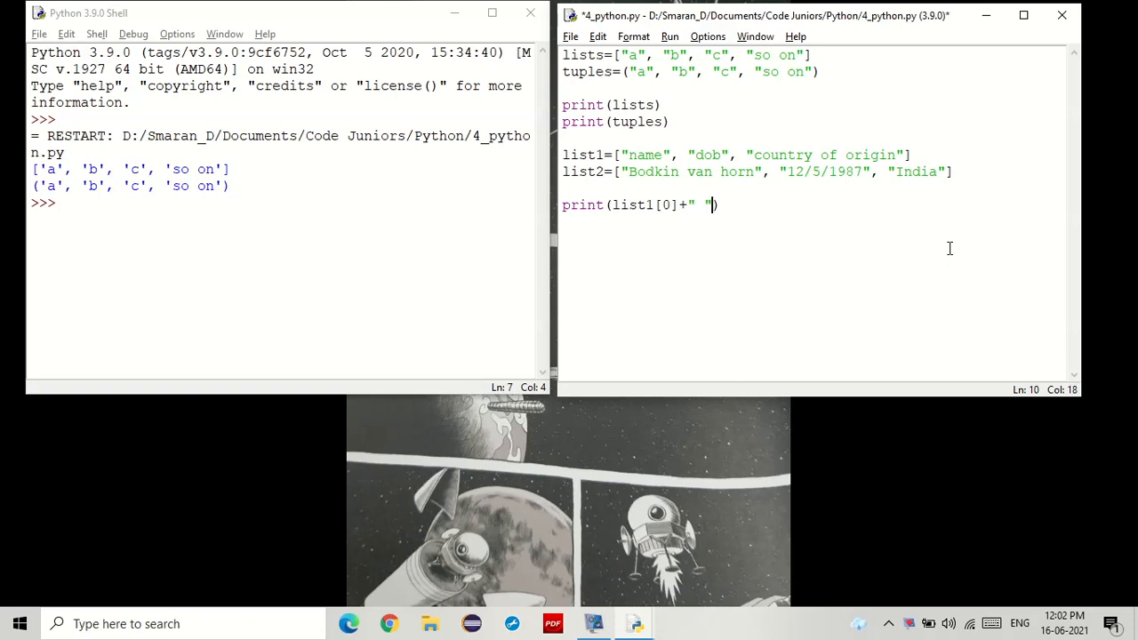
pyautogui.write('+list')
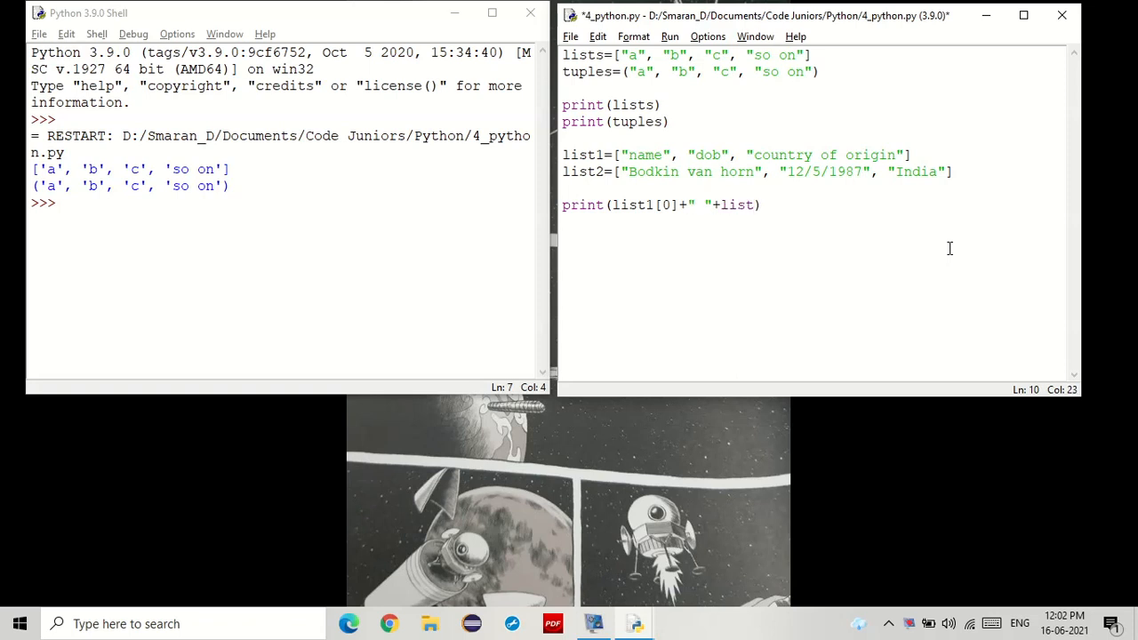
pyautogui.write('[0]')
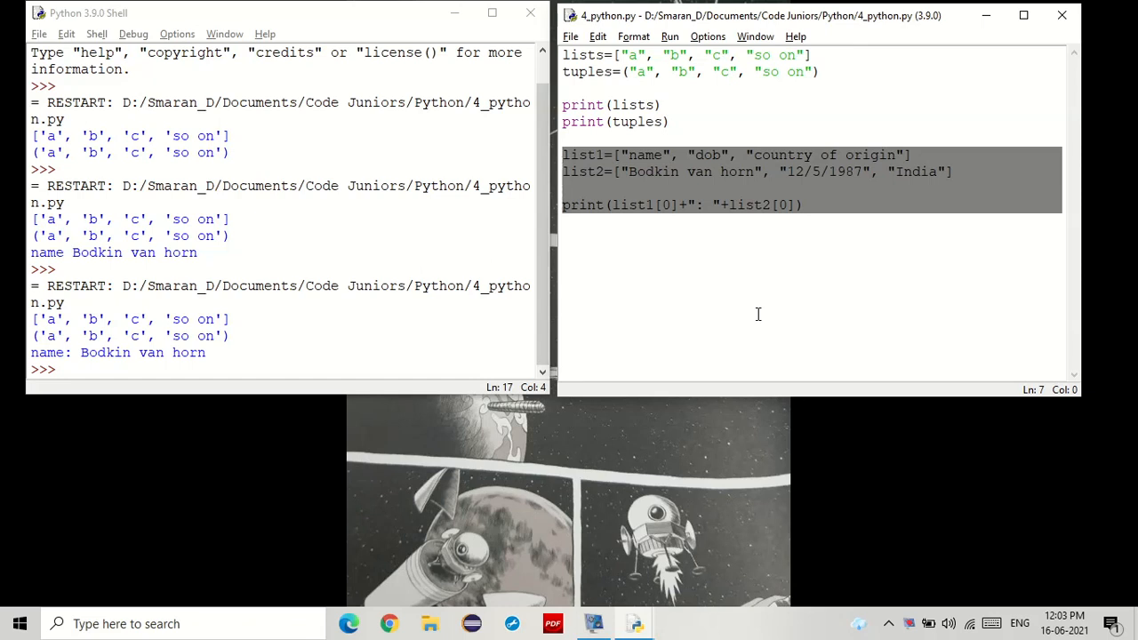
# Delete the list1, list2 and joined print lines
pyautogui.press('Delete')
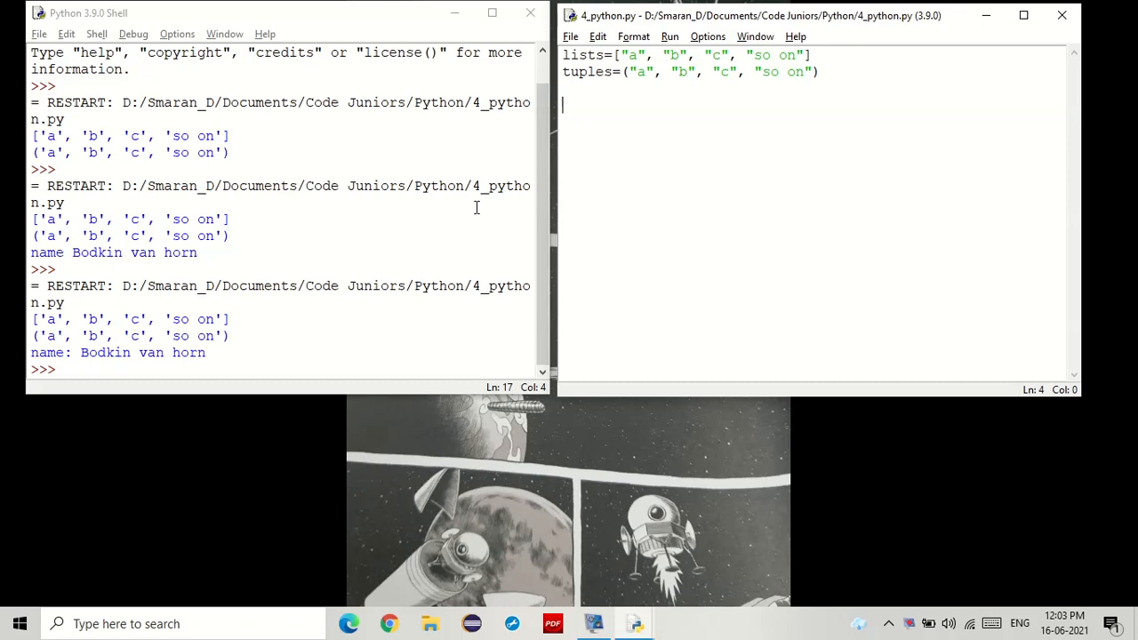
pyautogui.moveTo(827, 255)
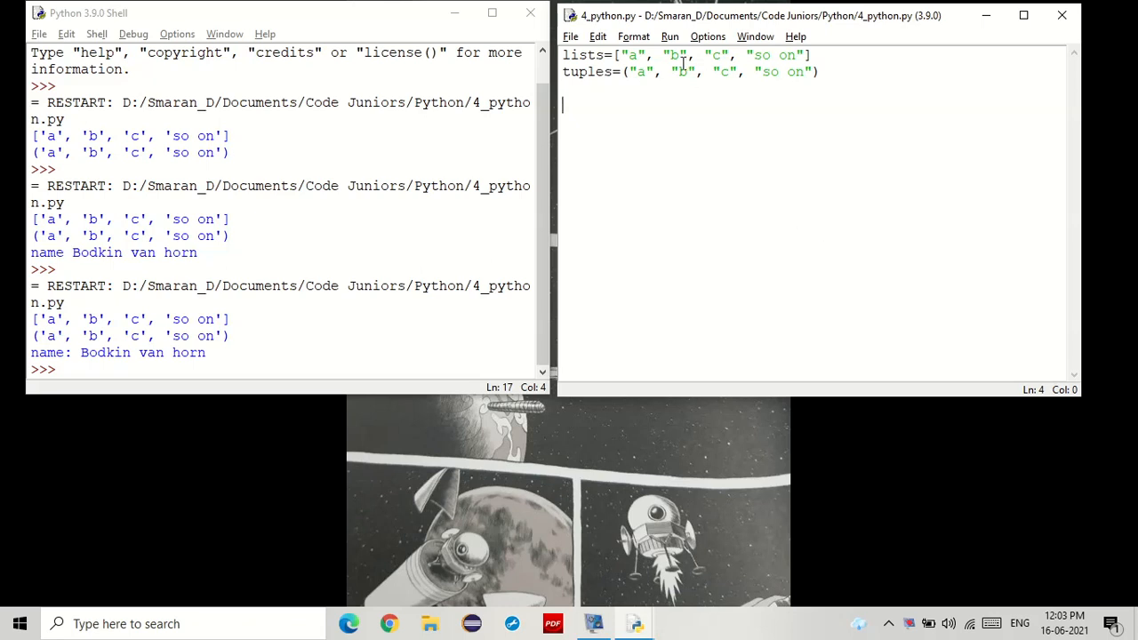
pyautogui.moveTo(700, 316)
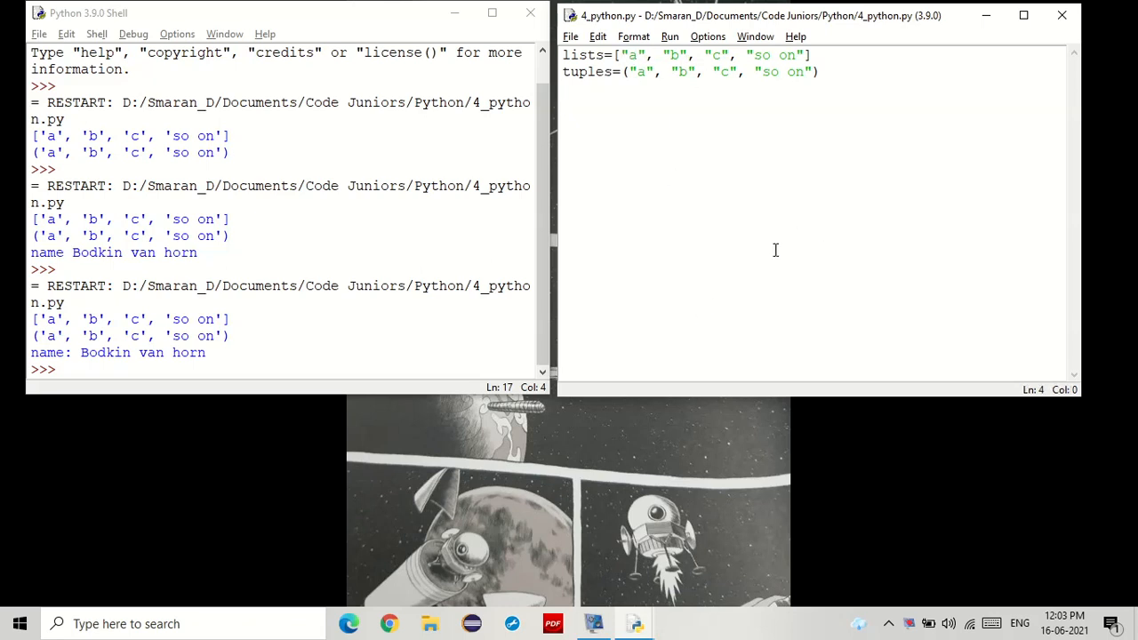
# Define dictionary={"name":"Bodkin Van Horn", "DOB":"12/5/1987"}, correcting the surname typo
pyautogui.write('dictiona')
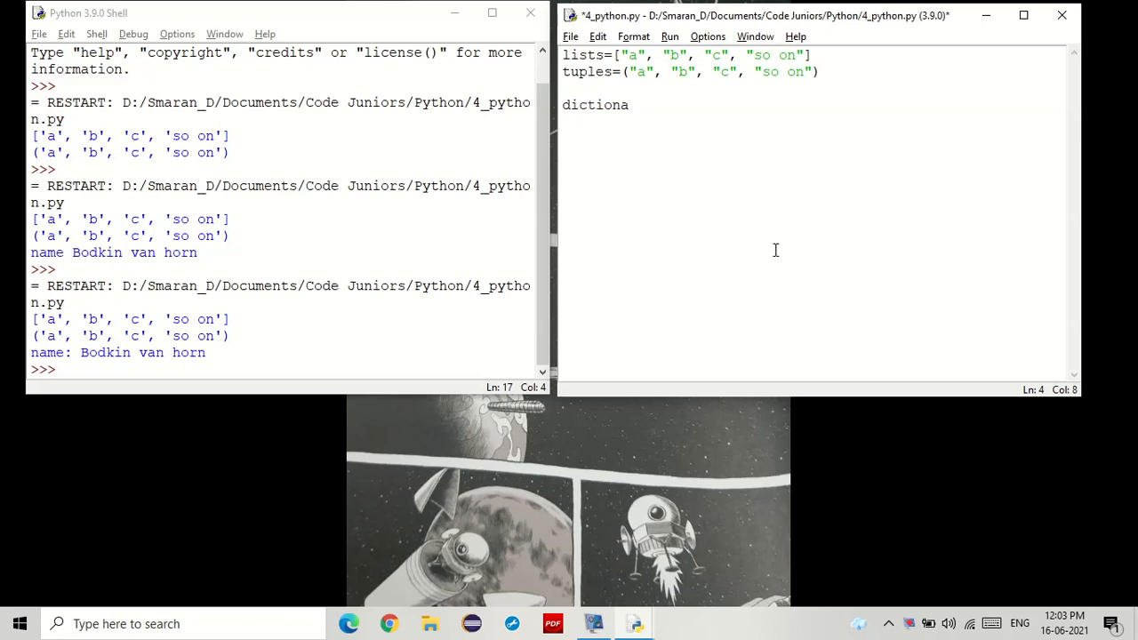
pyautogui.write('ry={"')
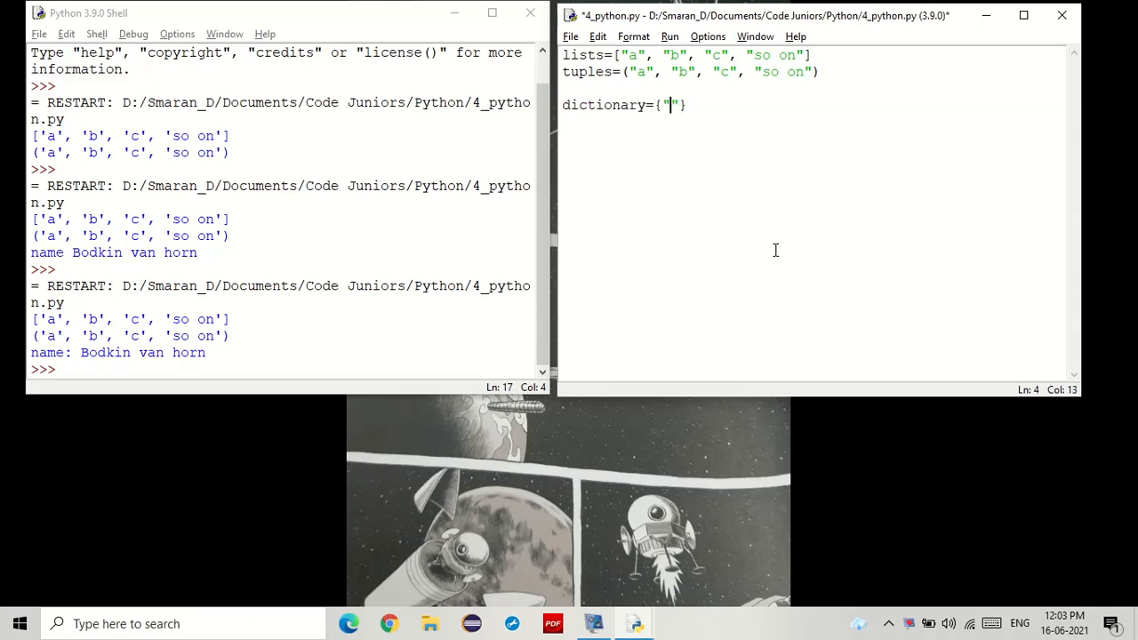
pyautogui.write('name":')
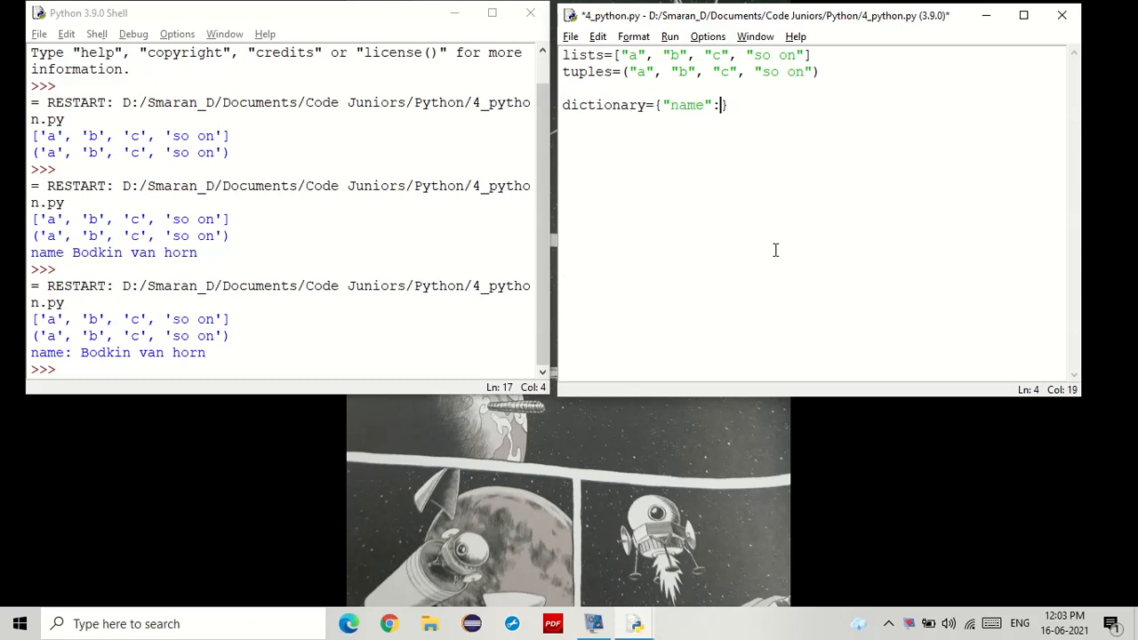
pyautogui.write('""')
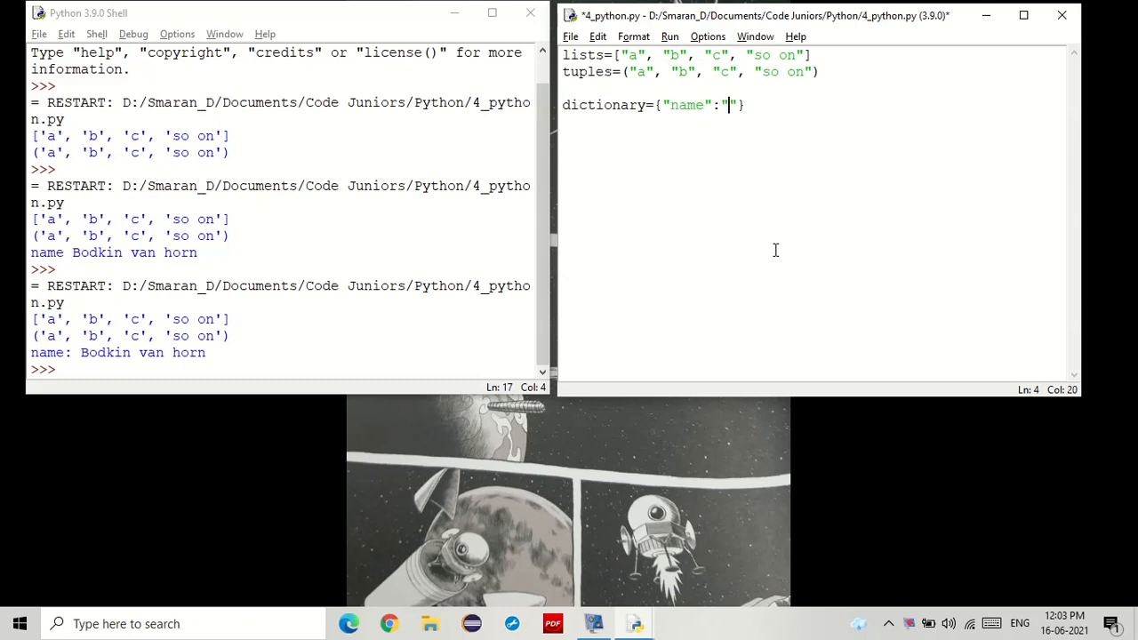
pyautogui.write('Bodkin Wan')
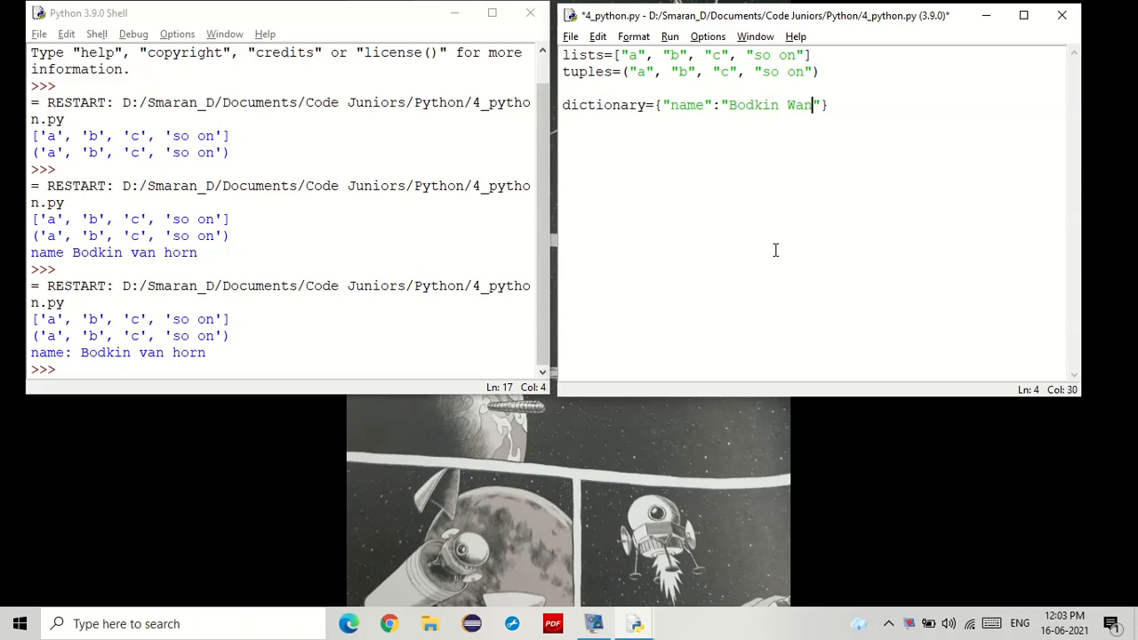
pyautogui.press('BackSpace')
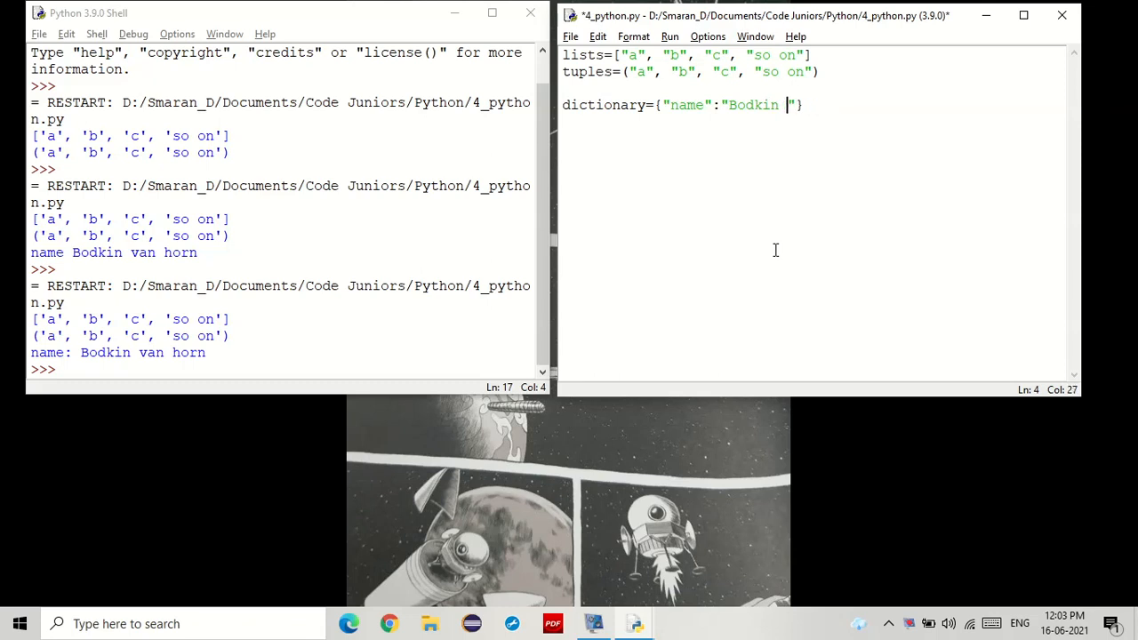
pyautogui.write('Van Horn')
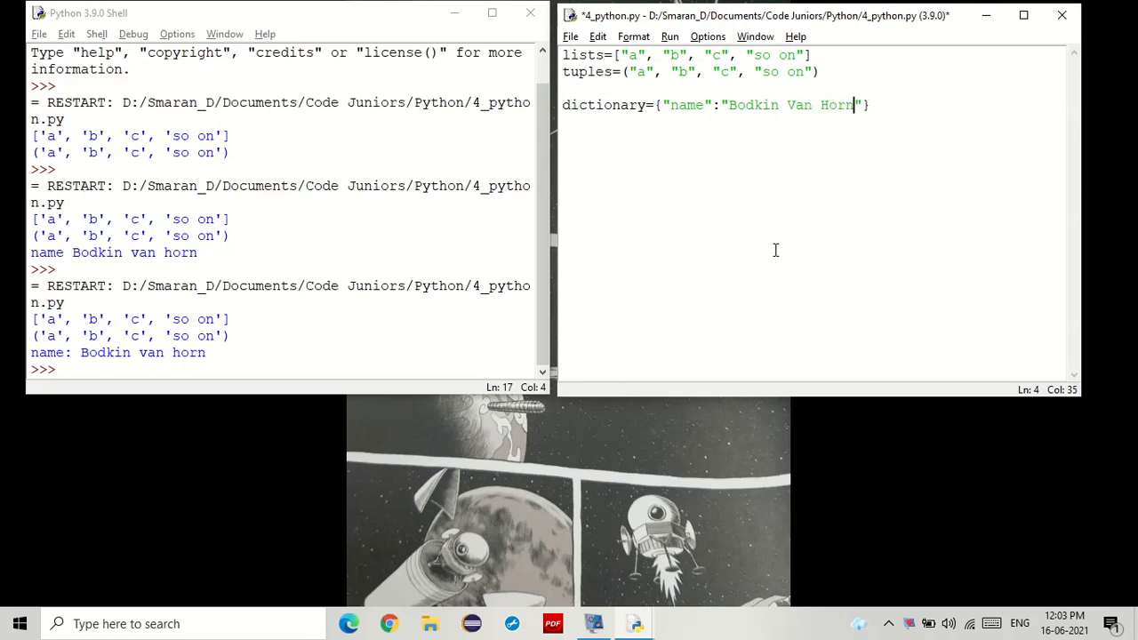
pyautogui.write(', ""')
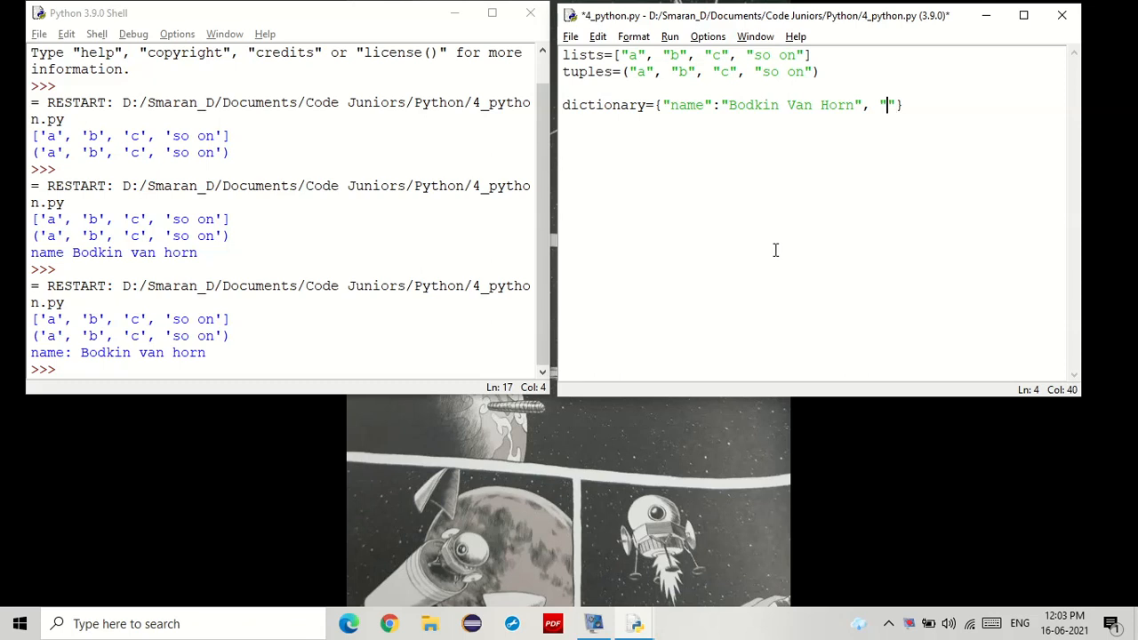
pyautogui.write('DOB":')
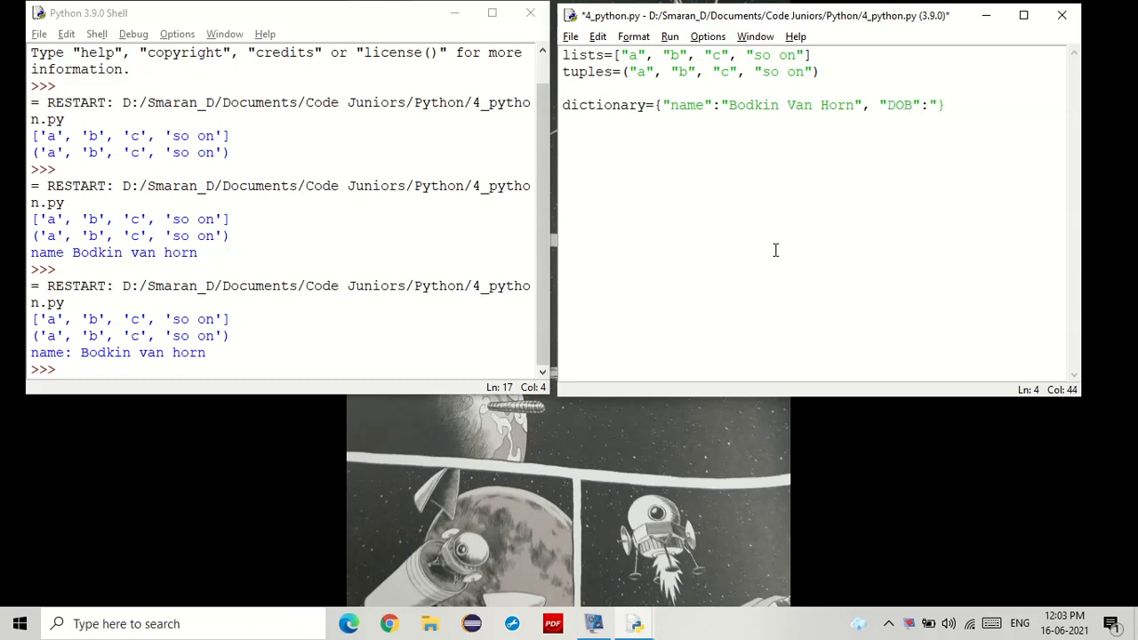
pyautogui.write('"')
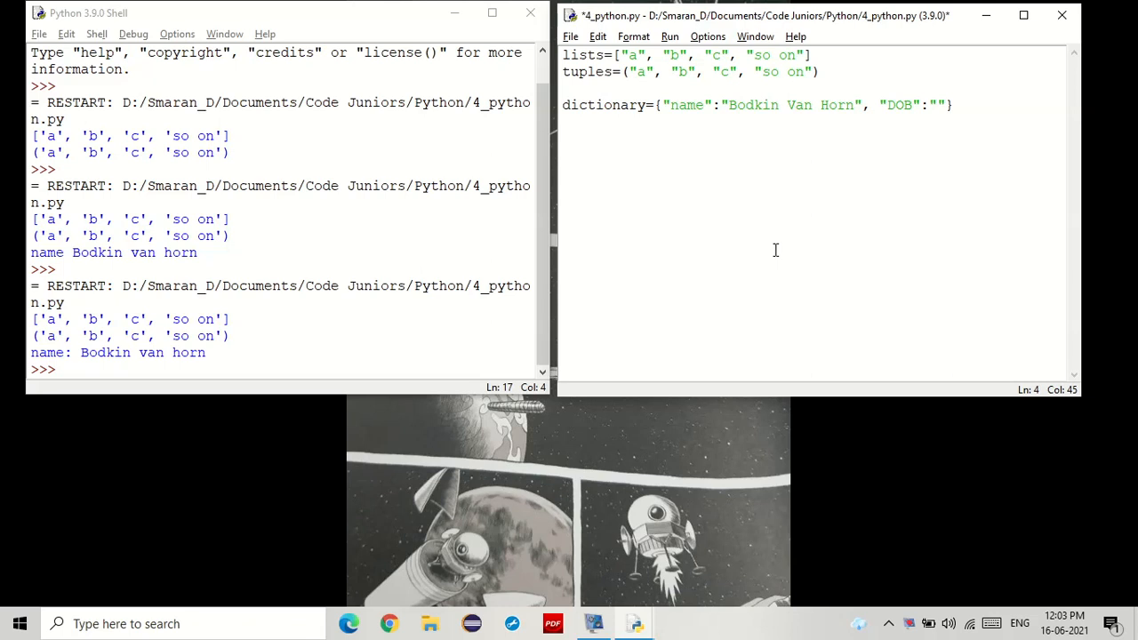
pyautogui.write('12/5/198')
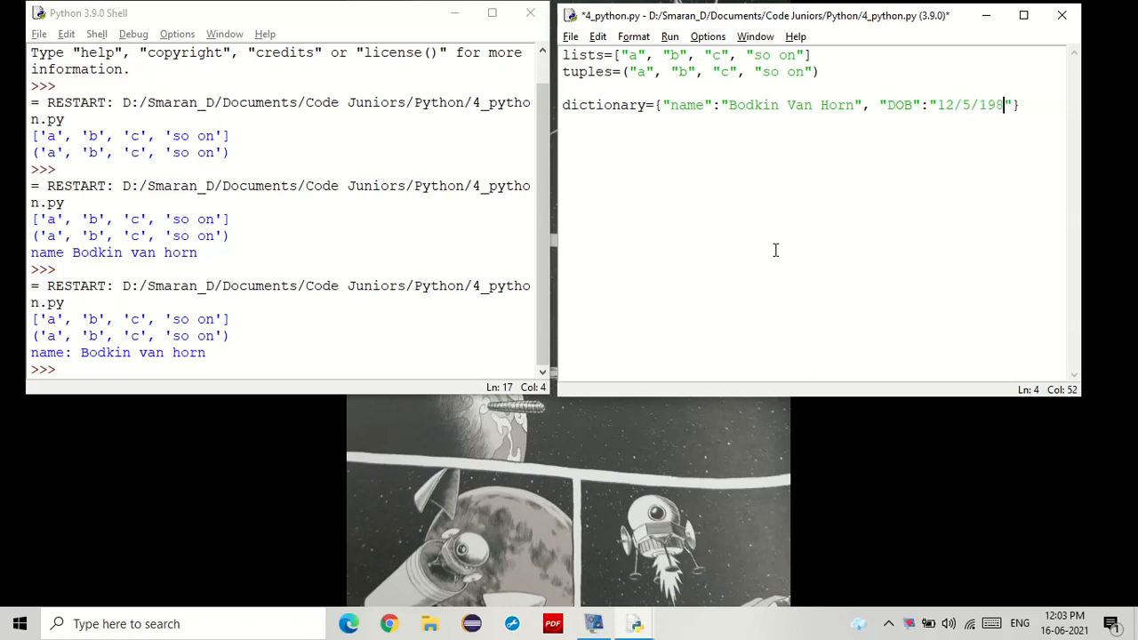
pyautogui.write('7')
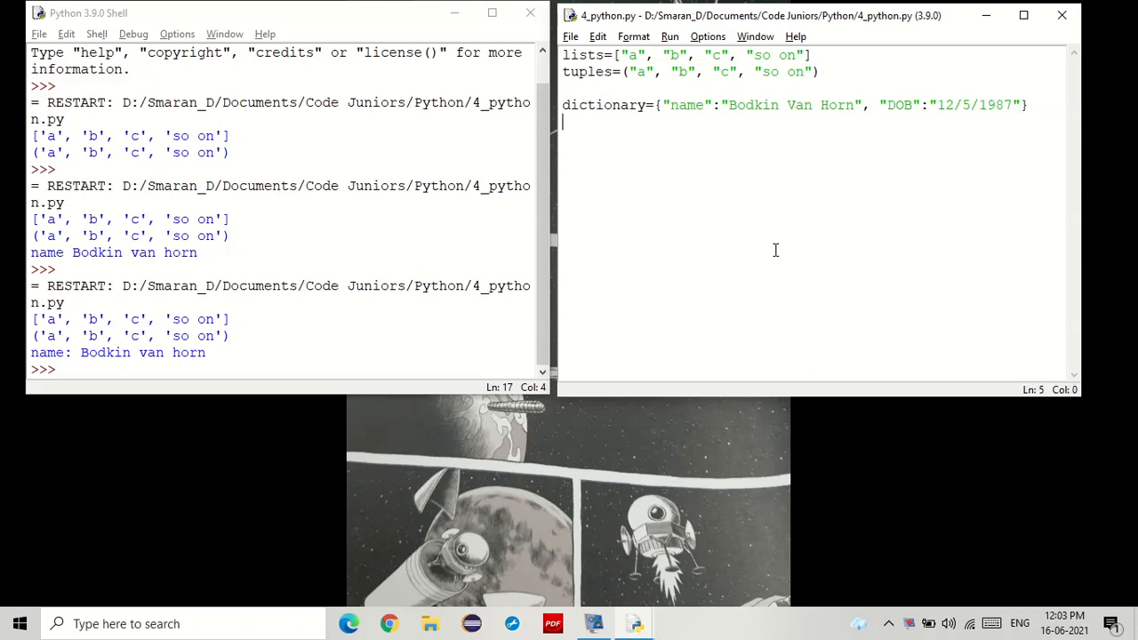
pyautogui.doubleClick(686, 104)
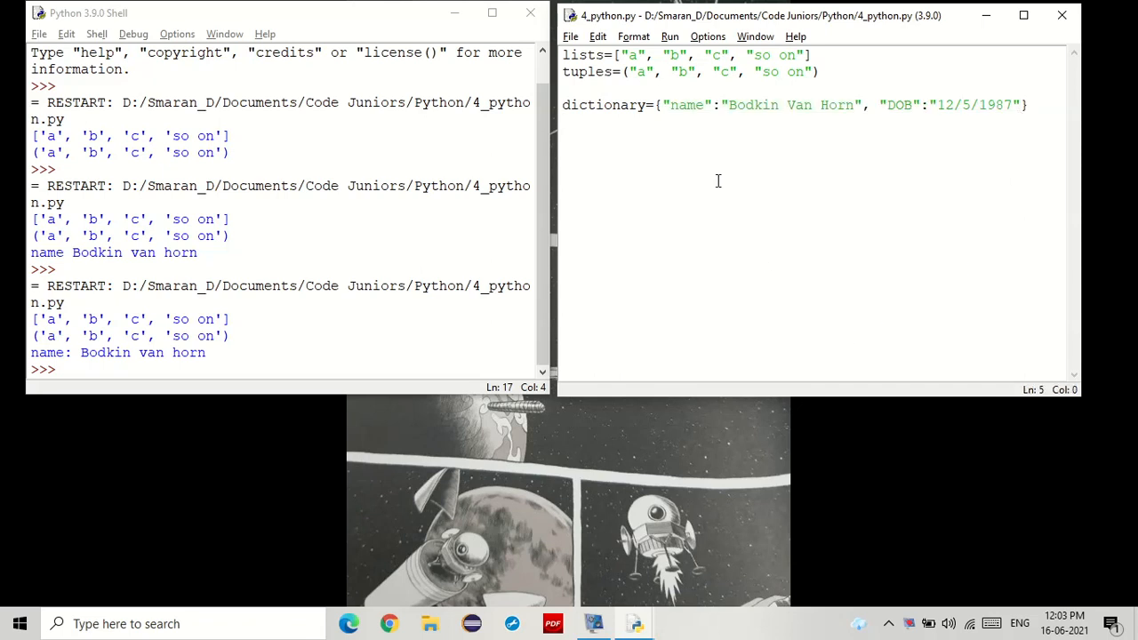
pyautogui.doubleClick(686, 105)
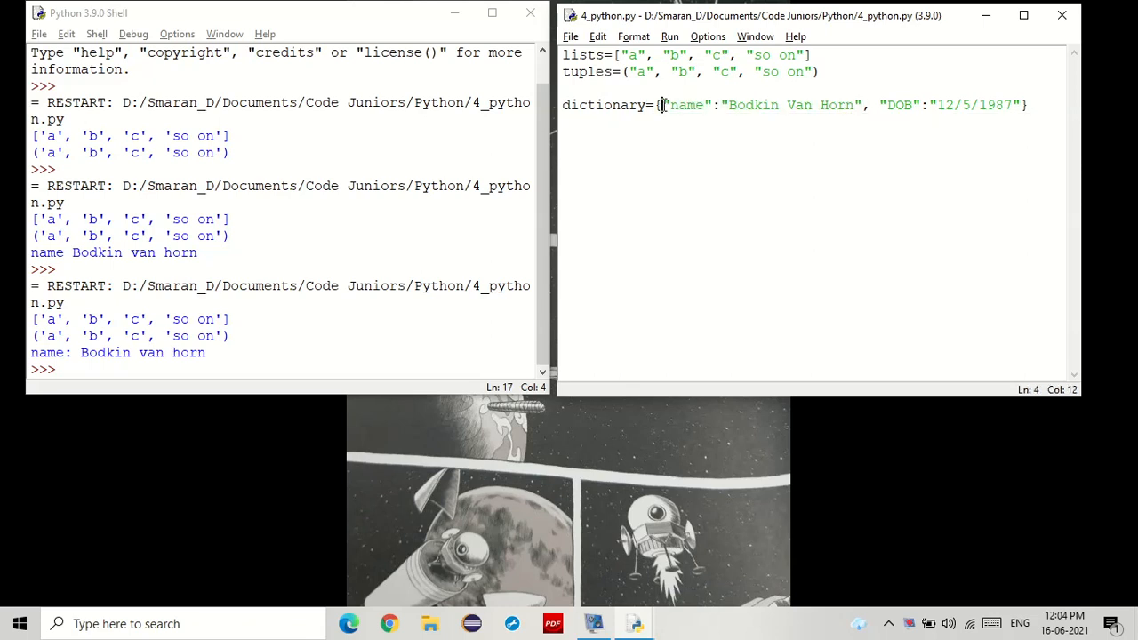
pyautogui.doubleClick(687, 105)
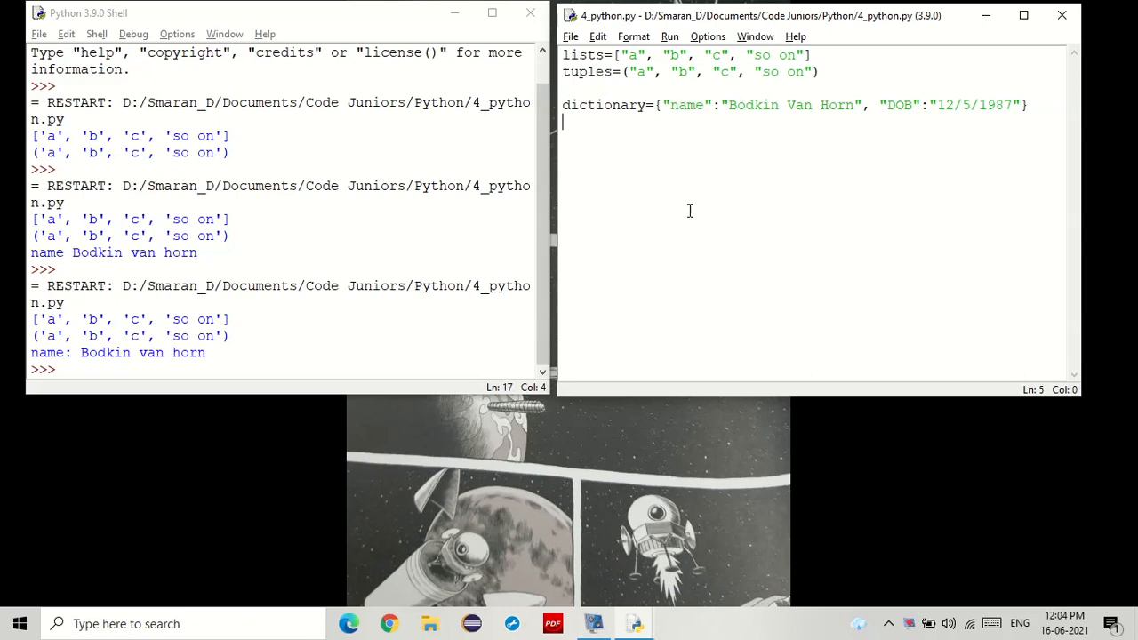
pyautogui.click(724, 104)
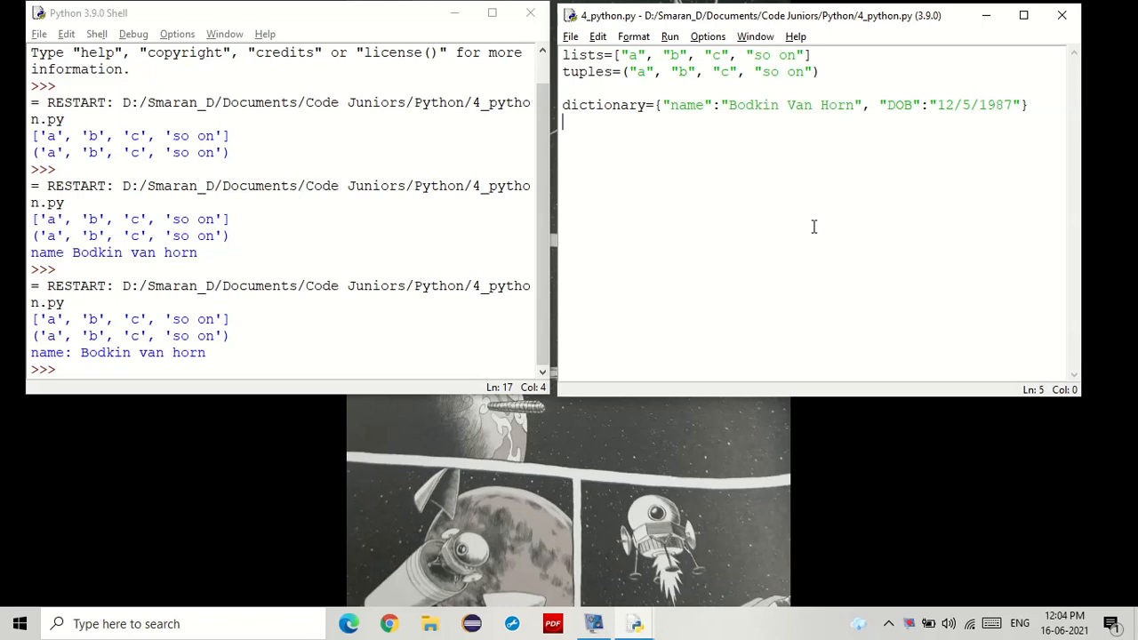
# Define dictionary2={"one":1, "two":2, "three":3} and begin a print line
pyautogui.write('dictiona')
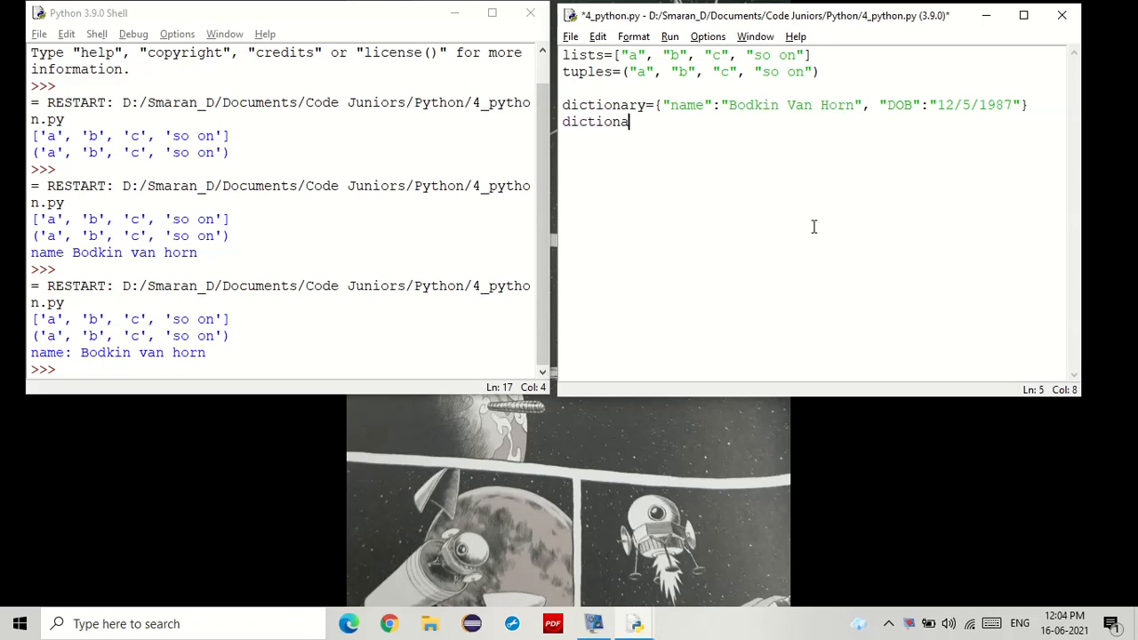
pyautogui.write('ry=')
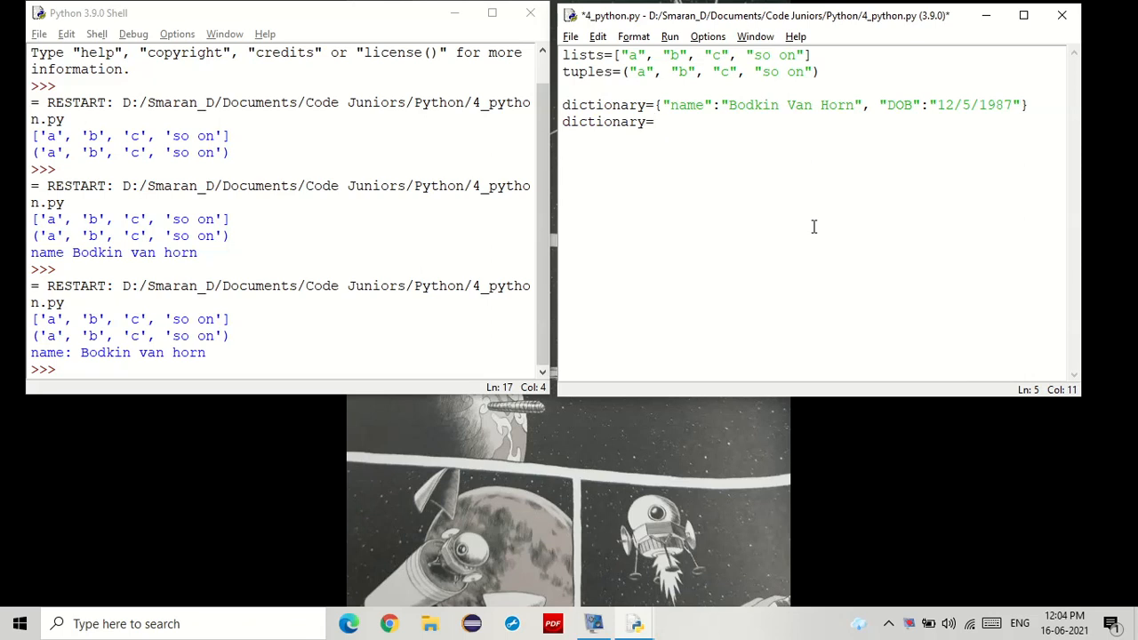
pyautogui.write('2')
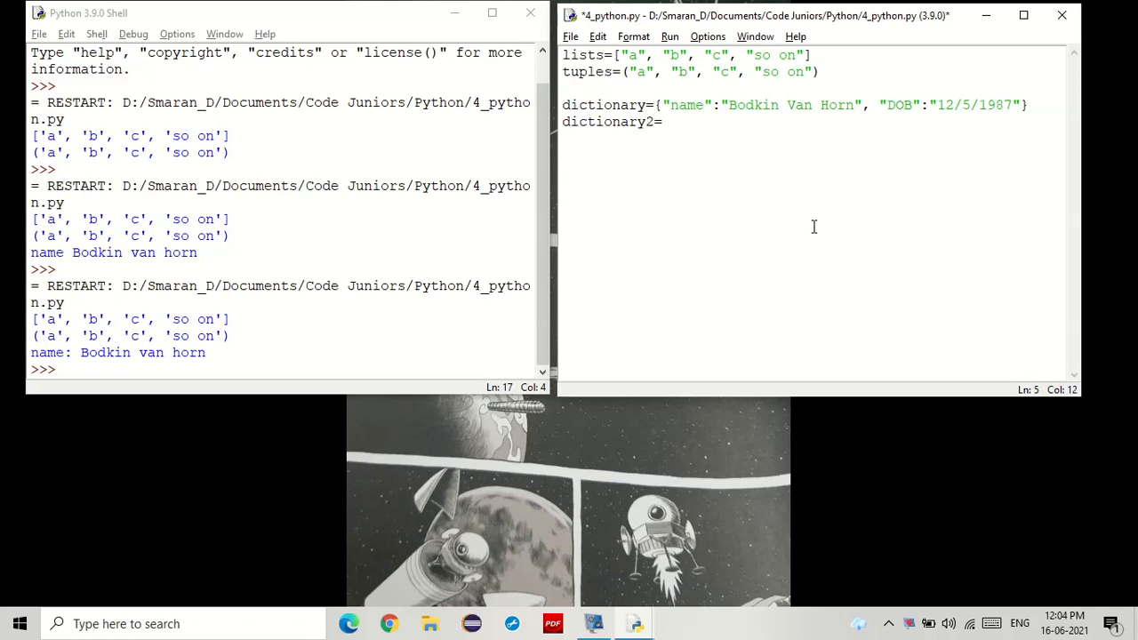
pyautogui.write('{""}')
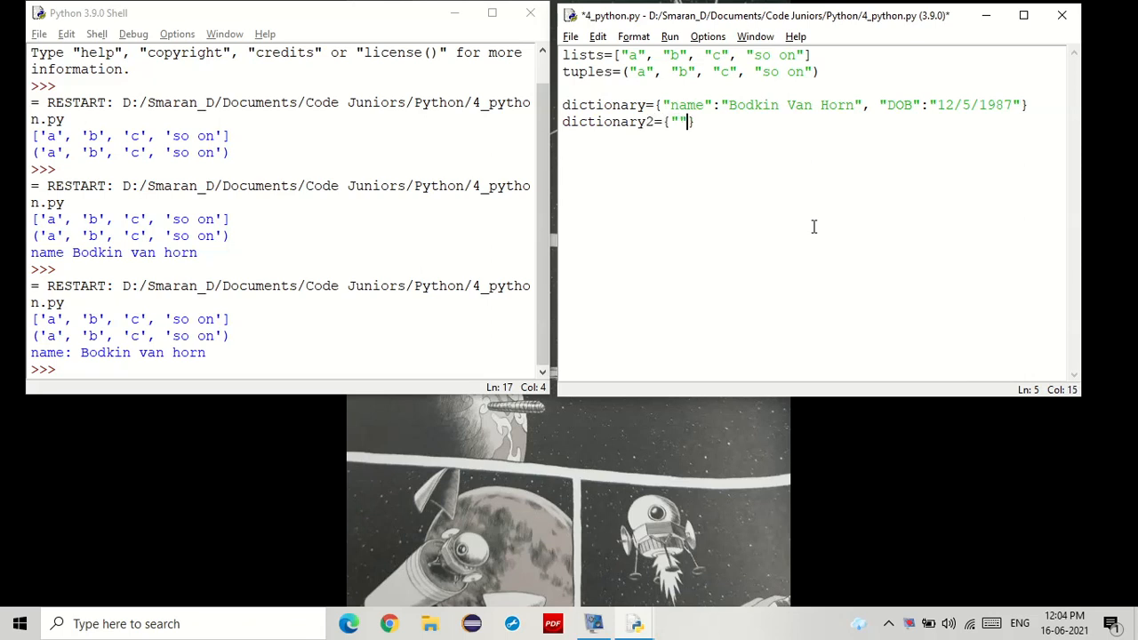
pyautogui.write('one')
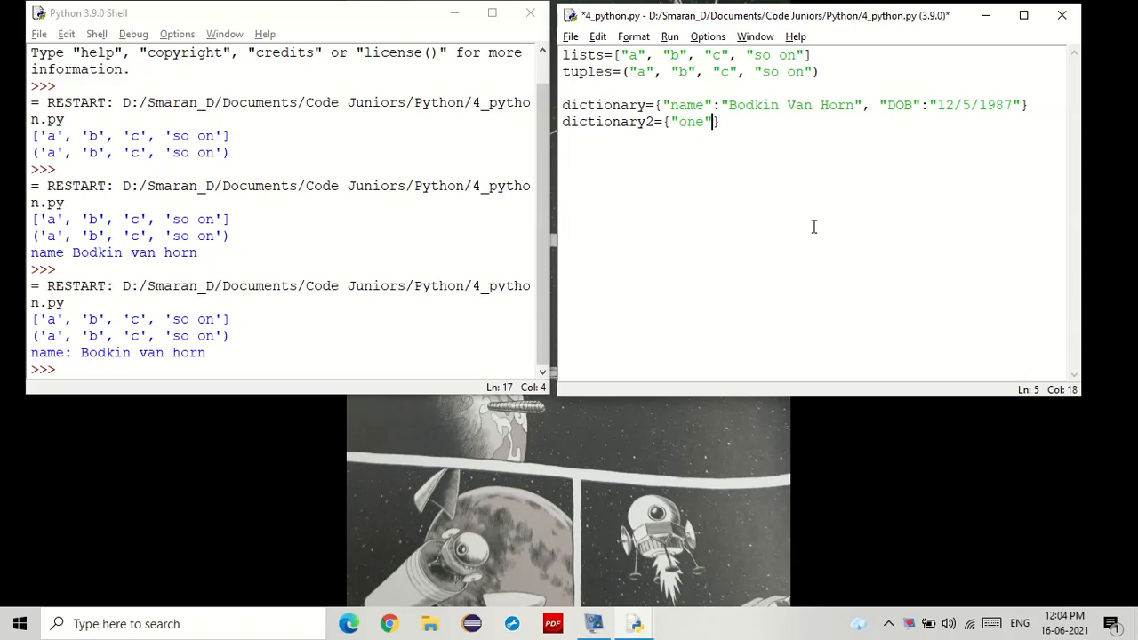
pyautogui.write(':1,')
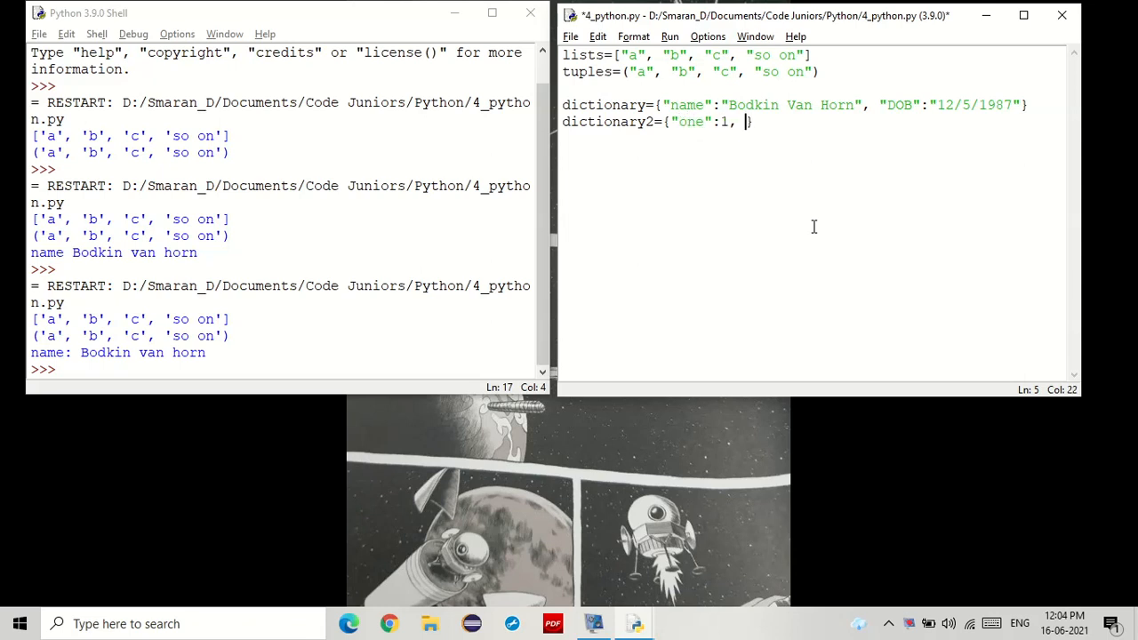
pyautogui.write('"two":2, "thr')
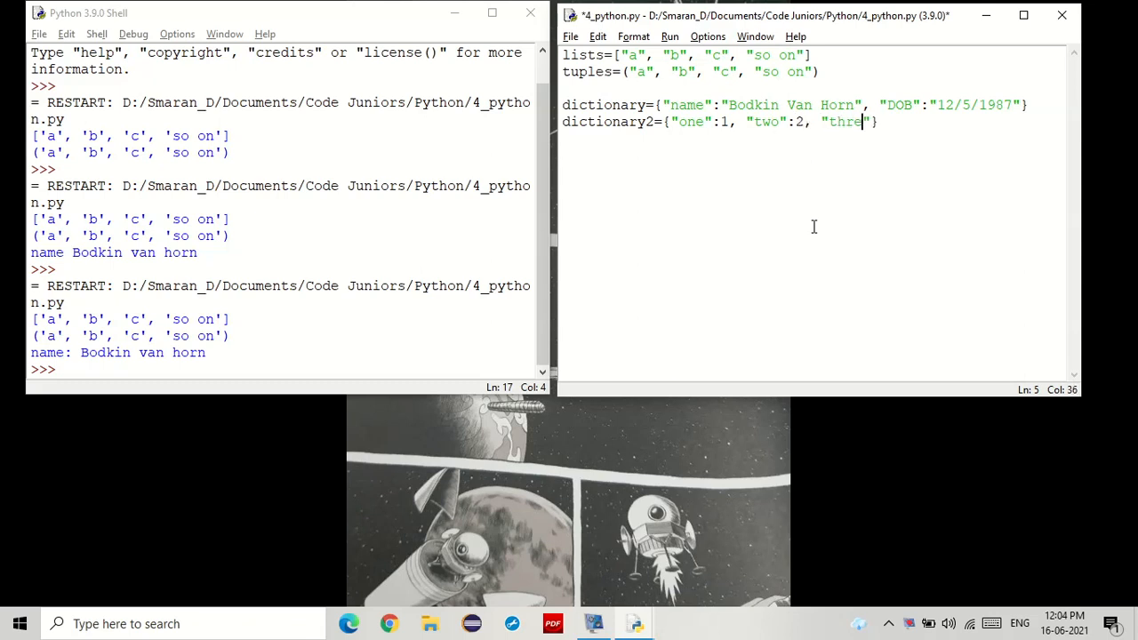
pyautogui.write('e":}')
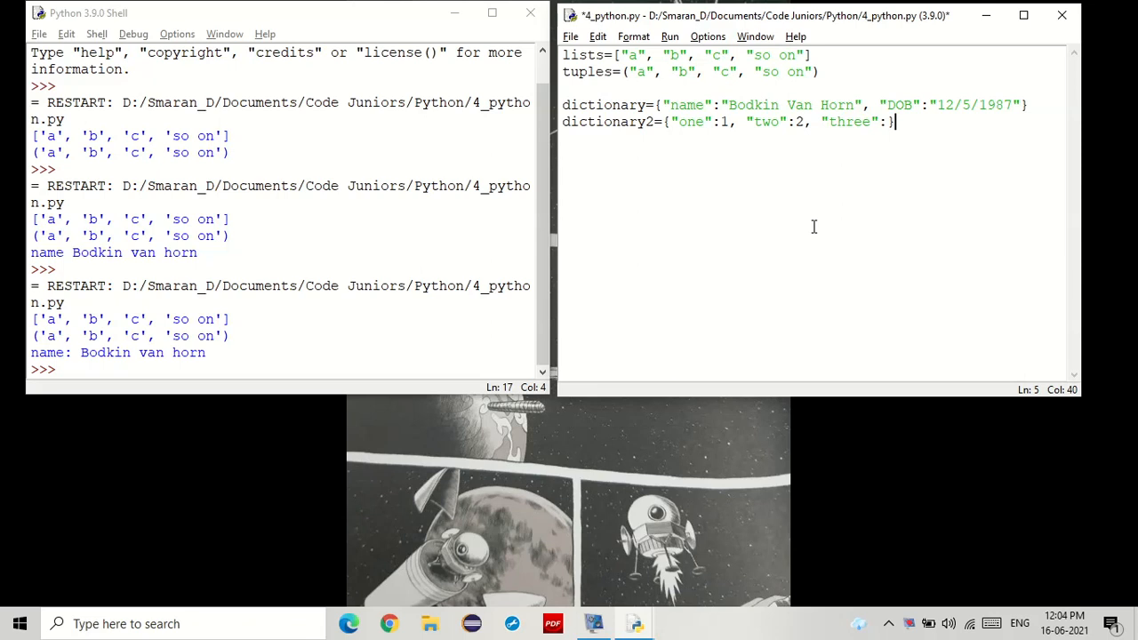
pyautogui.write('3')
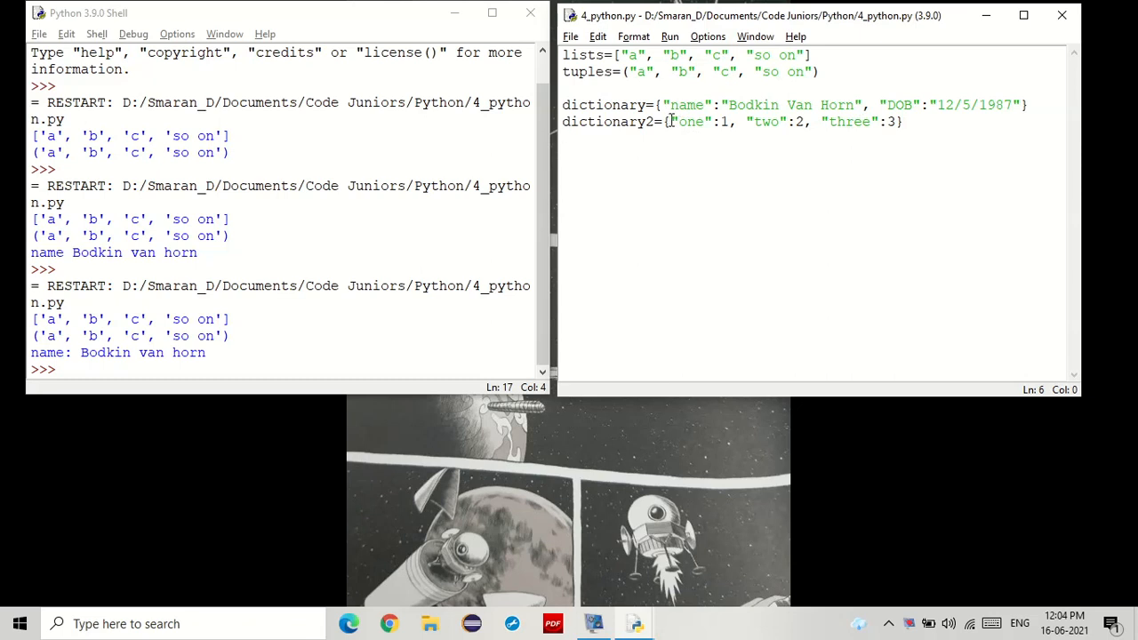
pyautogui.click(729, 122)
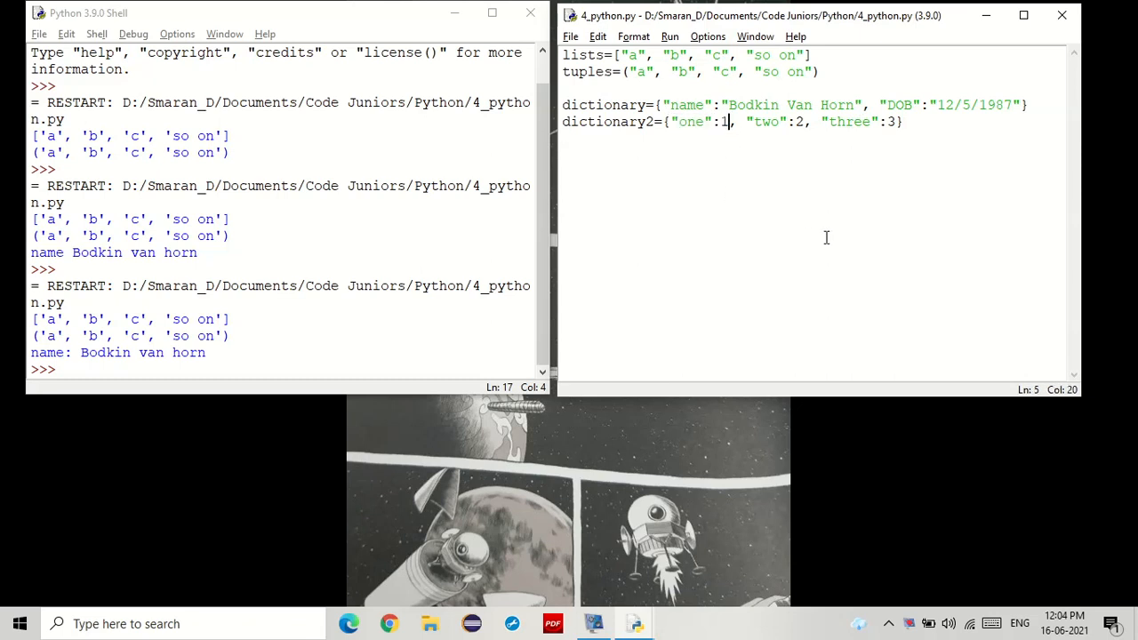
pyautogui.write('24')
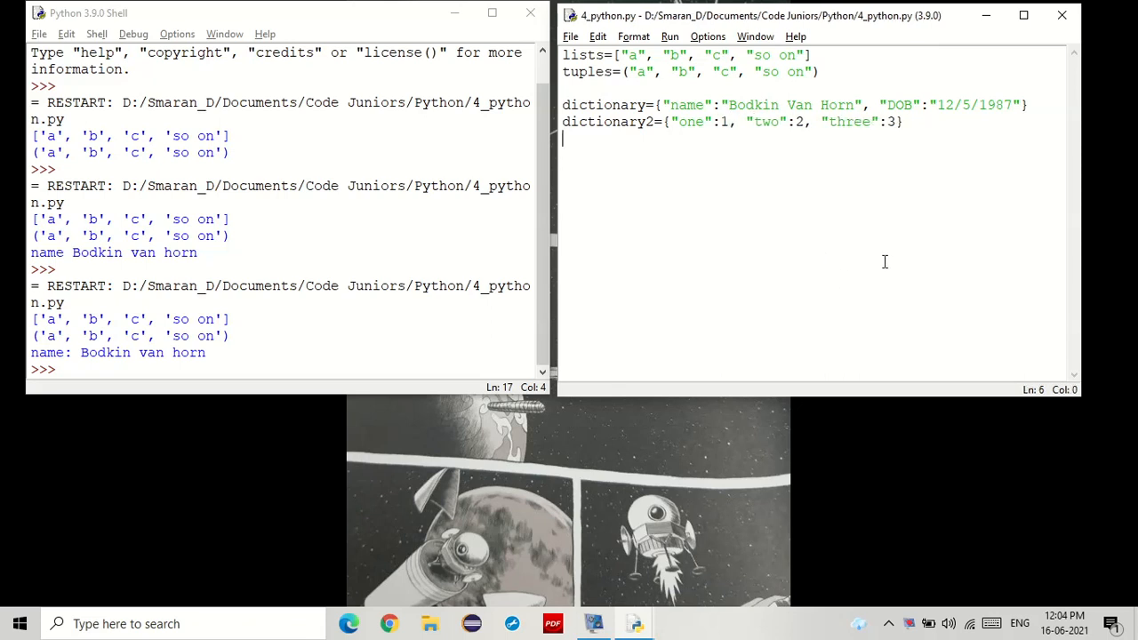
pyautogui.write('print (')
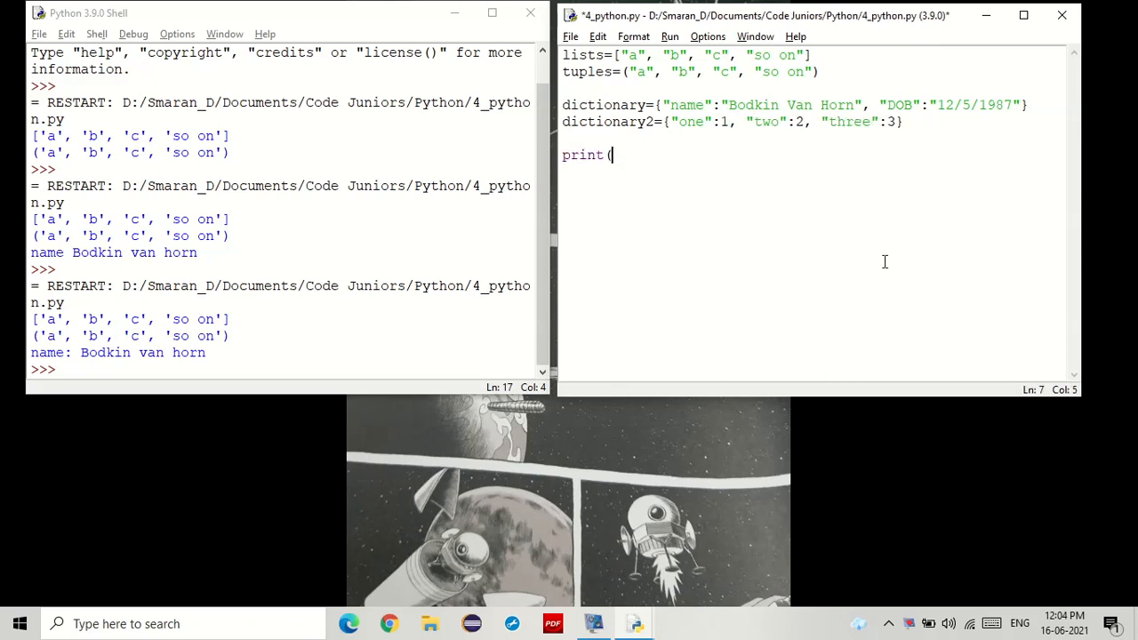
# Print dictionary and run, showing {'name': 'Bodkin Van Horn', 'DOB': '12/5/1987'} in the shell
pyautogui.write('diction')
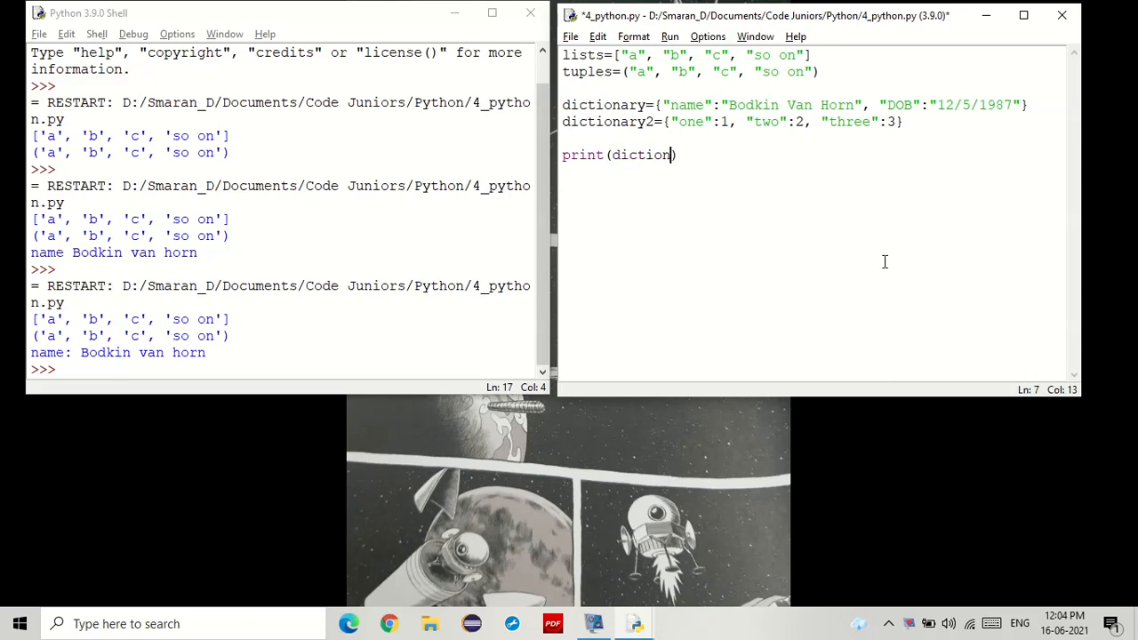
pyautogui.write('ary')
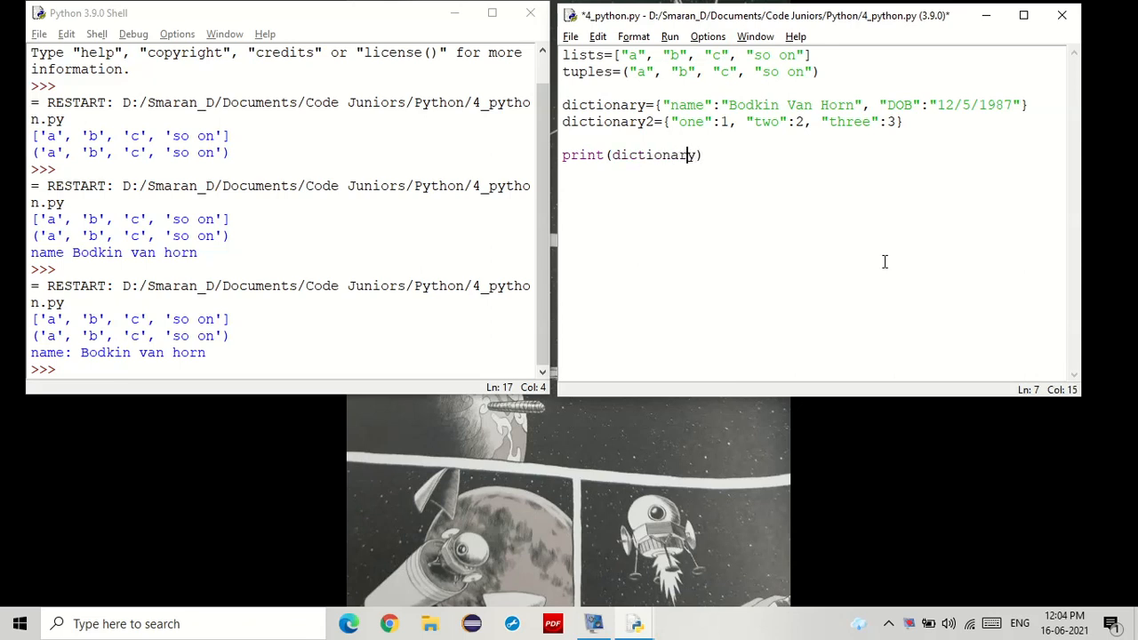
pyautogui.press('F5')
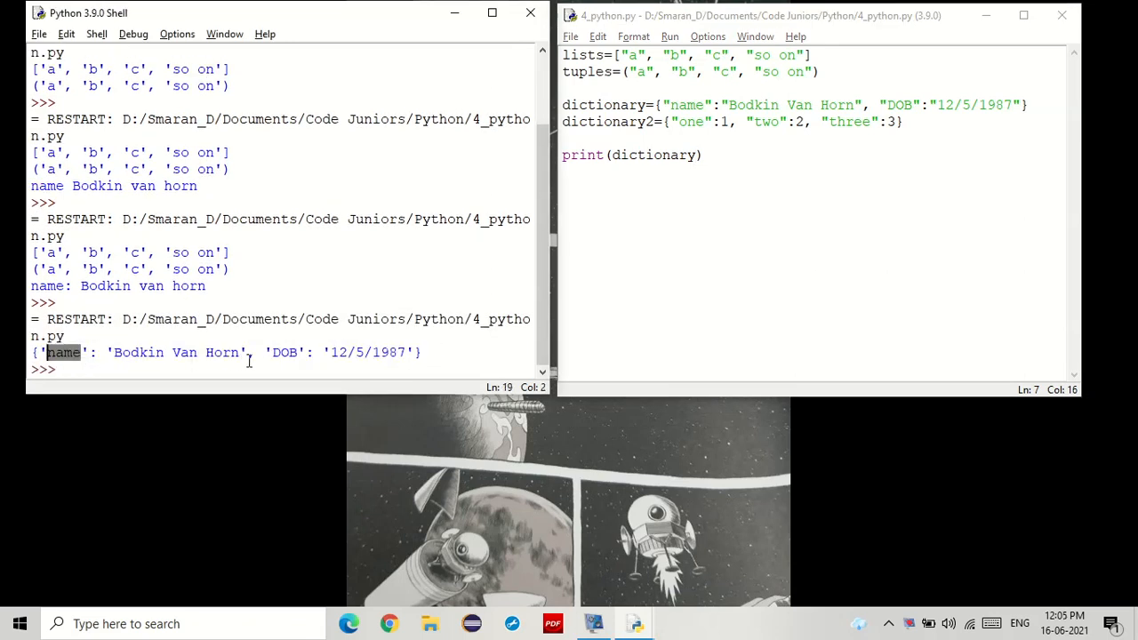
pyautogui.moveTo(49, 352); pyautogui.dragTo(240, 352)
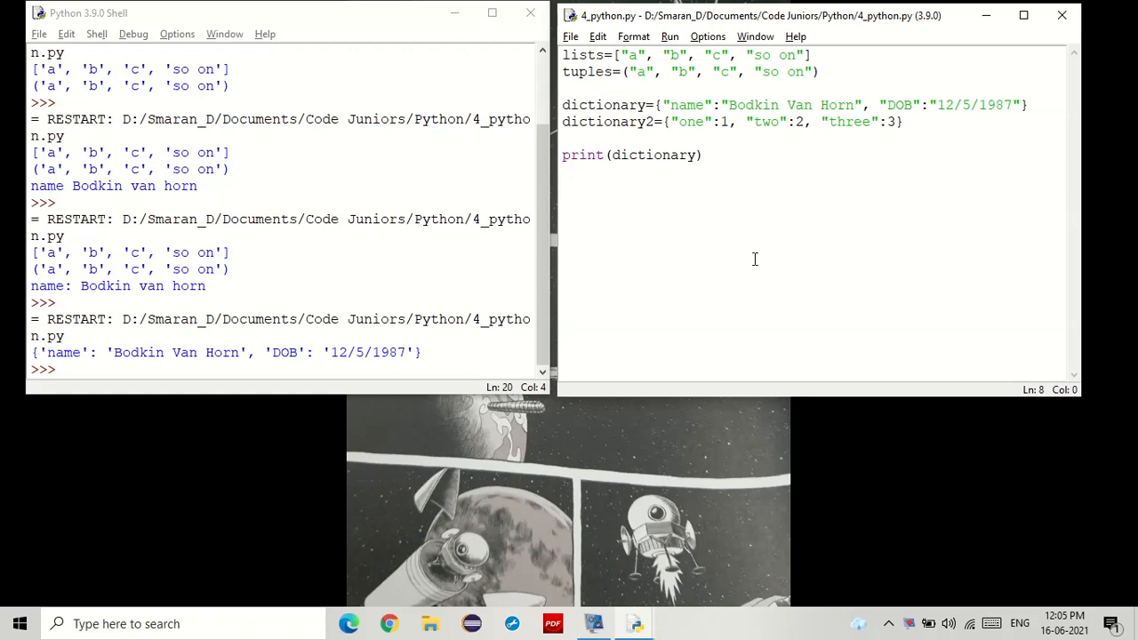
# Change the print to dictionary[0] and run it, producing KeyError: 0
pyautogui.click(780, 202)
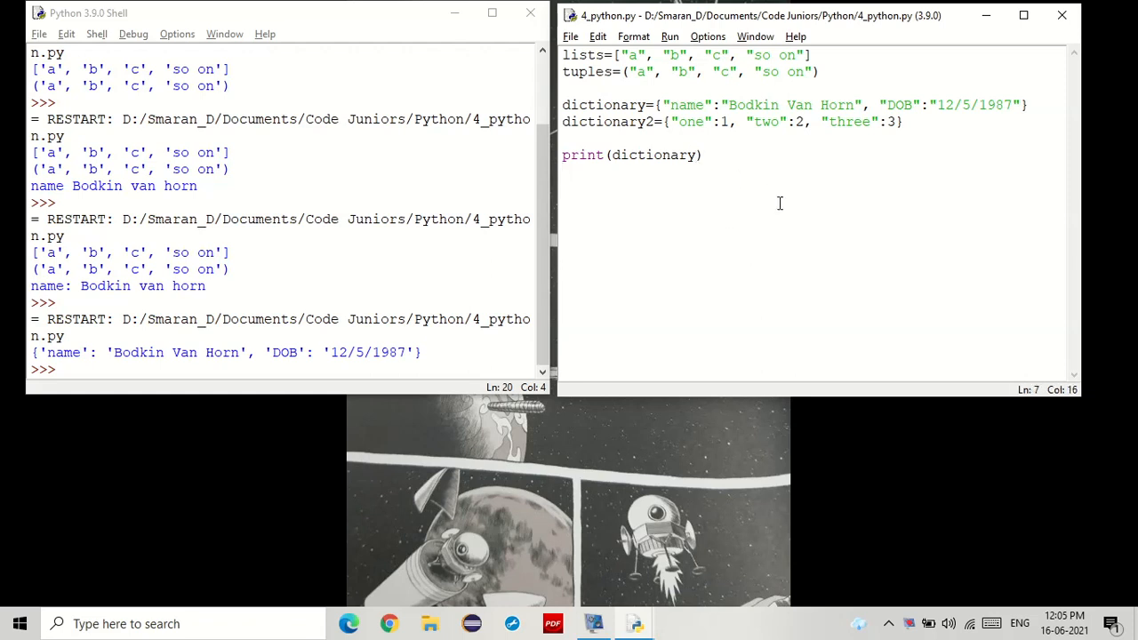
pyautogui.write('[]')
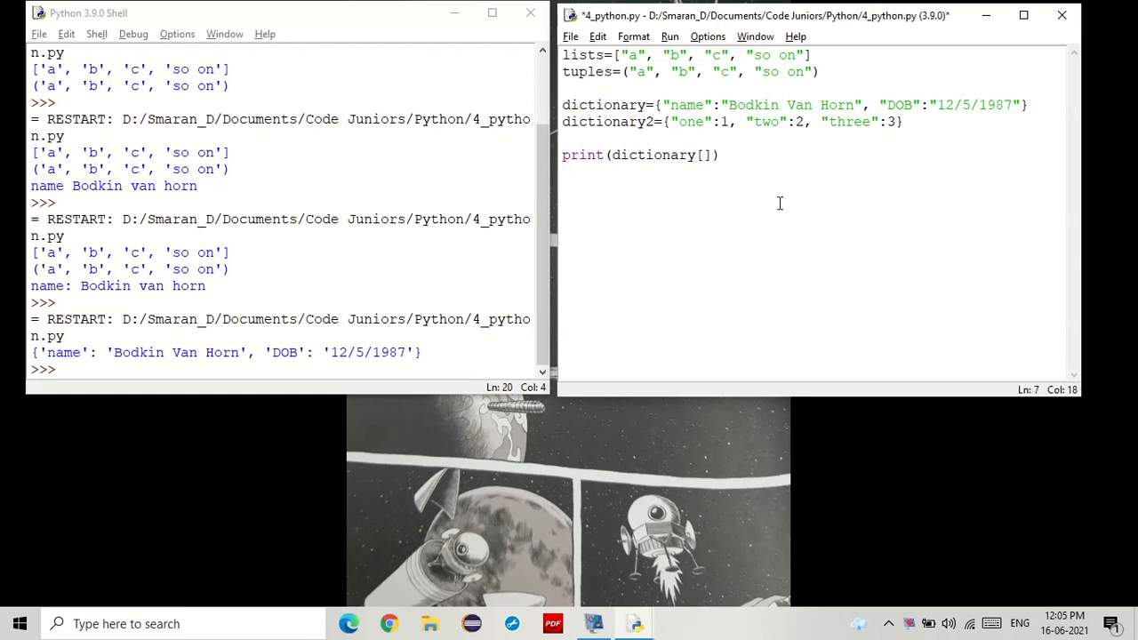
pyautogui.press('Left')
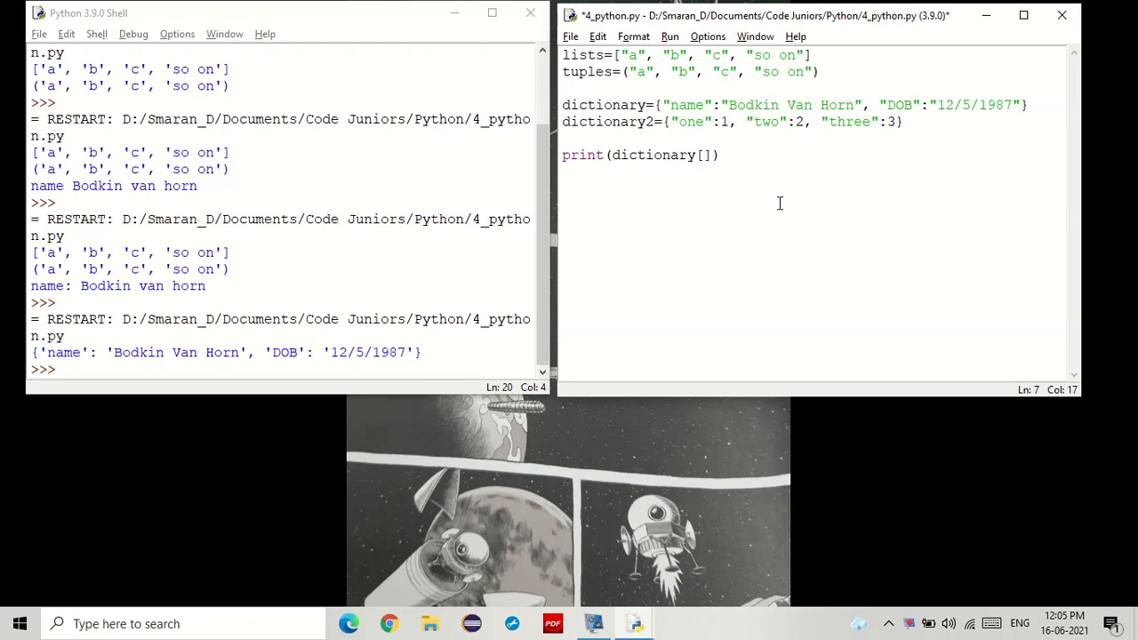
pyautogui.click(702, 155)
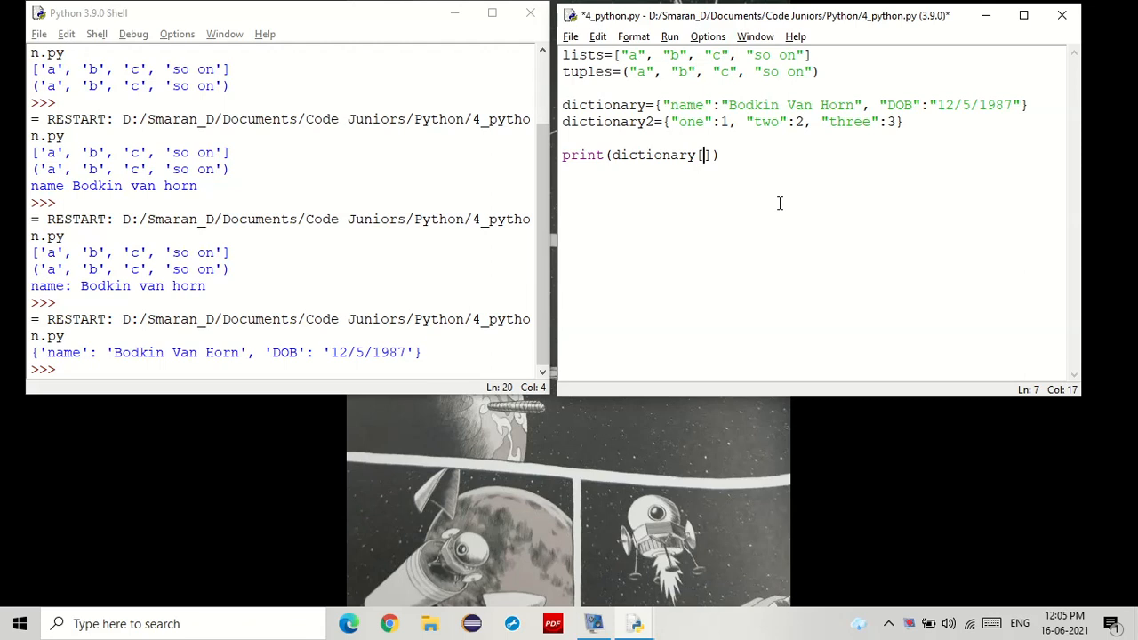
pyautogui.moveTo(727, 142)
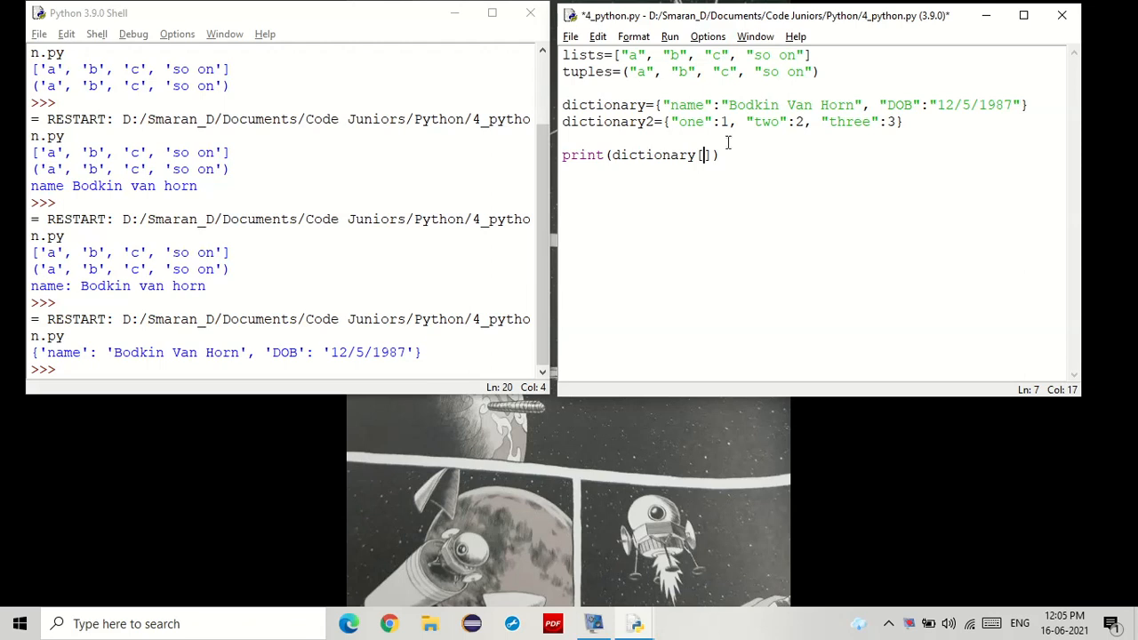
pyautogui.moveTo(763, 192)
pyautogui.write('0')
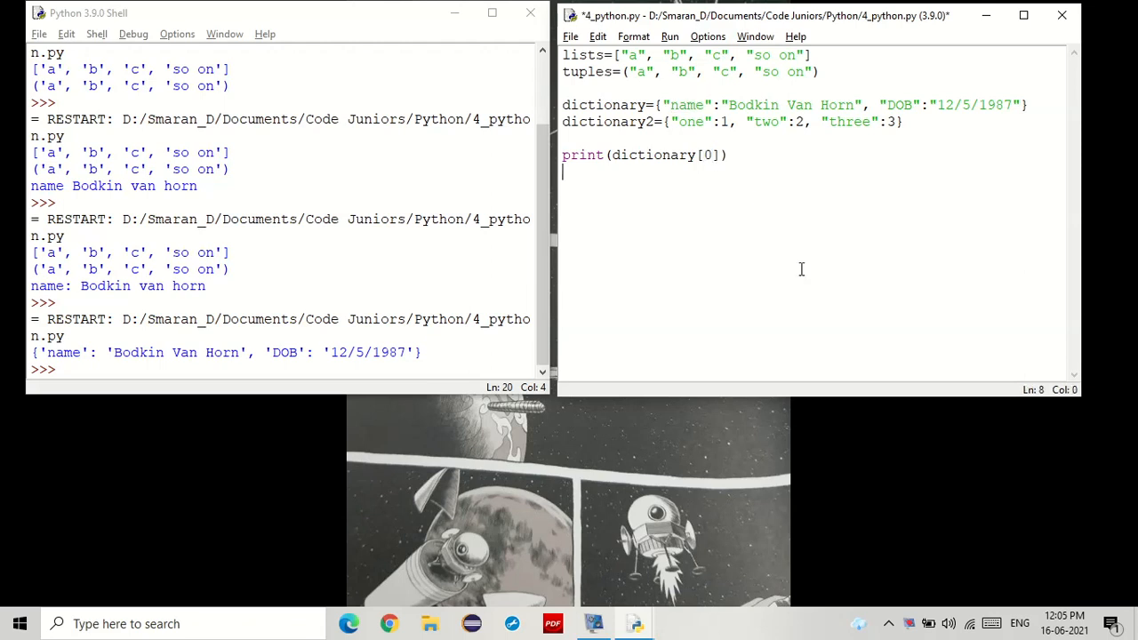
pyautogui.press('ctrl+s')
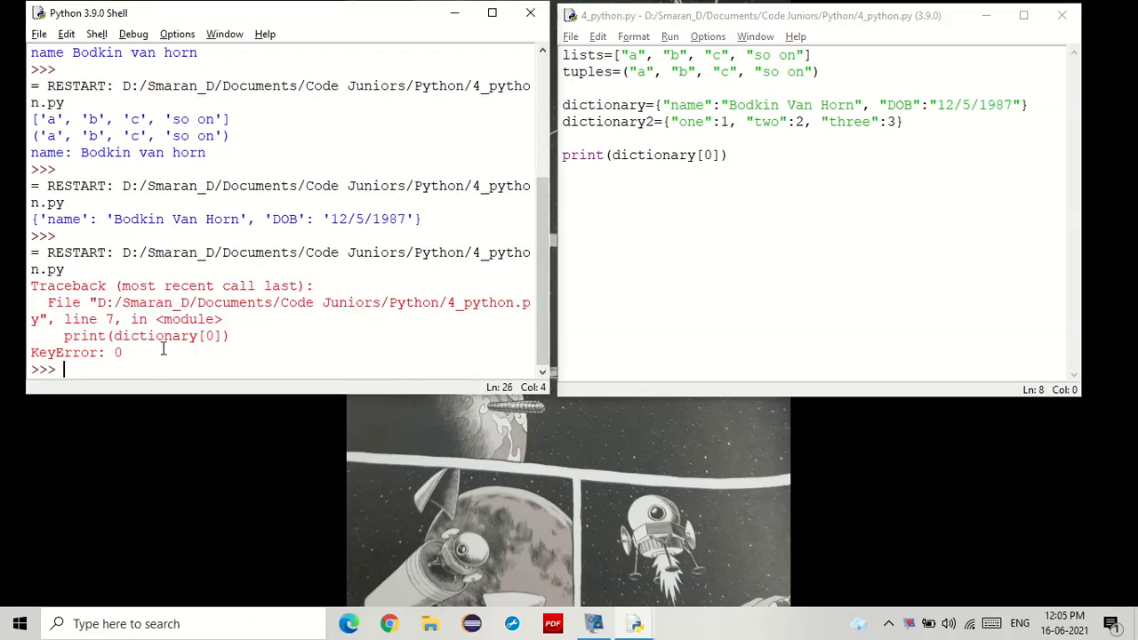
pyautogui.moveTo(465, 235)
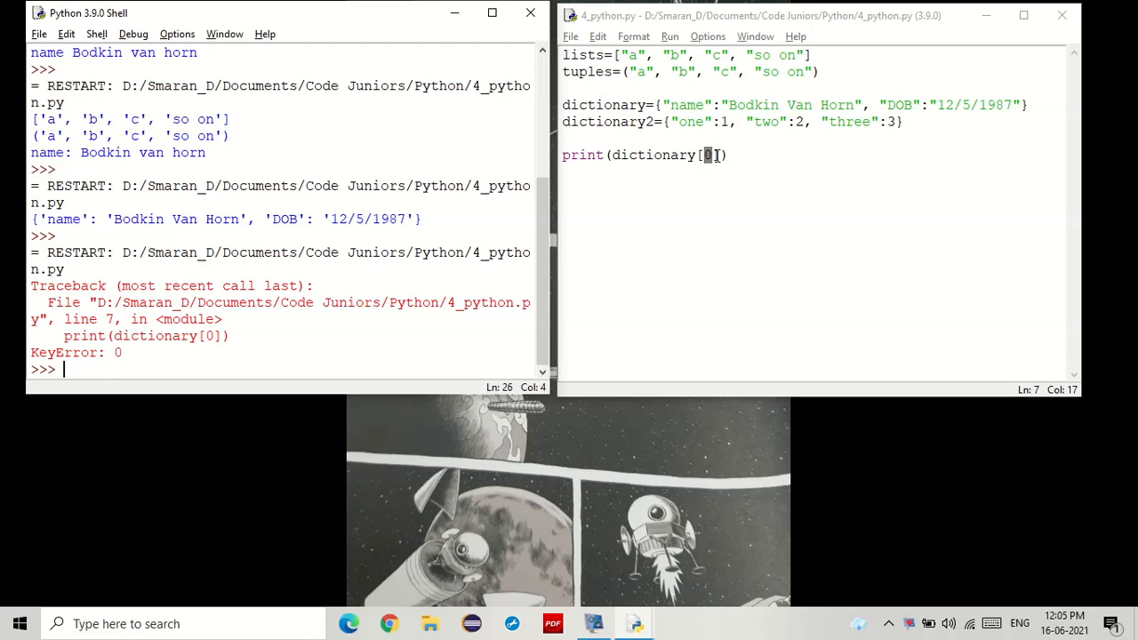
# Replace index 0 with "name" and run so the shell prints Bodkin Van Horn
pyautogui.click(770, 216)
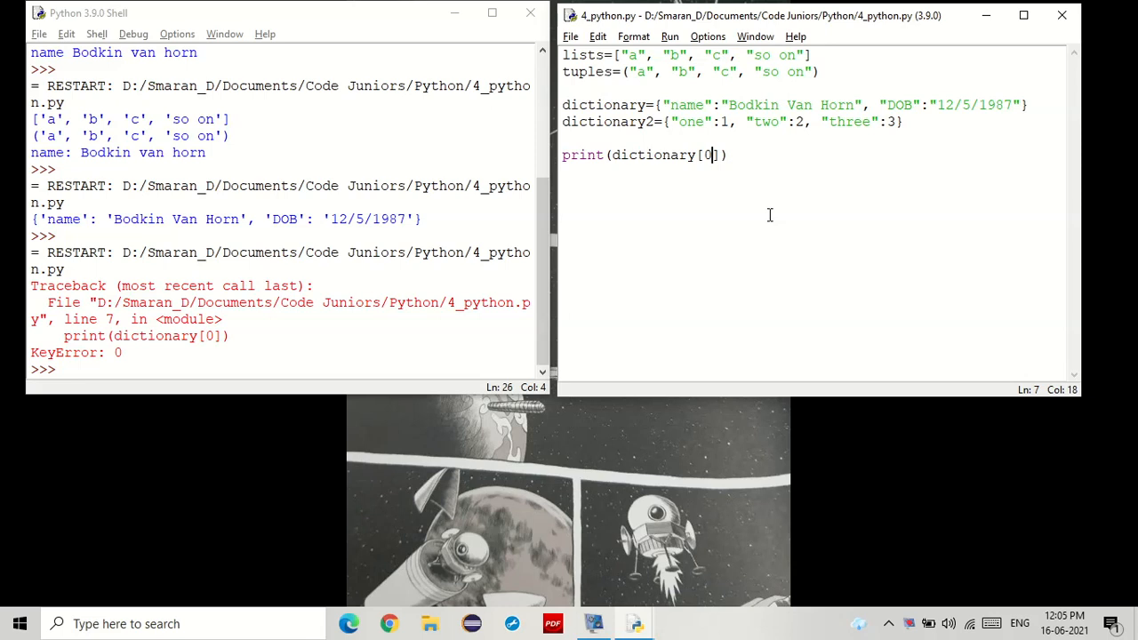
pyautogui.press('Backspace')
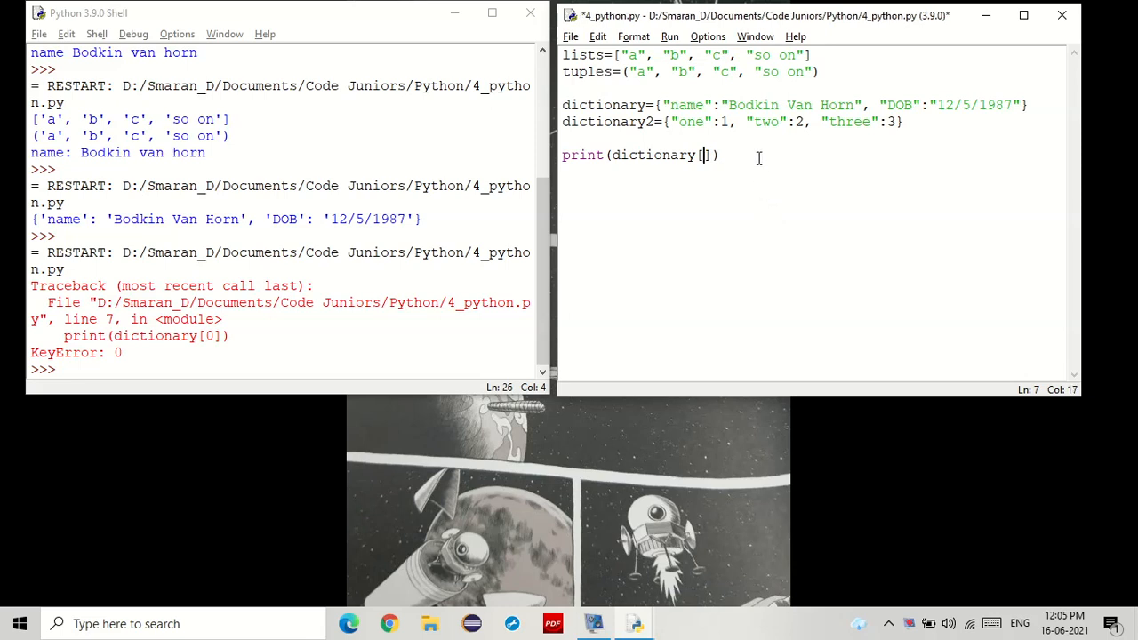
pyautogui.doubleClick(686, 104)
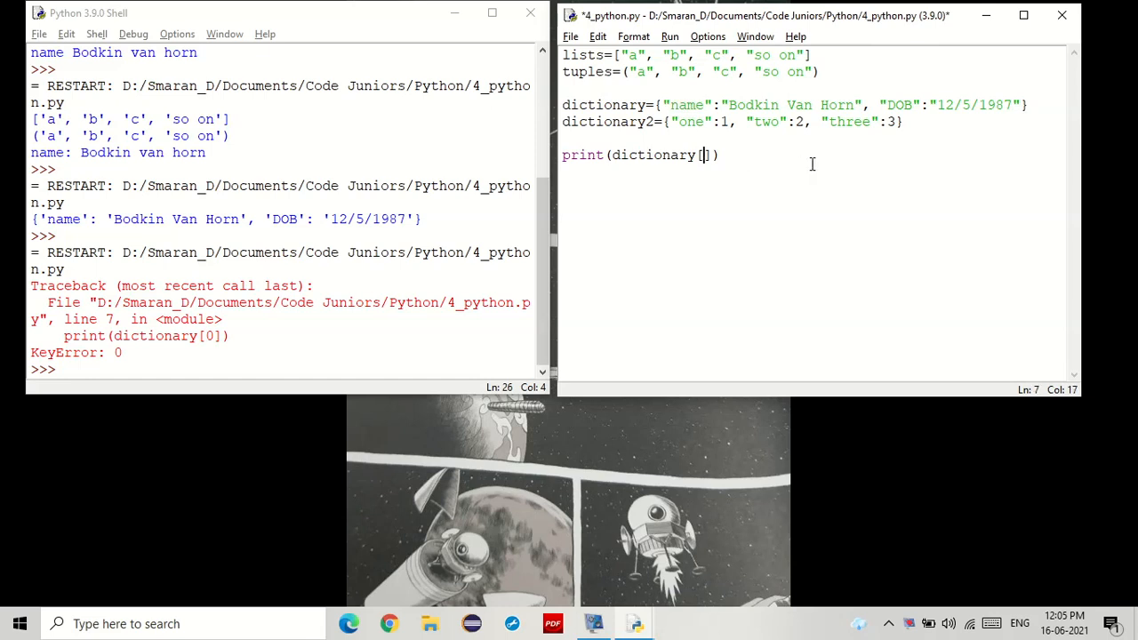
pyautogui.write('"name"')
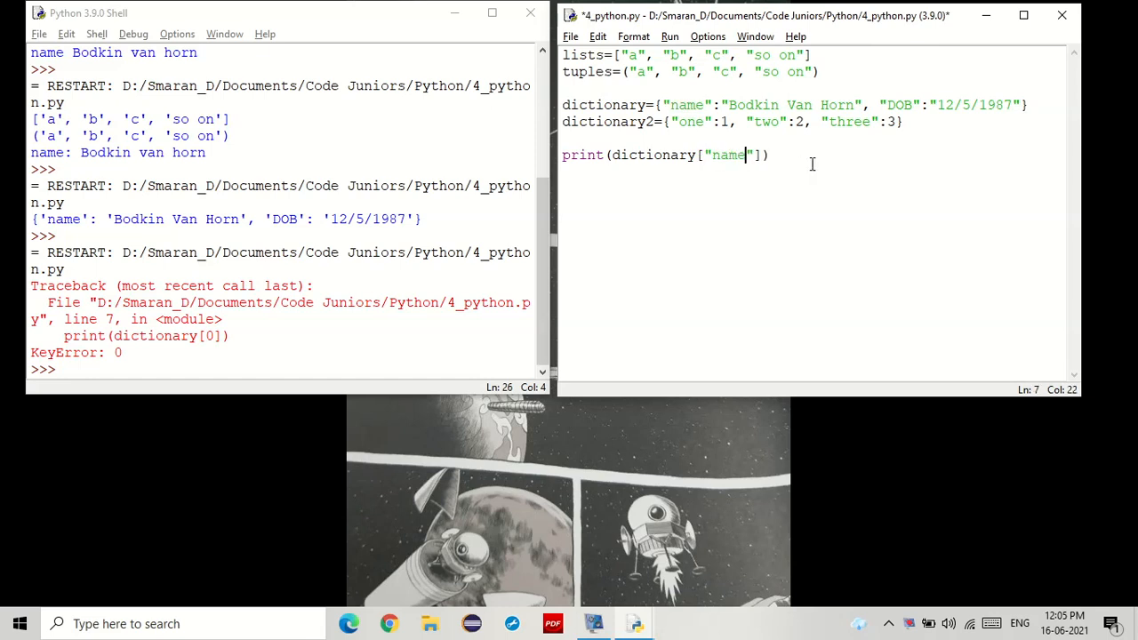
pyautogui.press('F5')
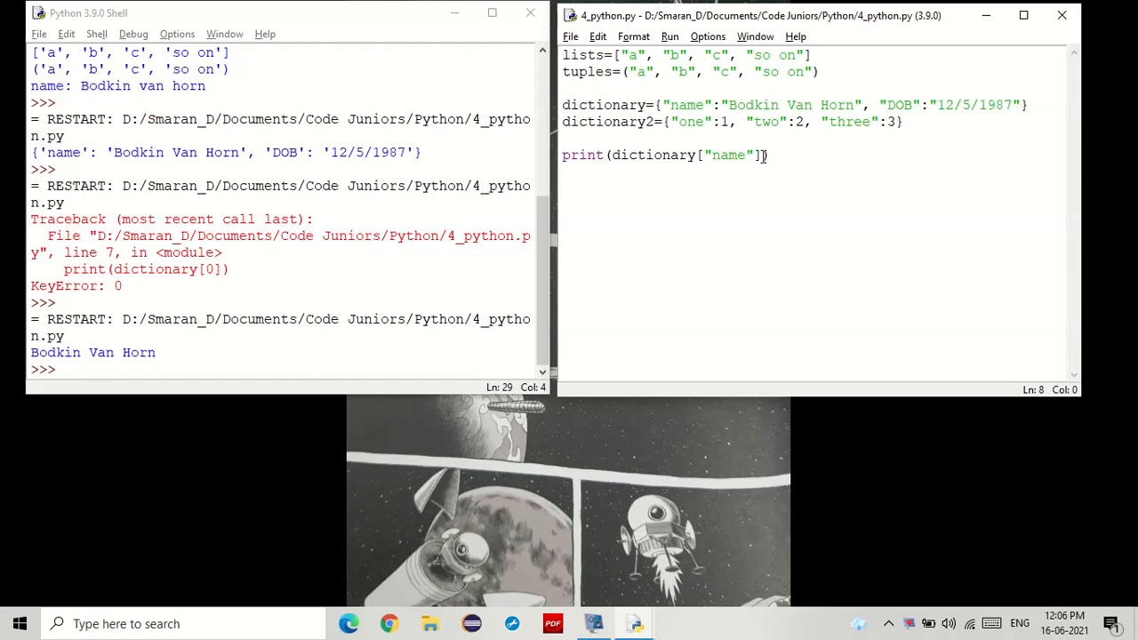
pyautogui.doubleClick(729, 155)
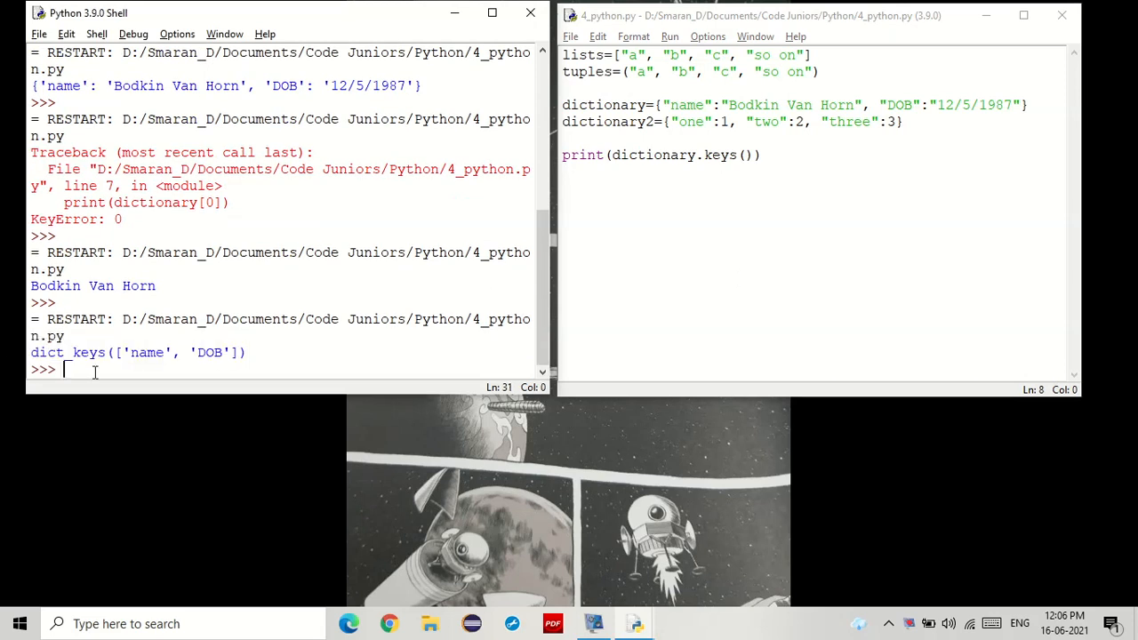
pyautogui.moveTo(95, 372)
pyautogui.write('v')
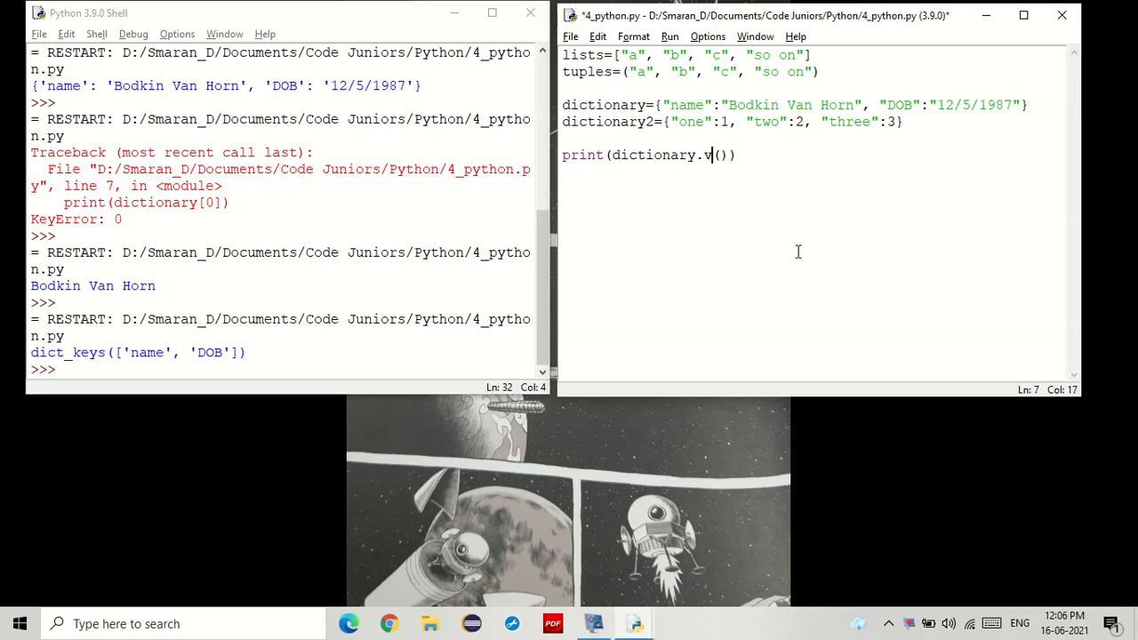
# Switch keys() to values() and rerun, showing dict_values(['Bodkin Van Horn', '12/5/1987'])
pyautogui.write('alues')
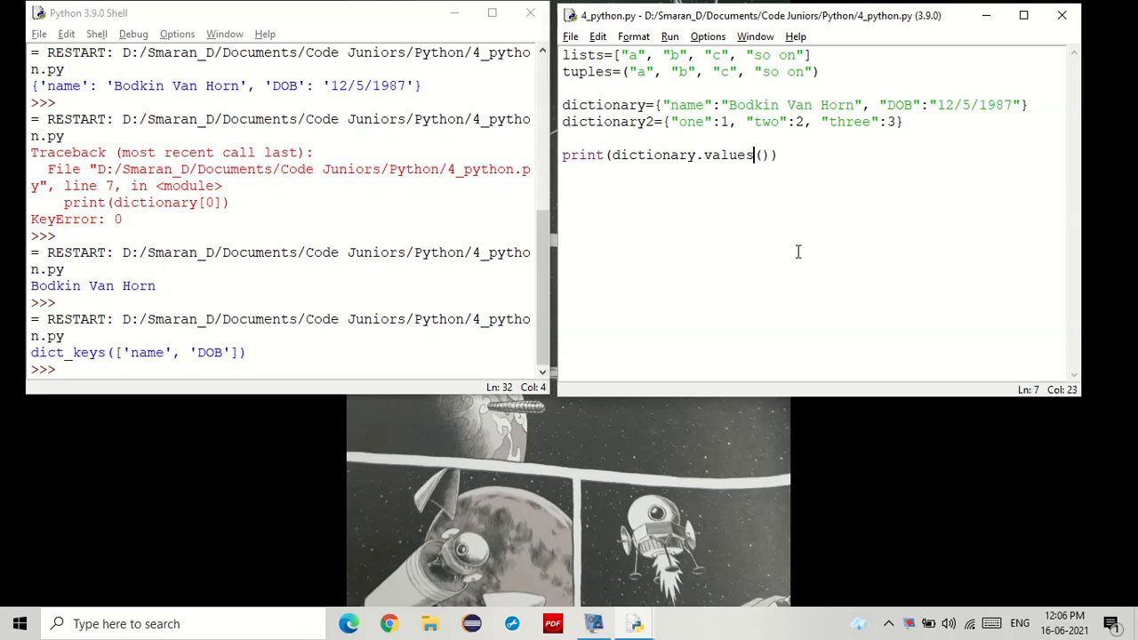
pyautogui.press('F5')
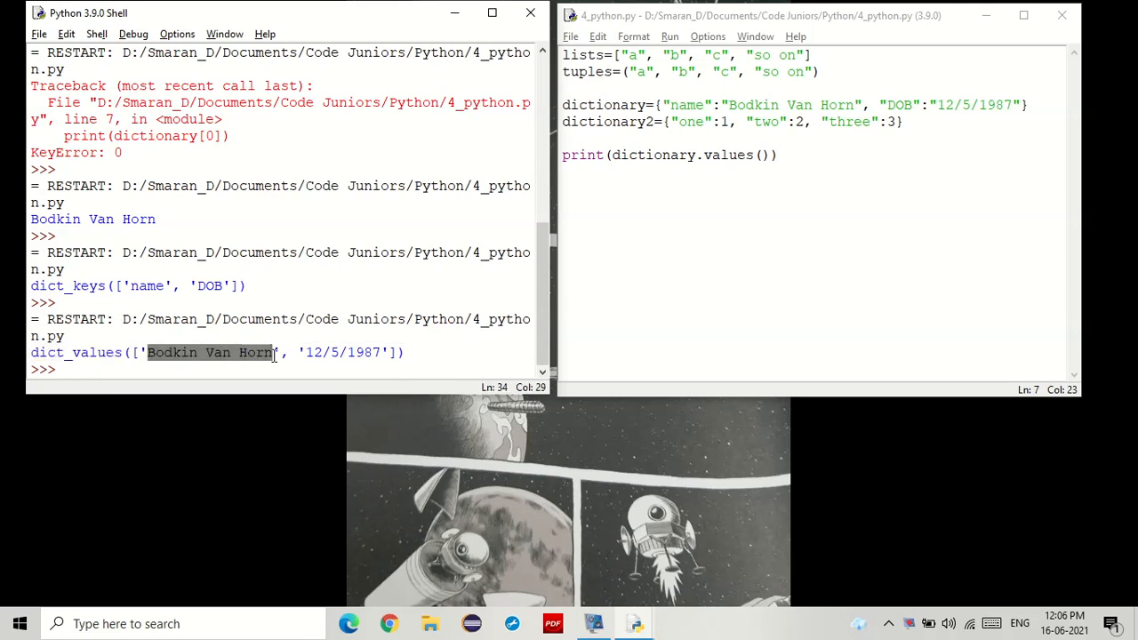
pyautogui.doubleClick(342, 352)
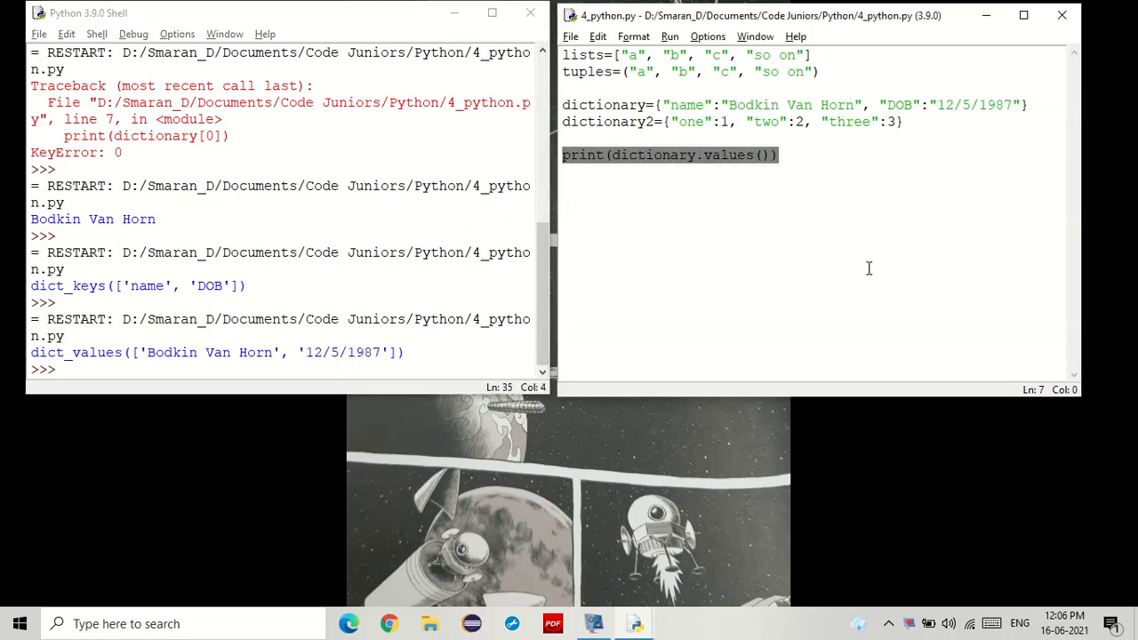
# Delete the print(dictionary.values()) line, leaving an empty line below the dictionaries
pyautogui.press('Delete')
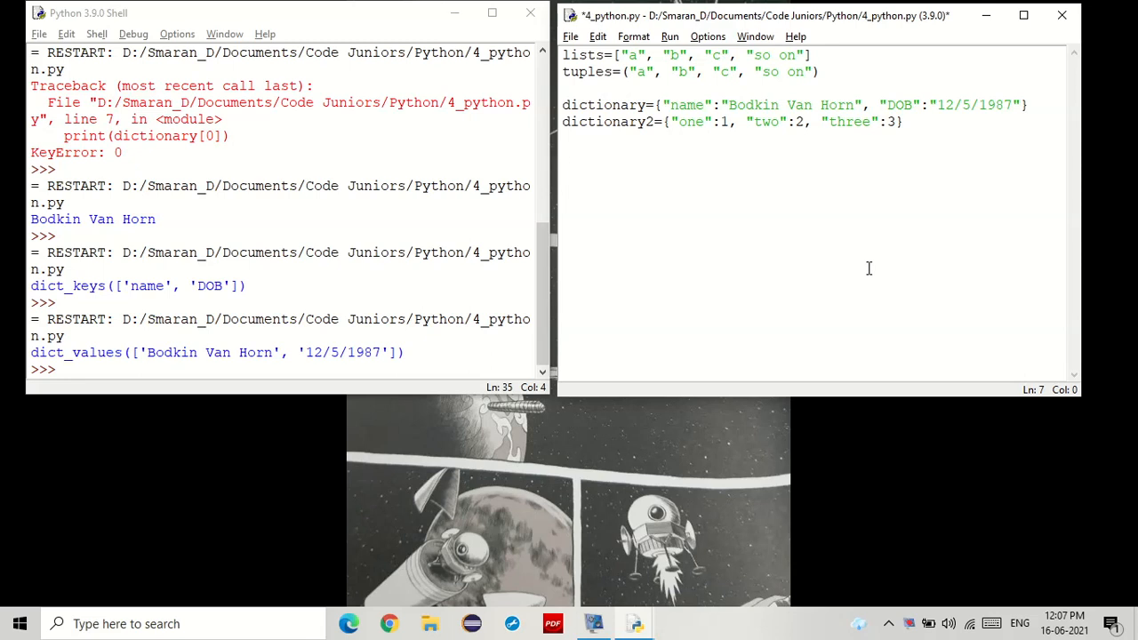
pyautogui.click(563, 155)
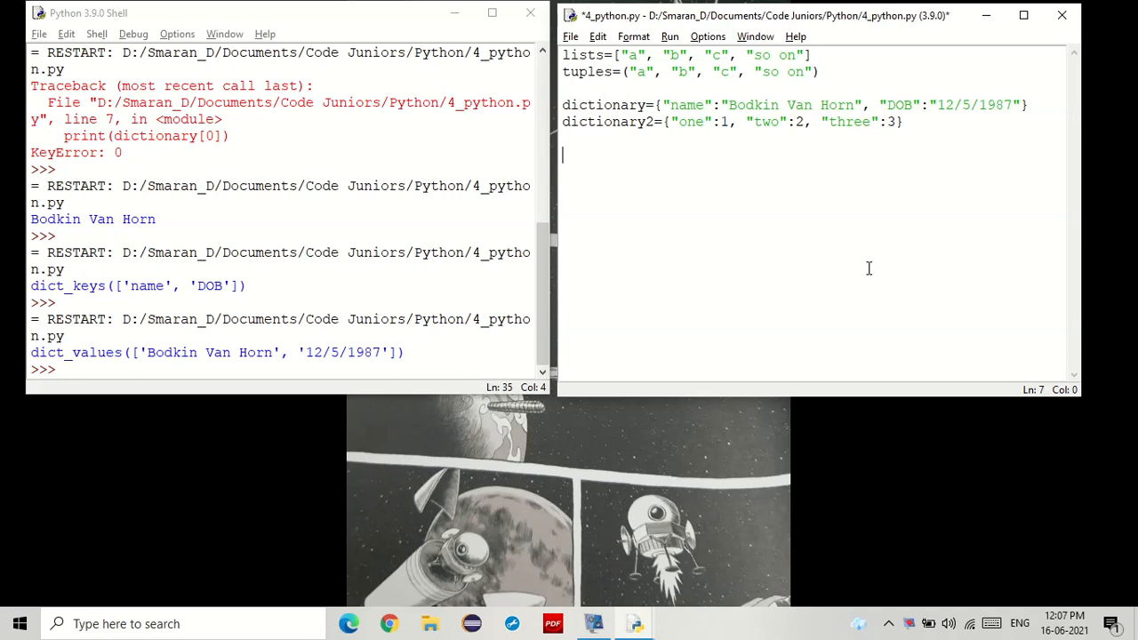
# Start english_to_spanish= with empty braces and a first pair of key quotes
pyautogui.write('english')
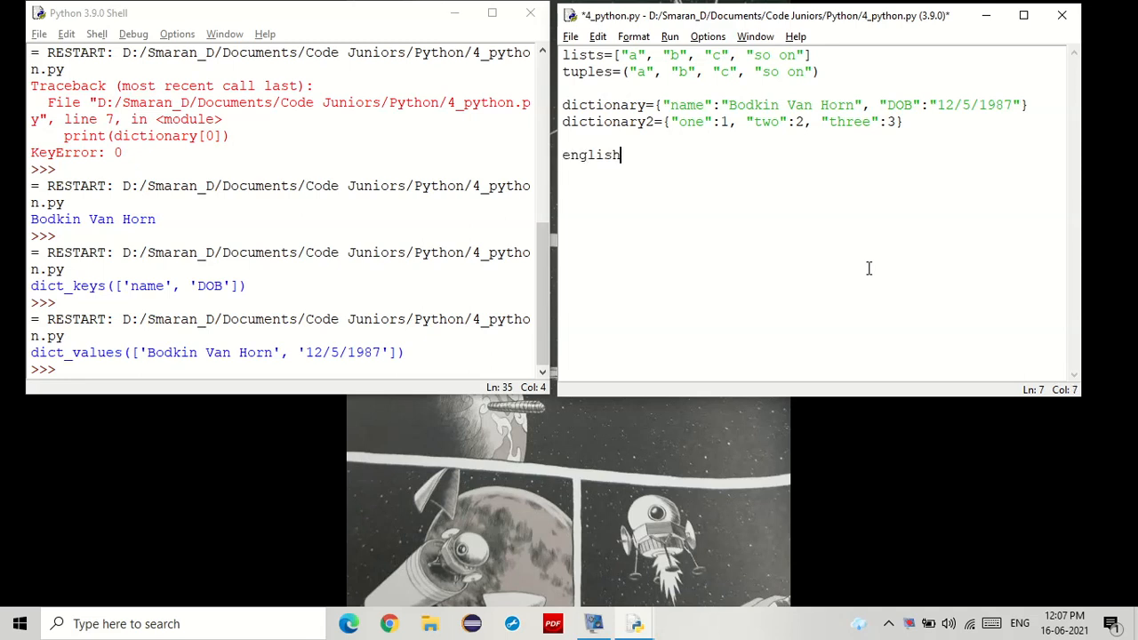
pyautogui.write('_to_span')
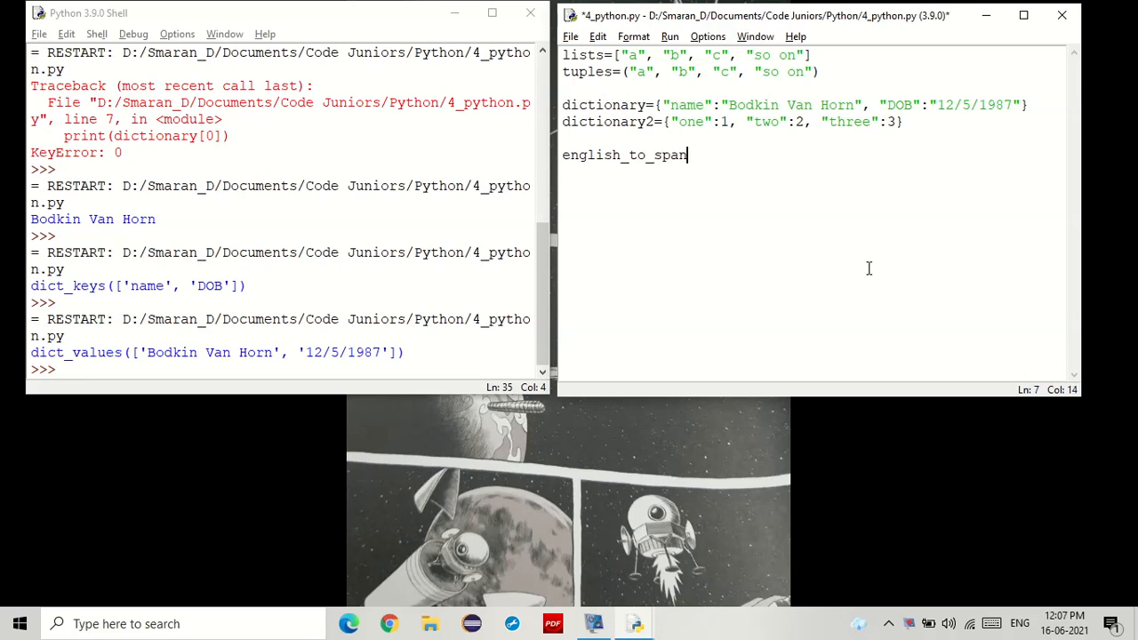
pyautogui.write('ish=')
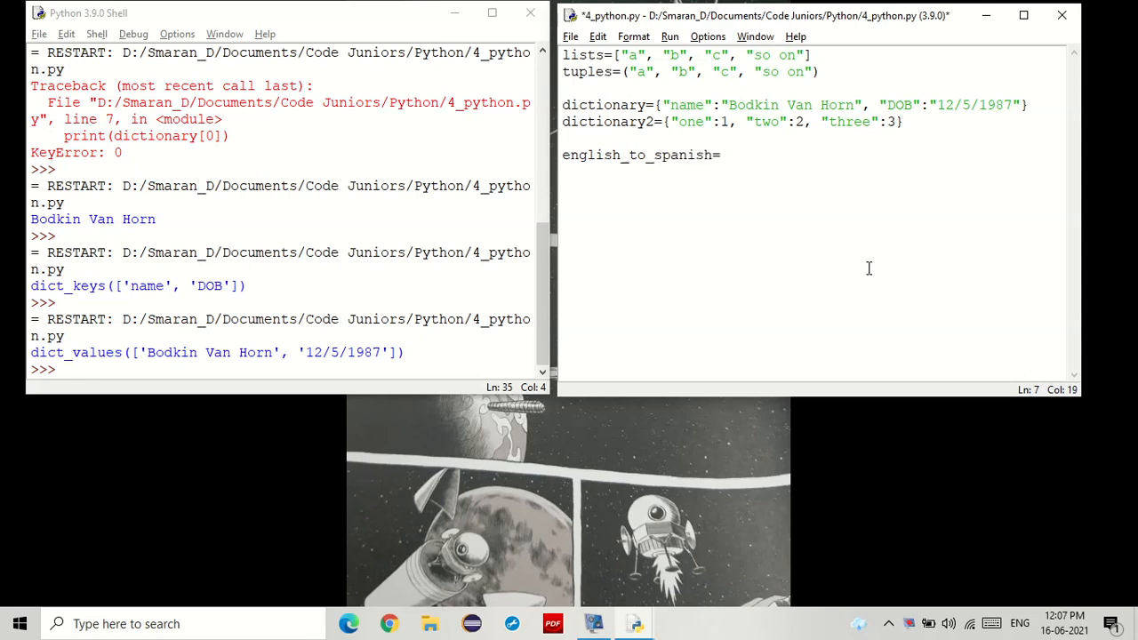
pyautogui.click(656, 105)
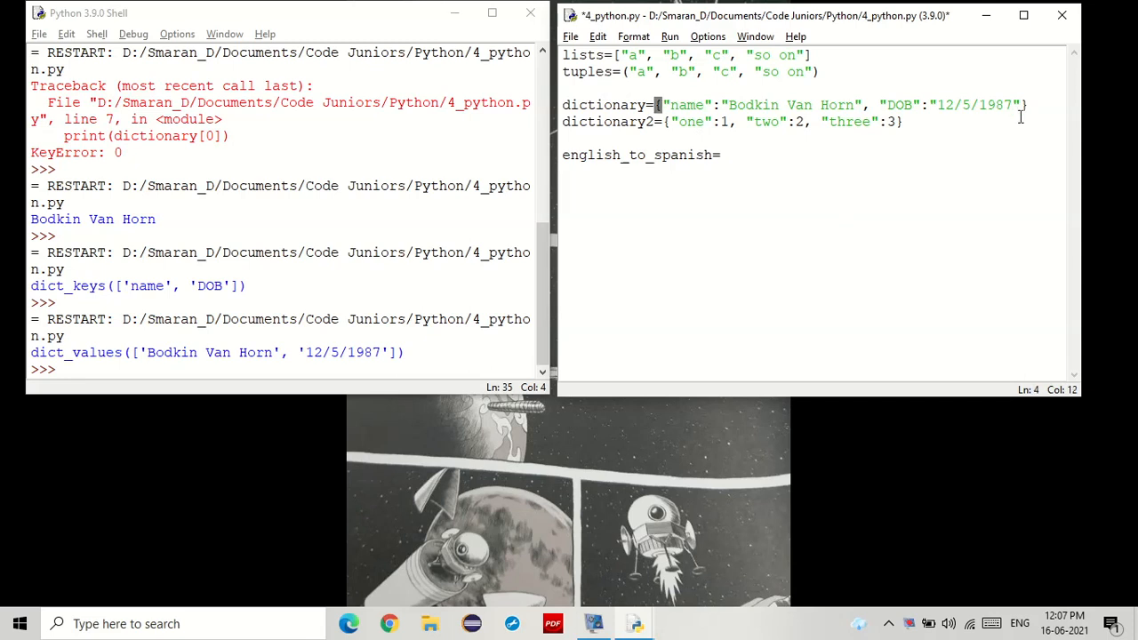
pyautogui.click(876, 149)
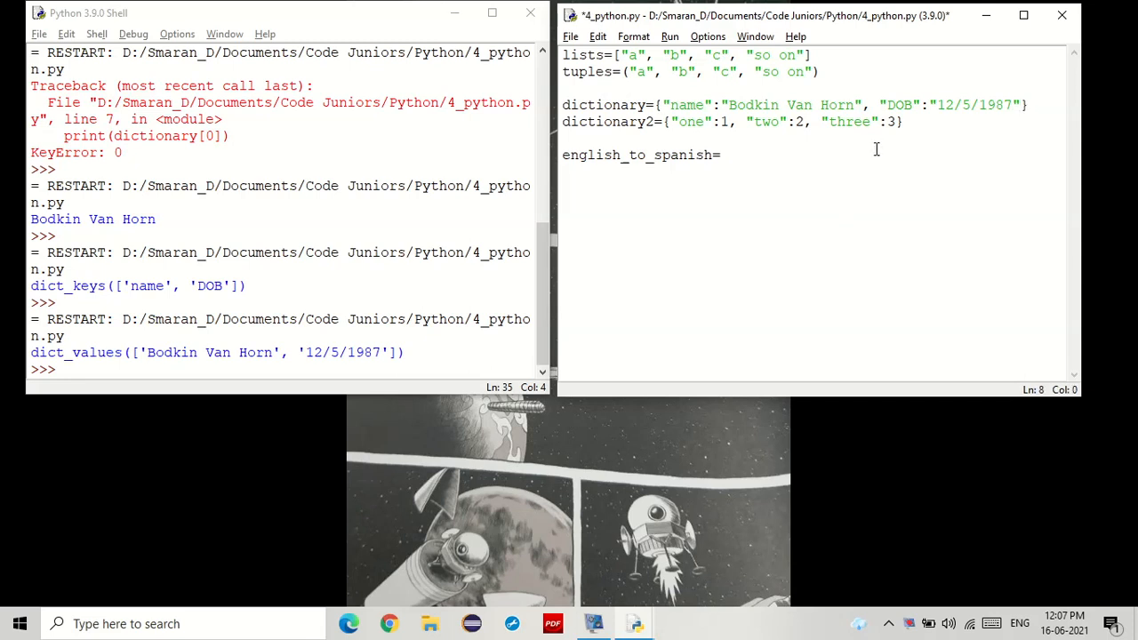
pyautogui.write('{}')
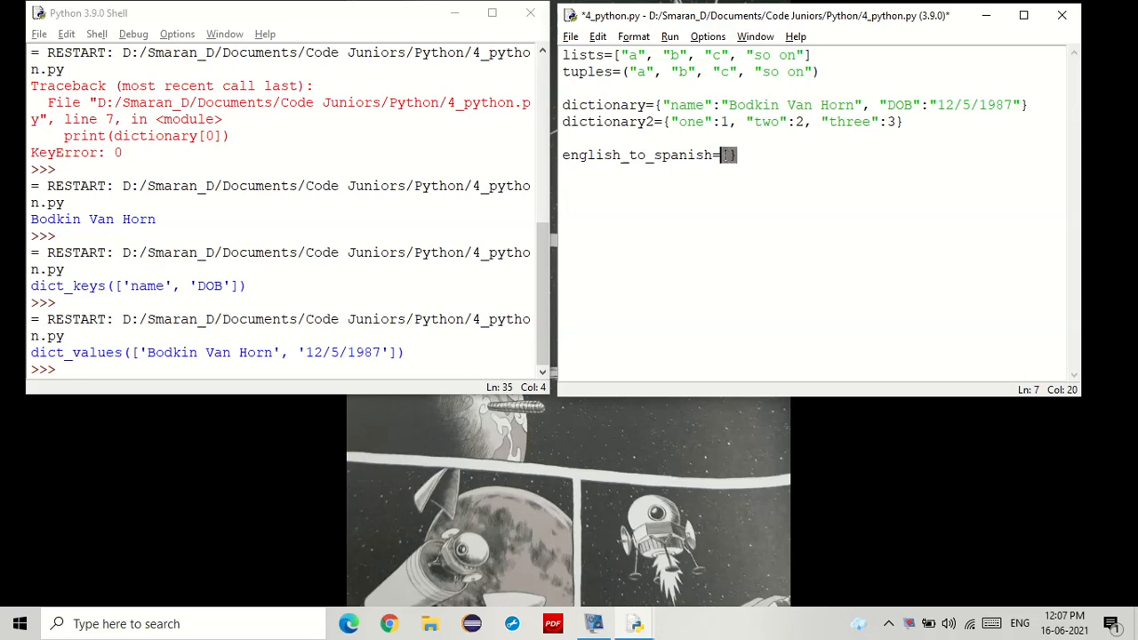
pyautogui.write('{')
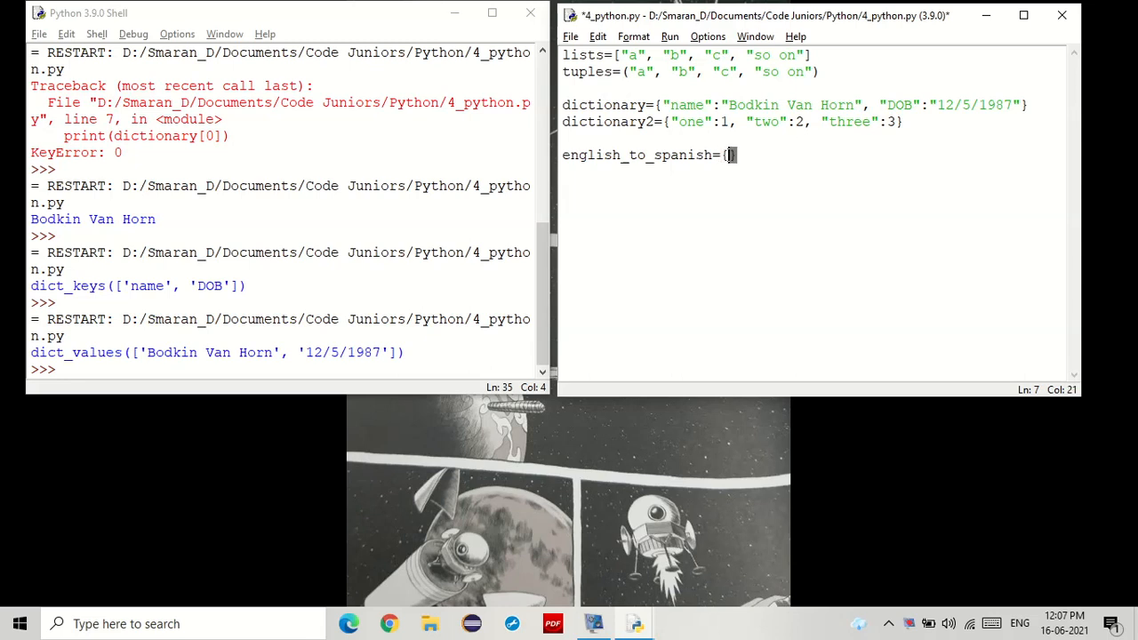
pyautogui.write('}')
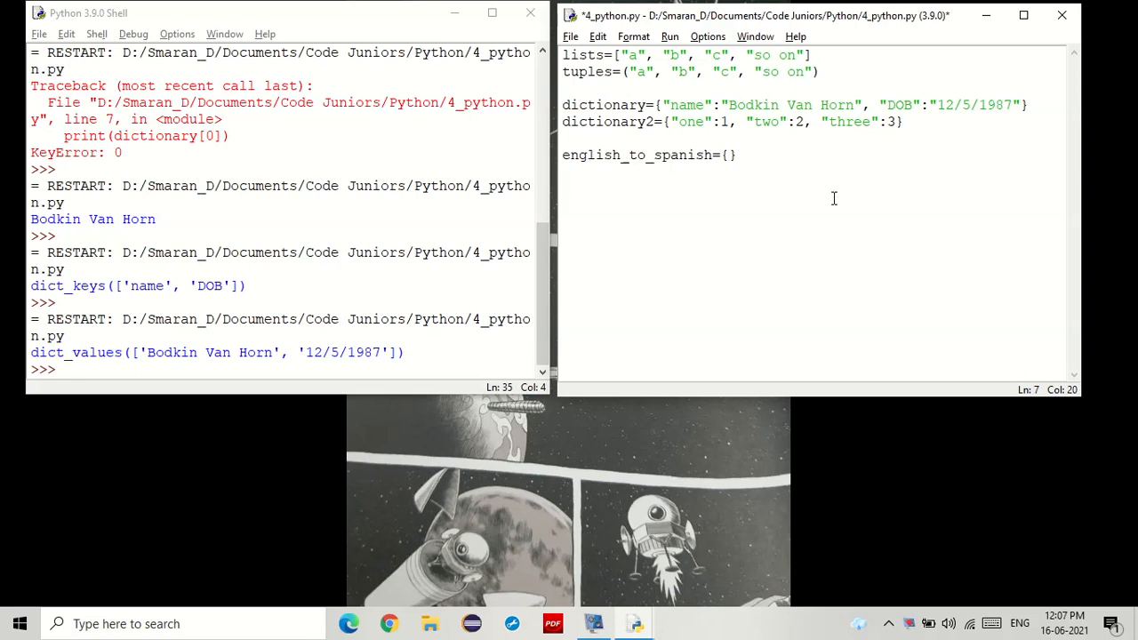
pyautogui.write('"":"')
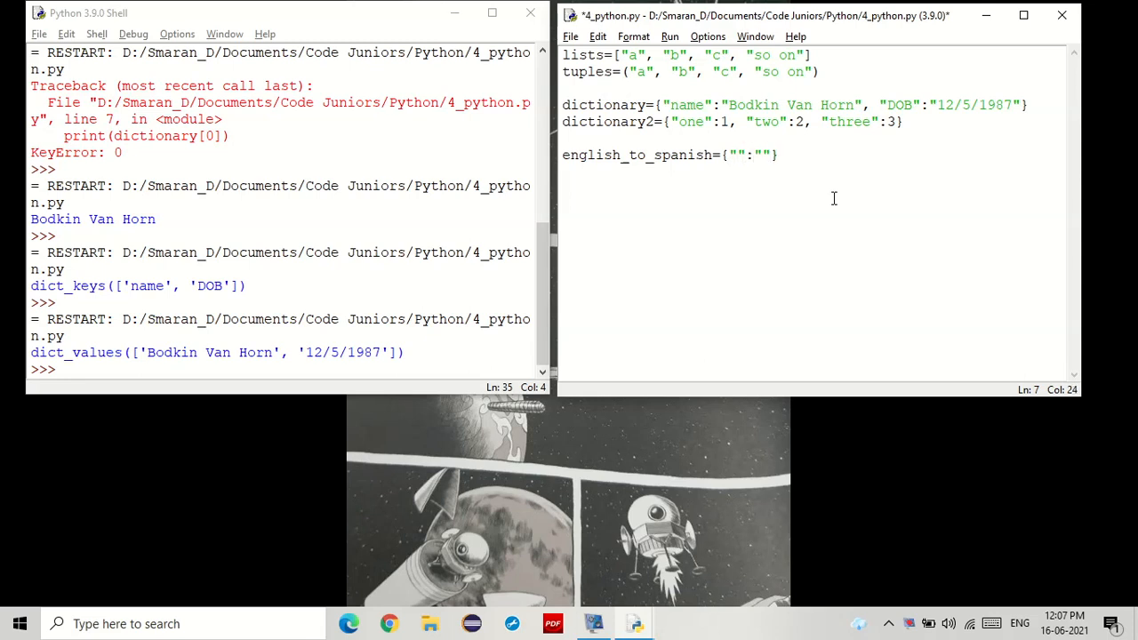
# Fill in the hello:hola and thank you:gracias entries and begin a print() line
pyautogui.doubleClick(635, 155)
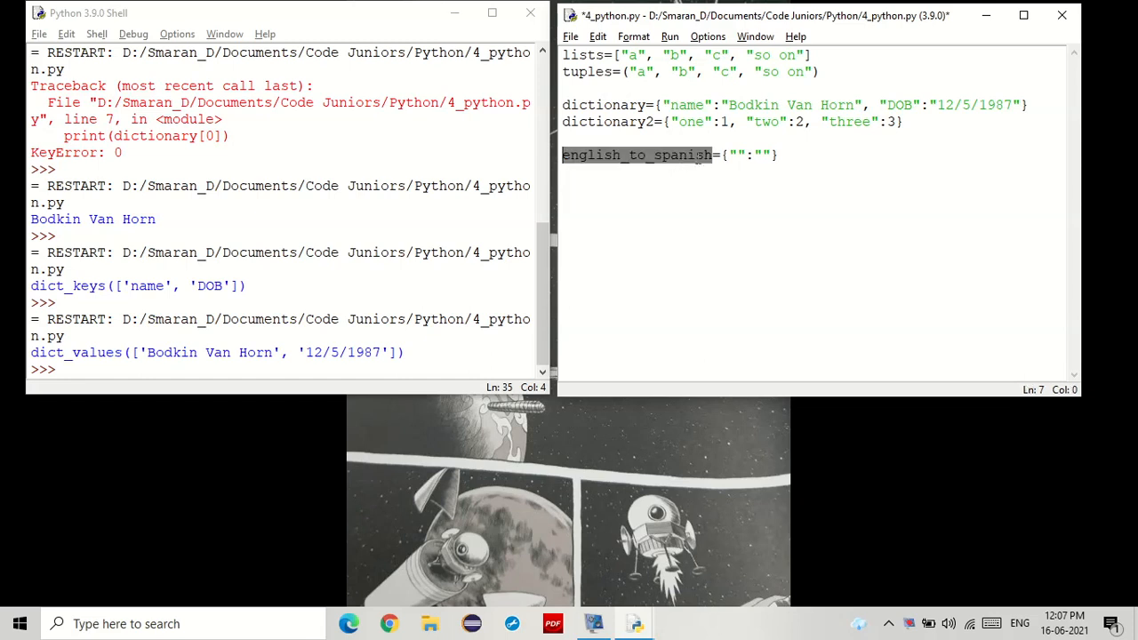
pyautogui.click(733, 154)
pyautogui.write('hello')
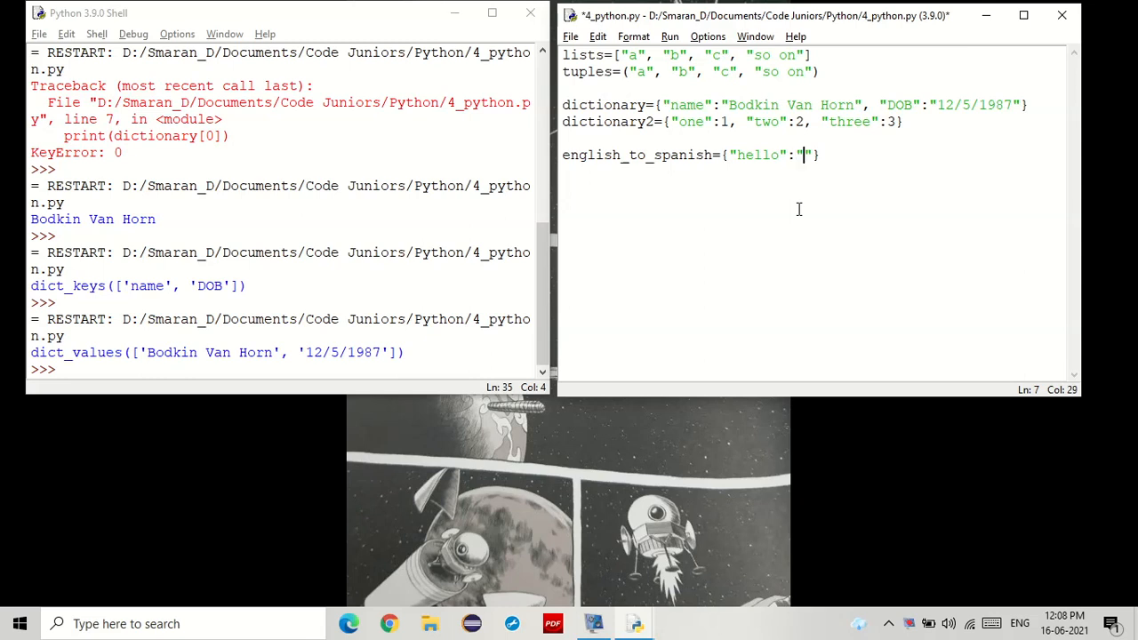
pyautogui.write('hola')
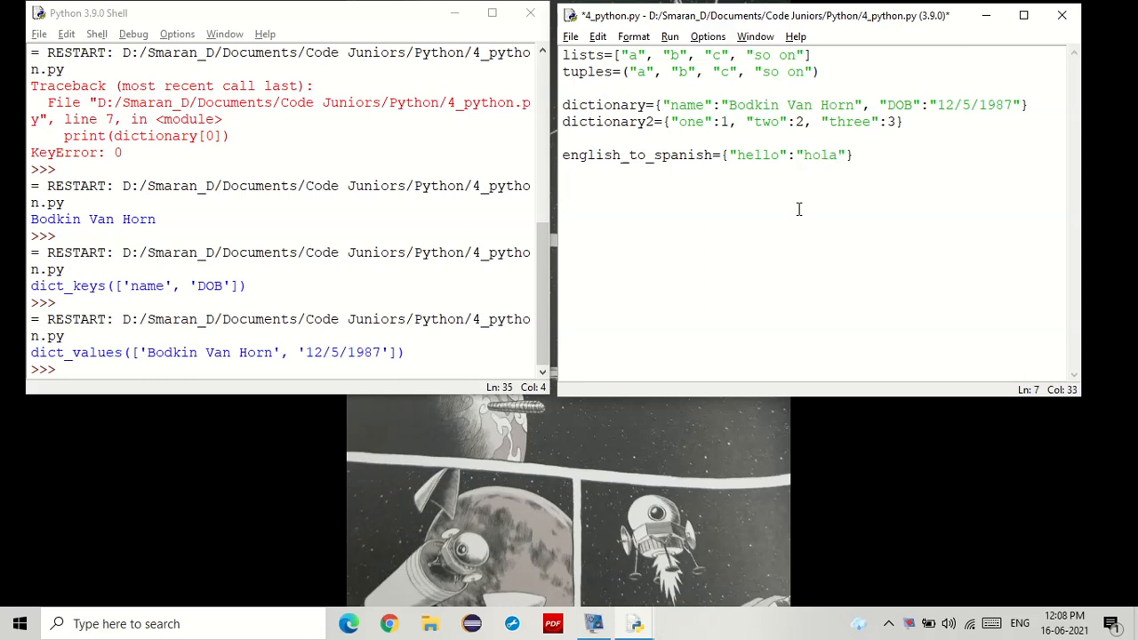
pyautogui.write(', ""')
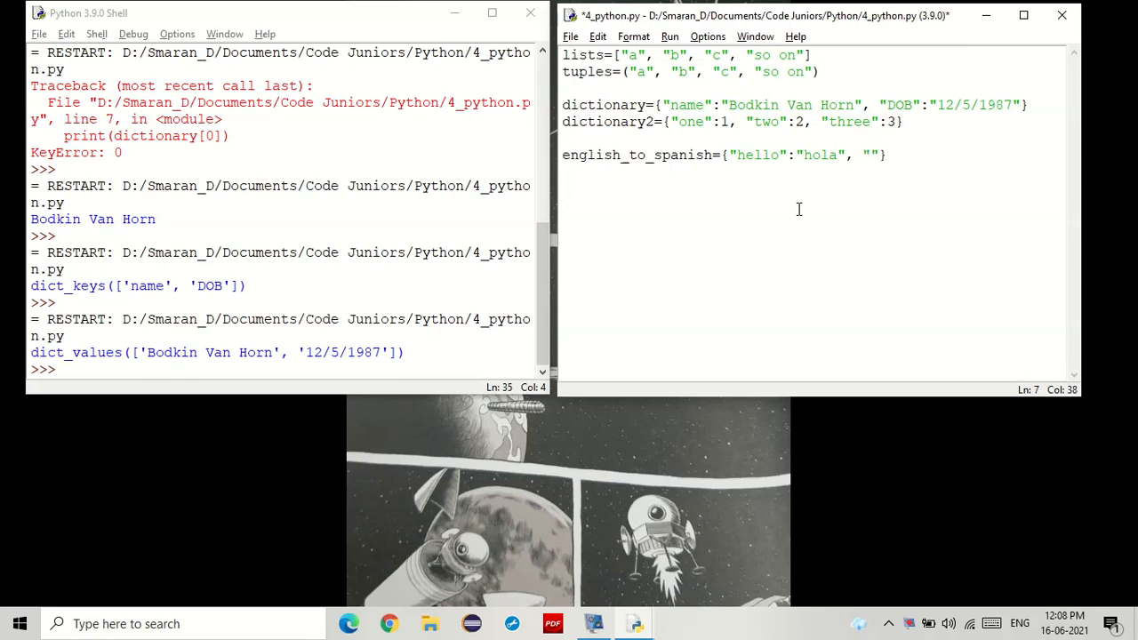
pyautogui.write('thank')
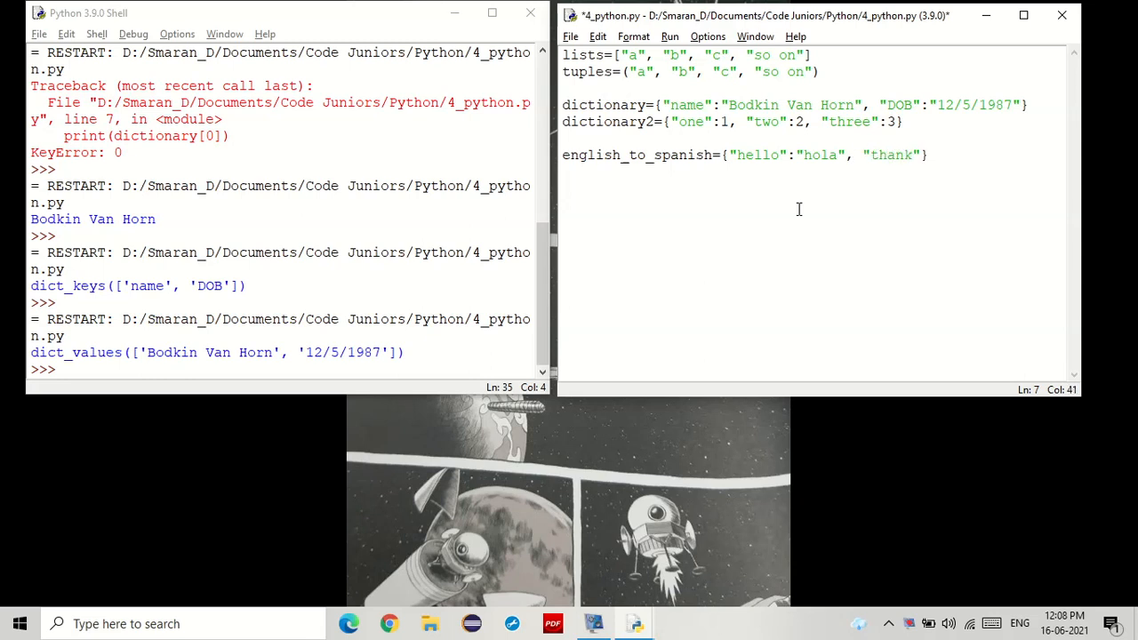
pyautogui.write('you')
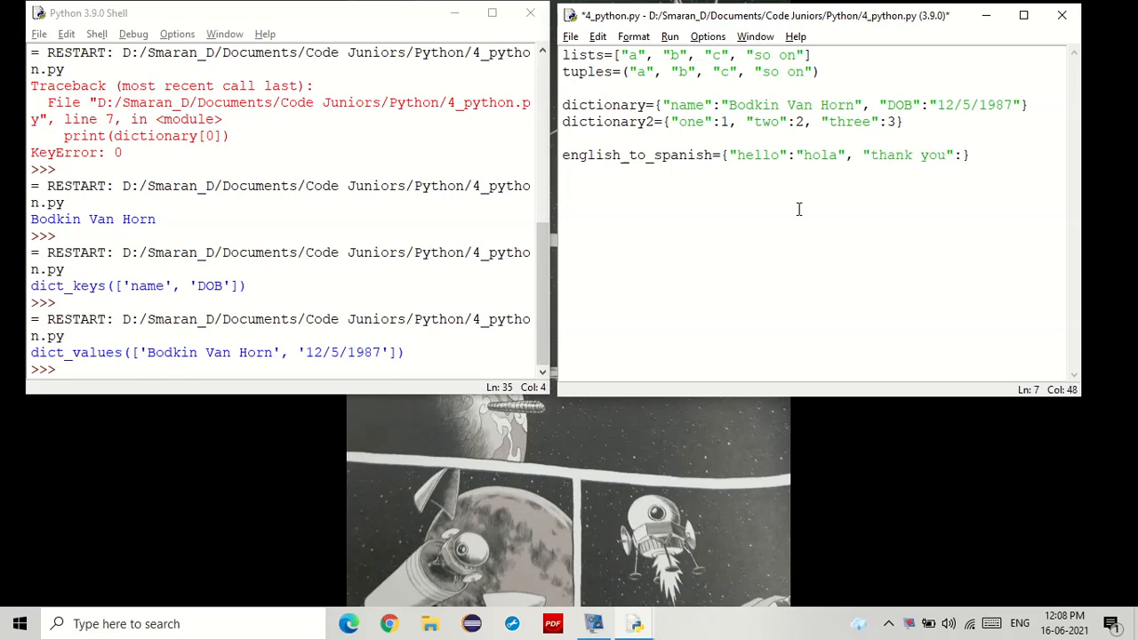
pyautogui.write('graco')
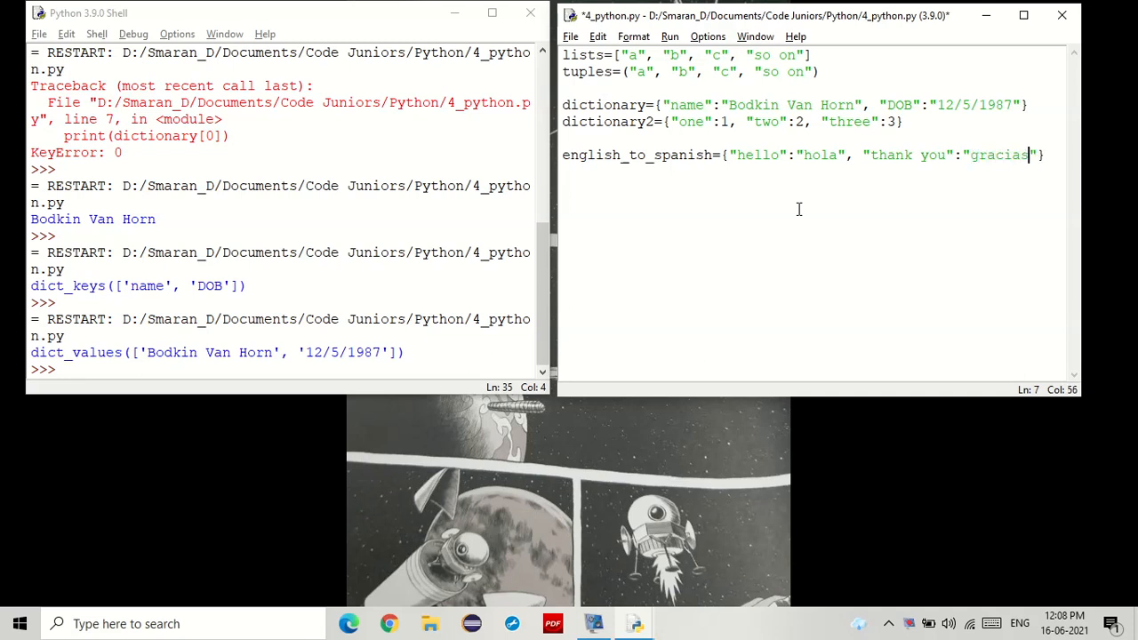
pyautogui.write('"}"')
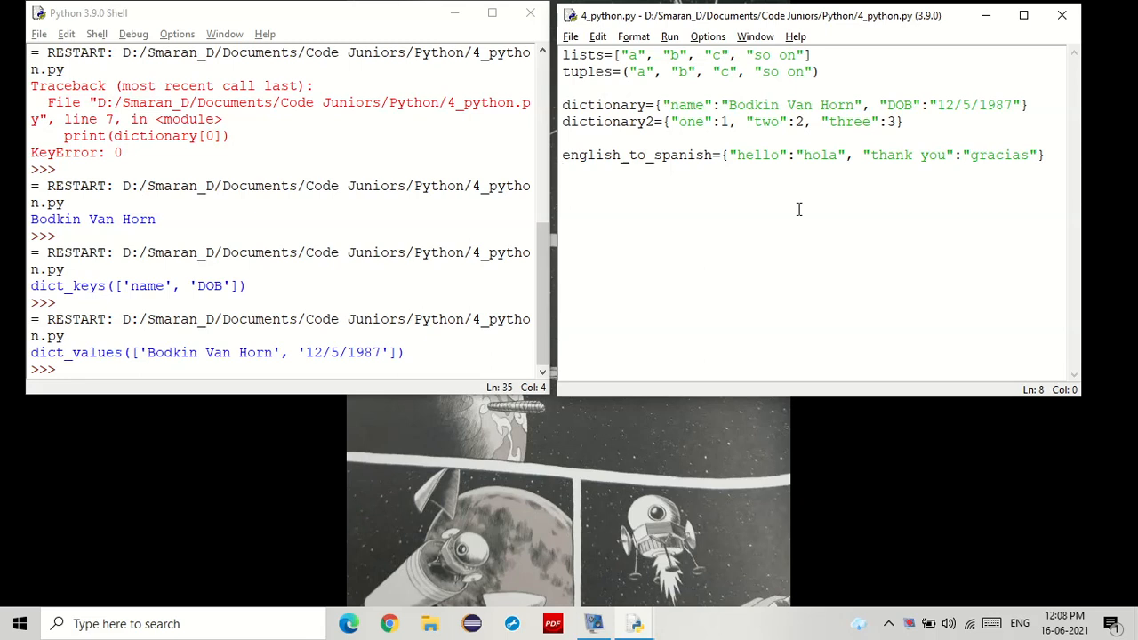
pyautogui.write('print()')
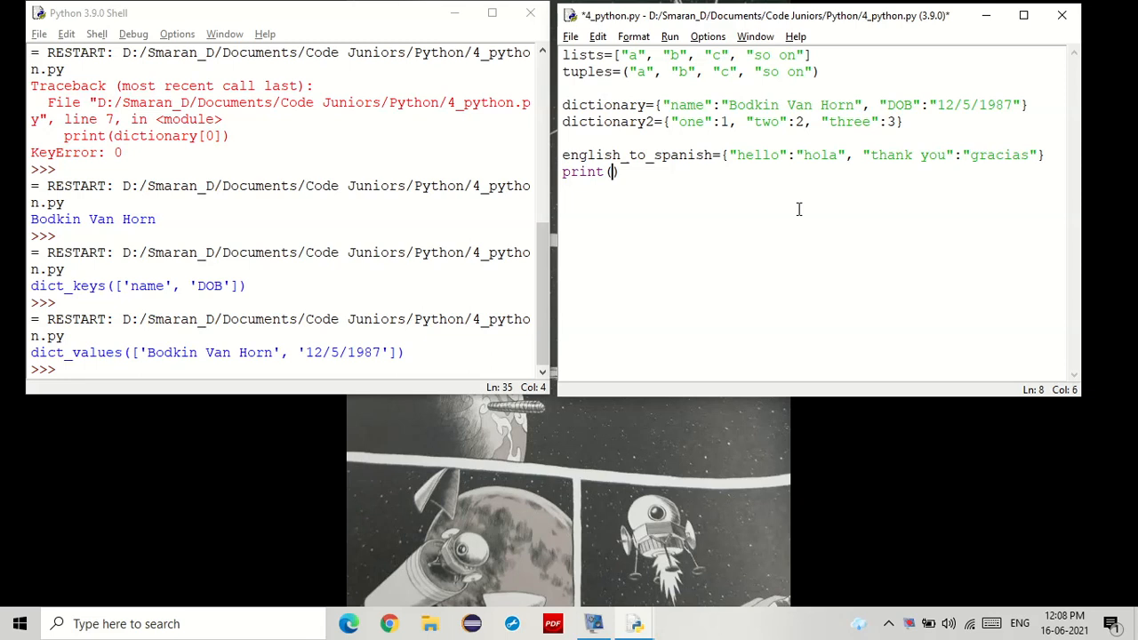
# Print english_to_spanish["hello"] and run so the shell shows hola
pyautogui.write('english_to_spanish')
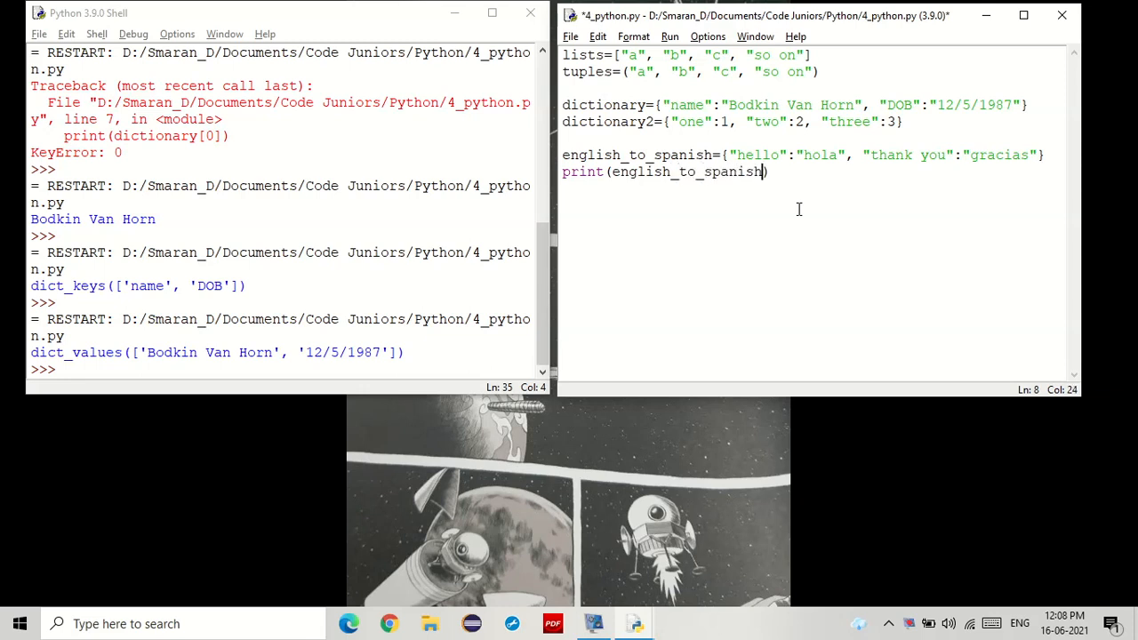
pyautogui.write('[')
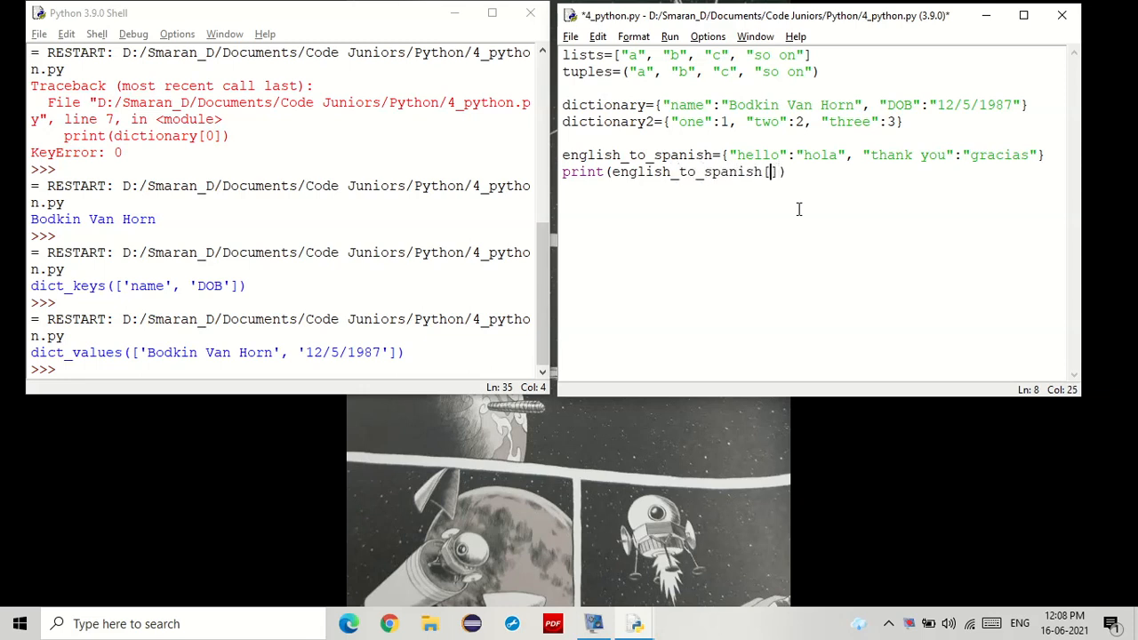
pyautogui.write('""')
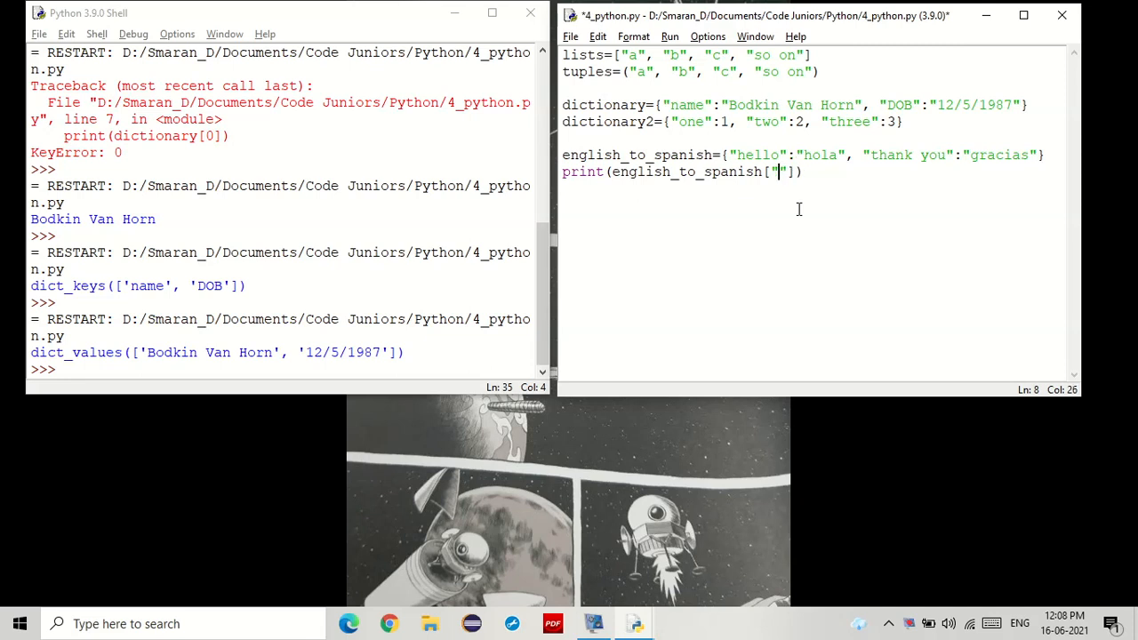
pyautogui.write('hello')
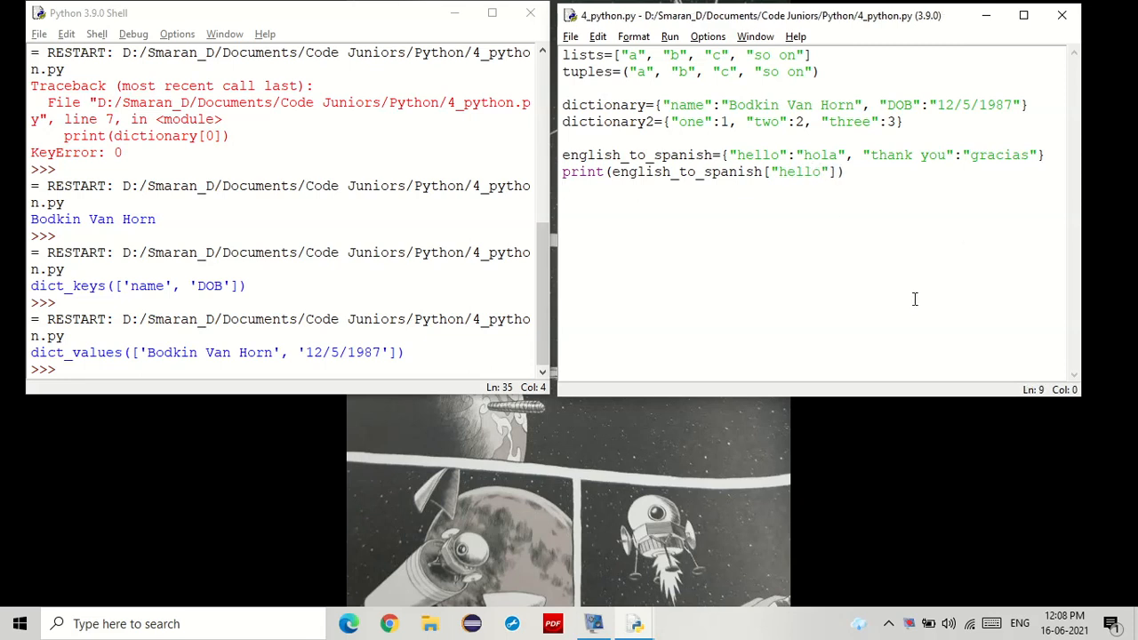
pyautogui.press('F5')
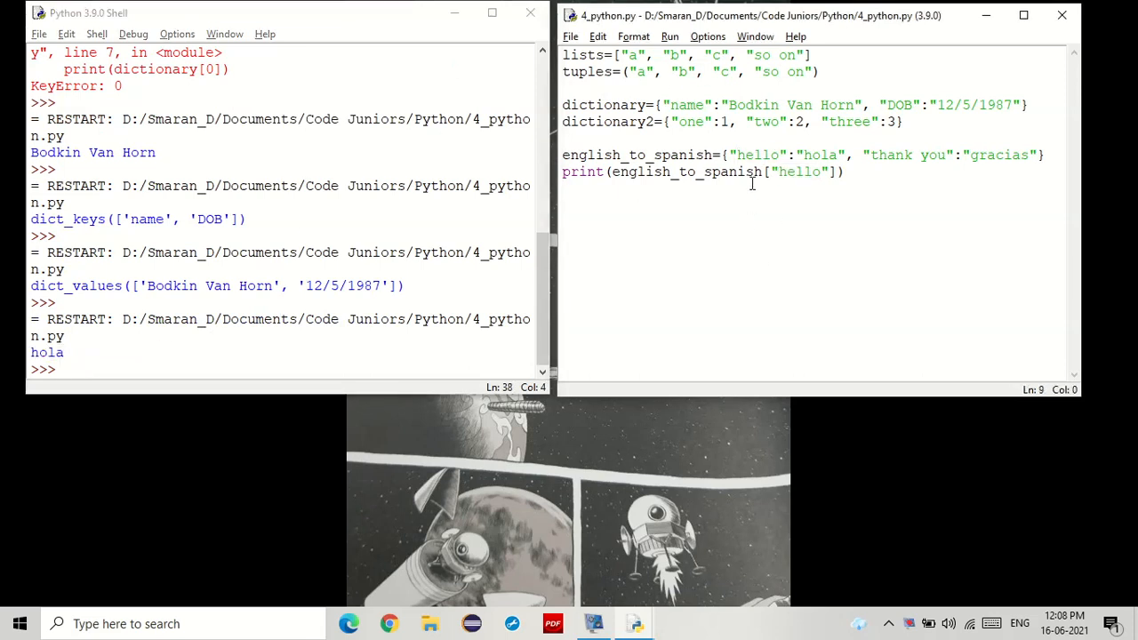
pyautogui.doubleClick(756, 155)
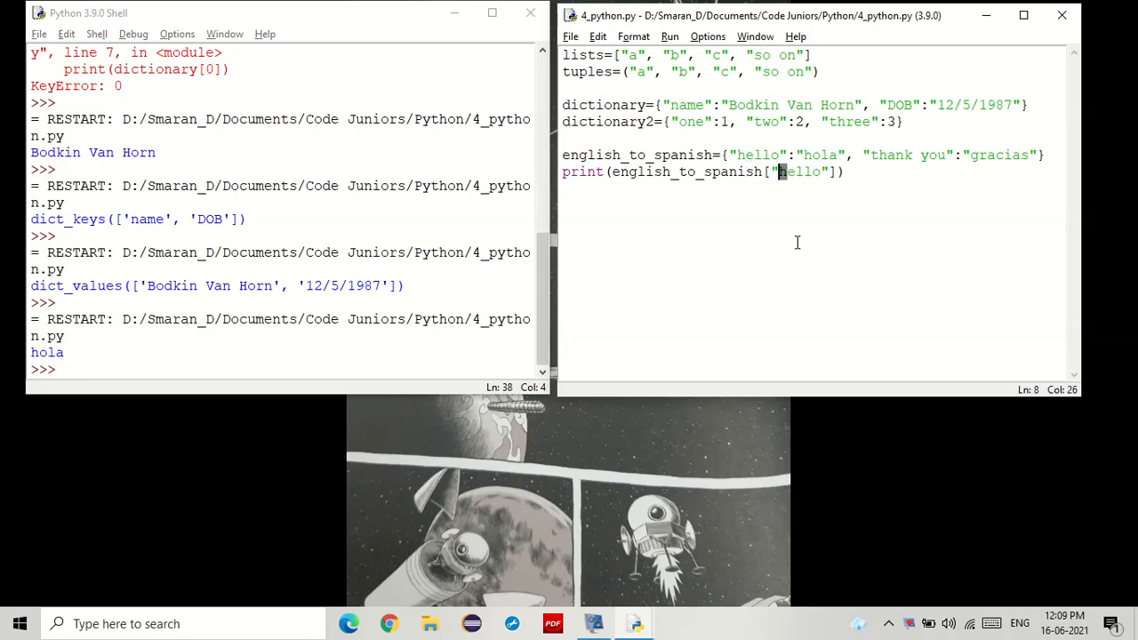
pyautogui.moveTo(806, 266)
pyautogui.write('H')
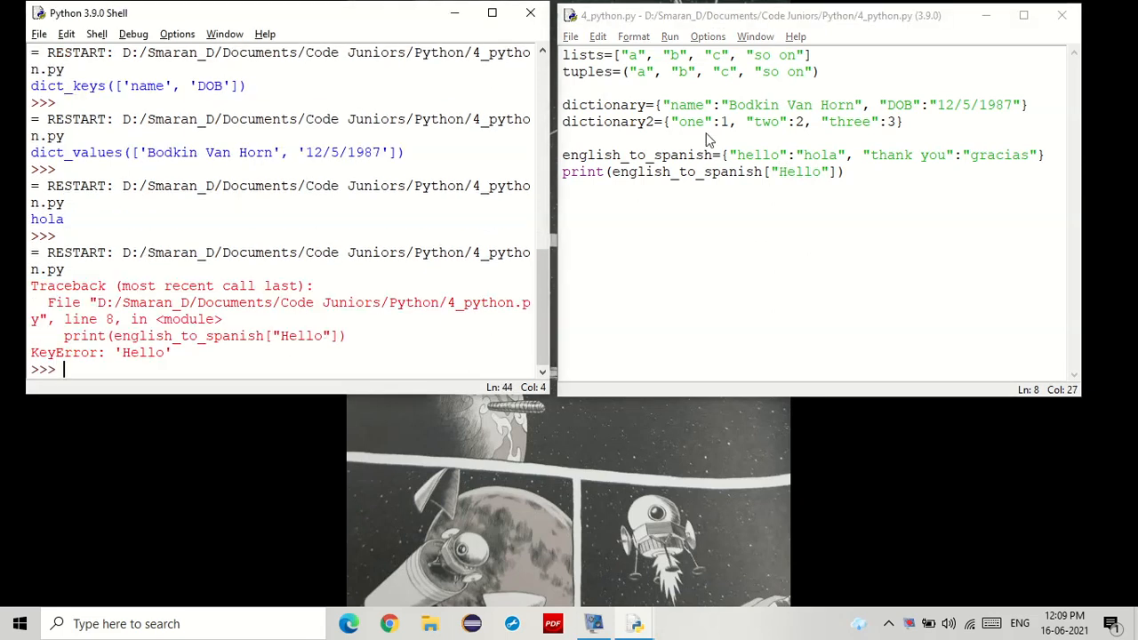
# Capitalise the lookup key to "Hello" and rerun, getting KeyError: 'Hello'
pyautogui.click(745, 153)
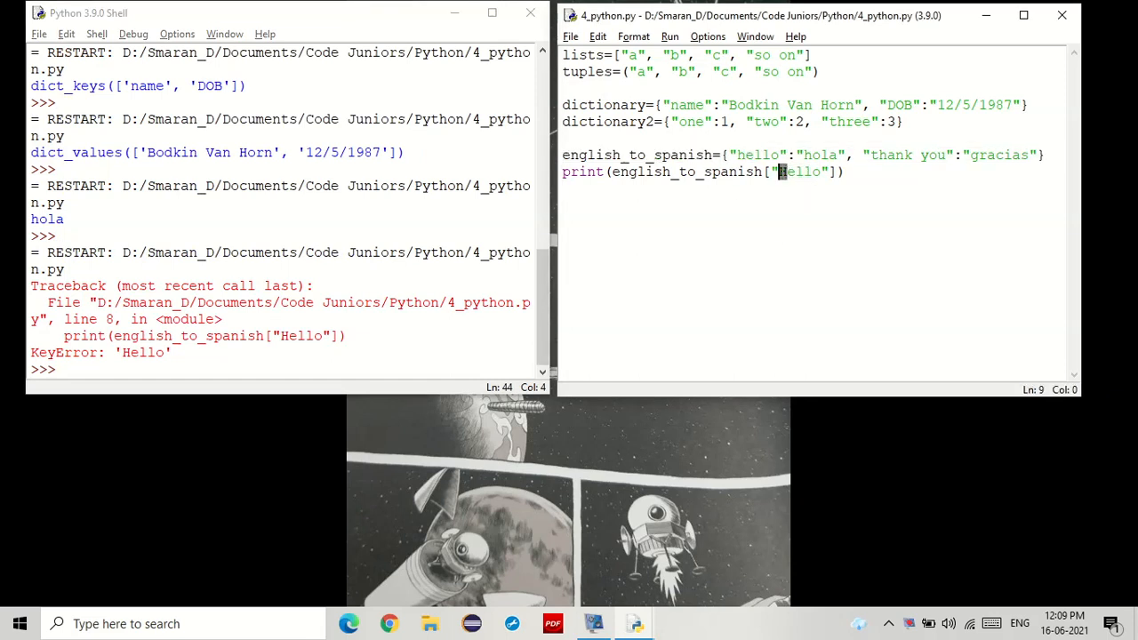
pyautogui.click(787, 189)
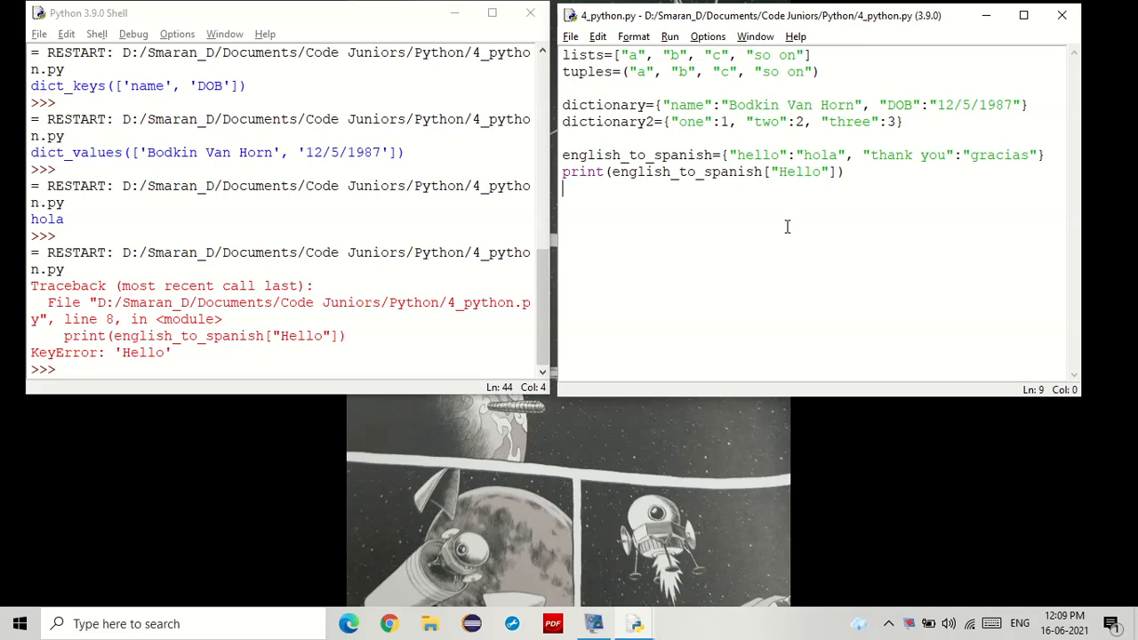
pyautogui.moveTo(779, 282)
pyautogui.write(', "car":"')
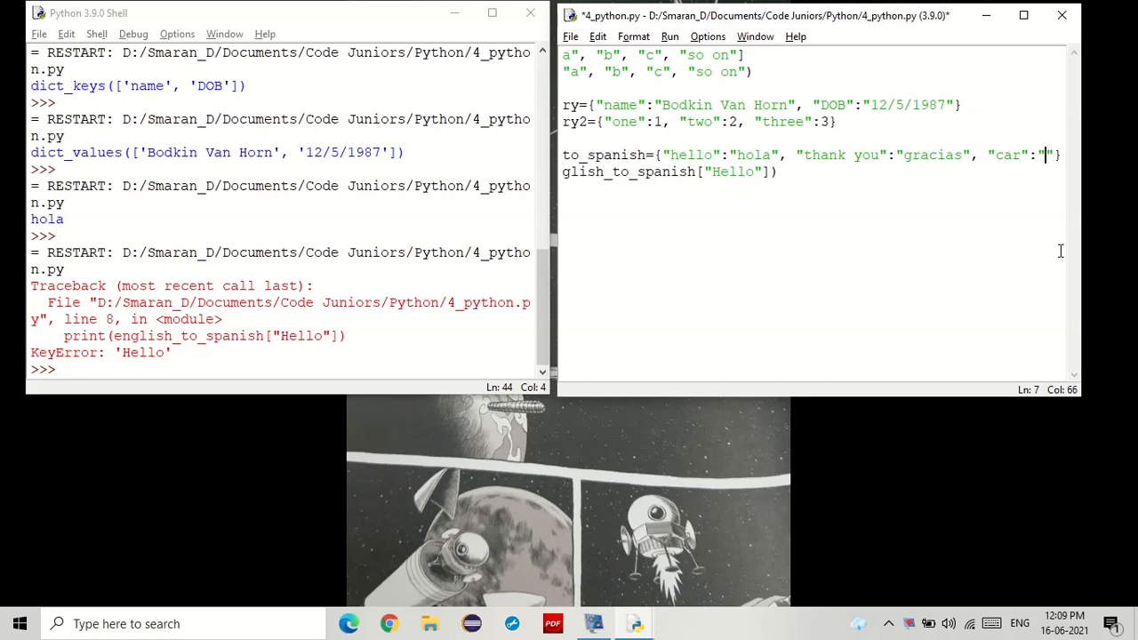
# Add a "car": "hola" entry and look up "car" so the shell prints hola
pyautogui.write('hola')
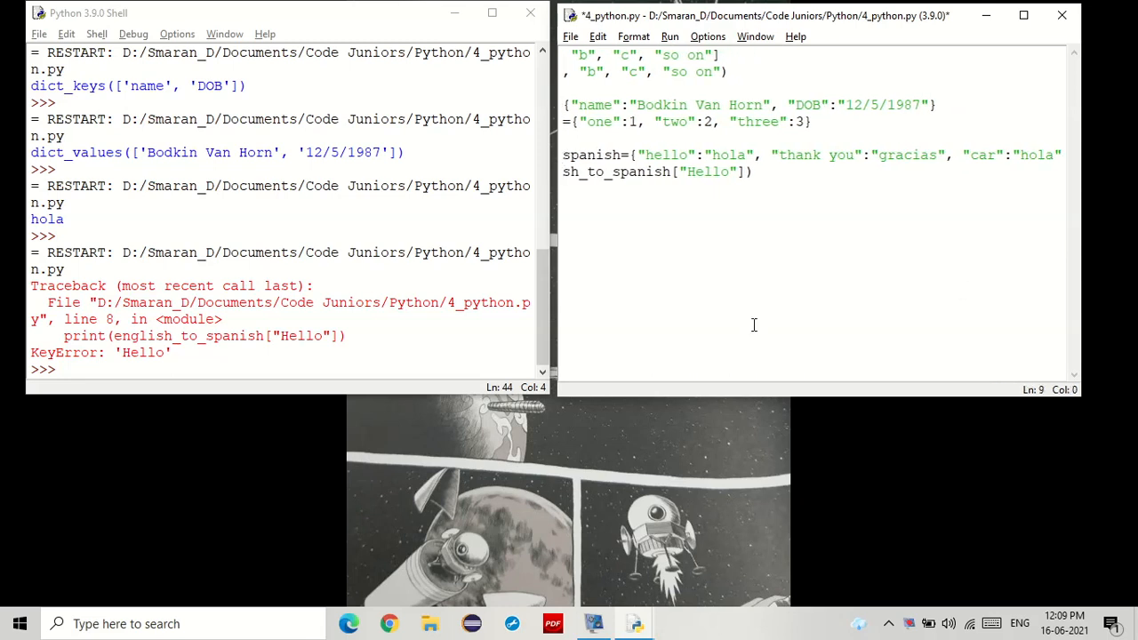
pyautogui.write('ca')
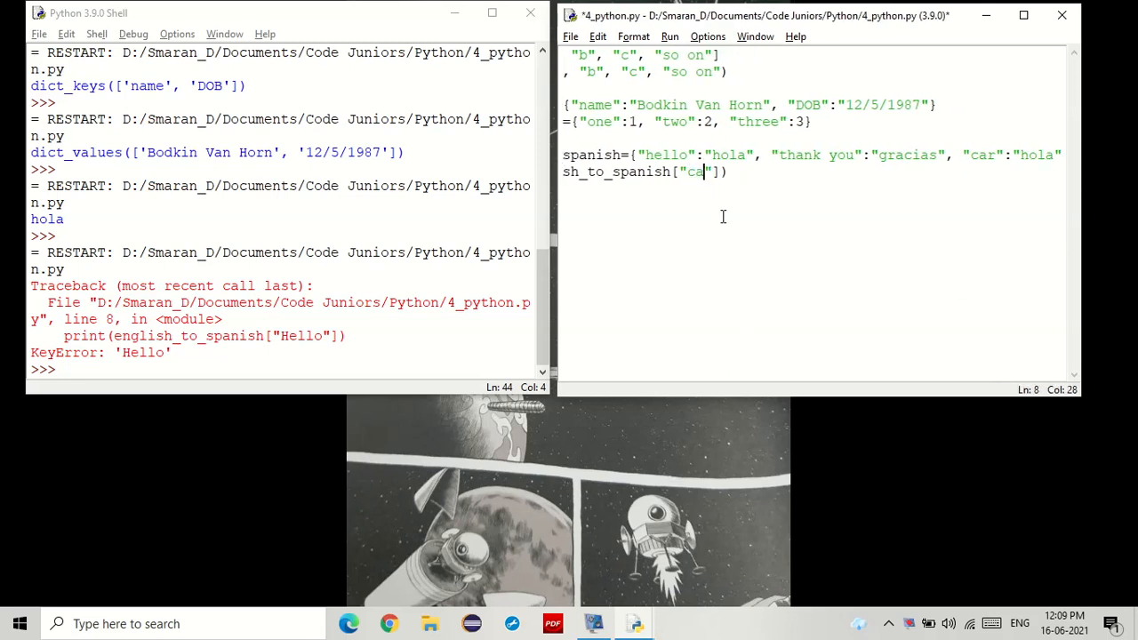
pyautogui.press('F5')
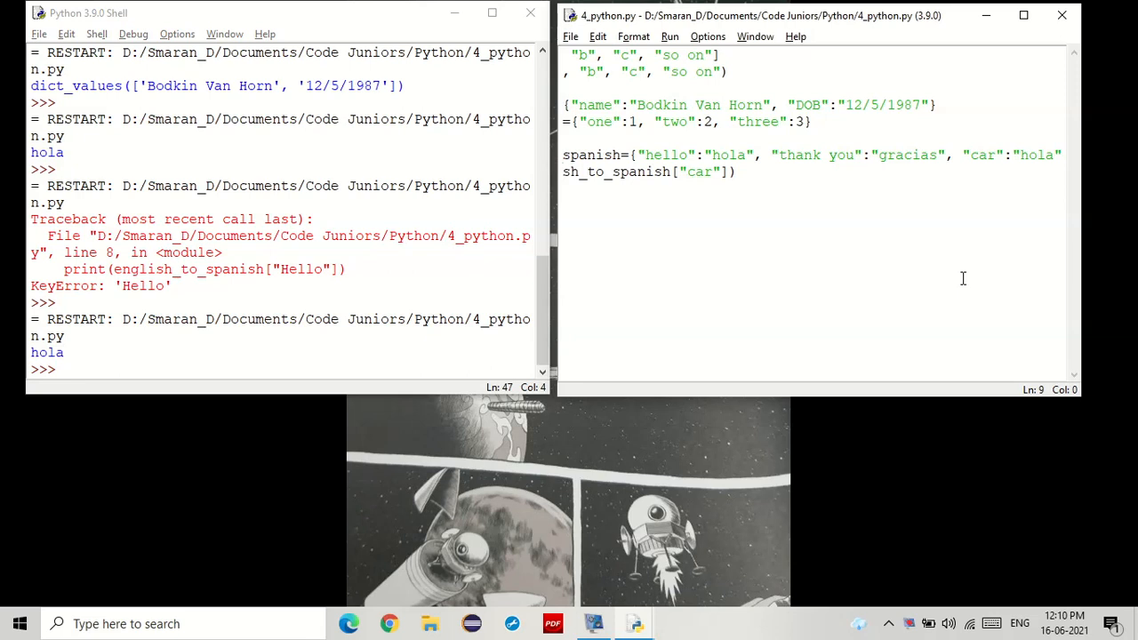
pyautogui.moveTo(697, 135)
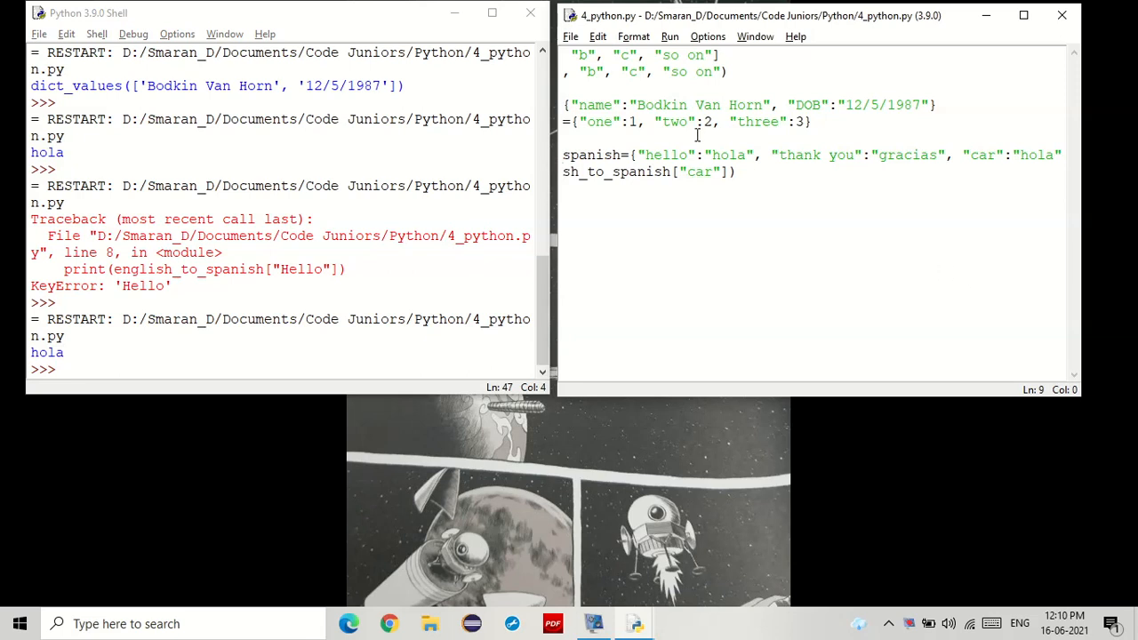
# Test a duplicate hello key valued carro, then rename it back to car
pyautogui.doubleClick(982, 155)
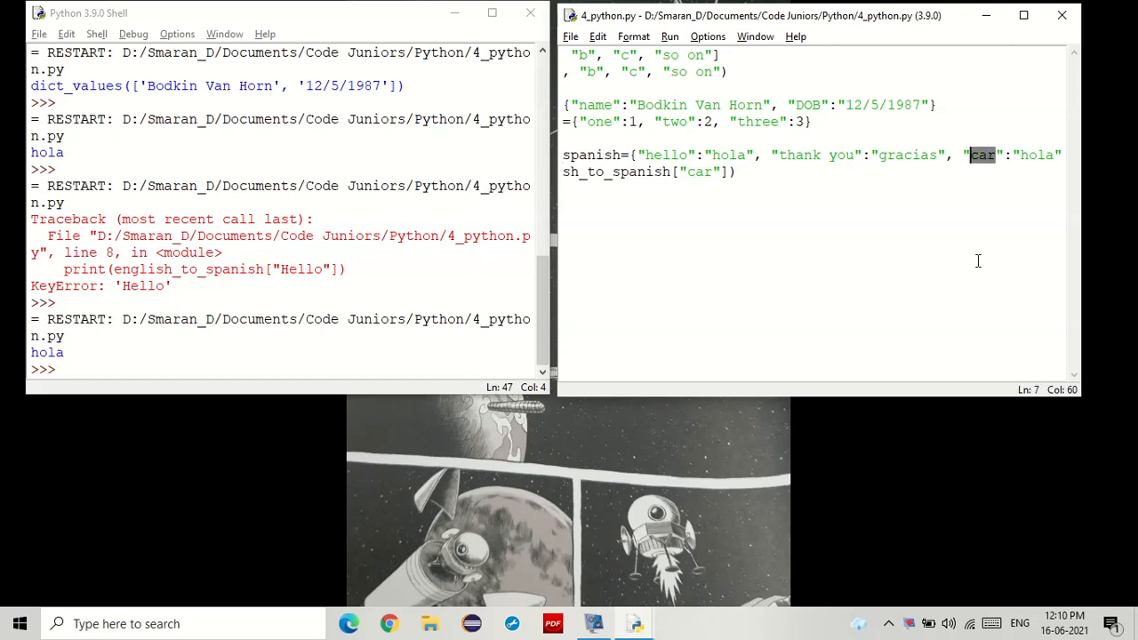
pyautogui.write('hello')
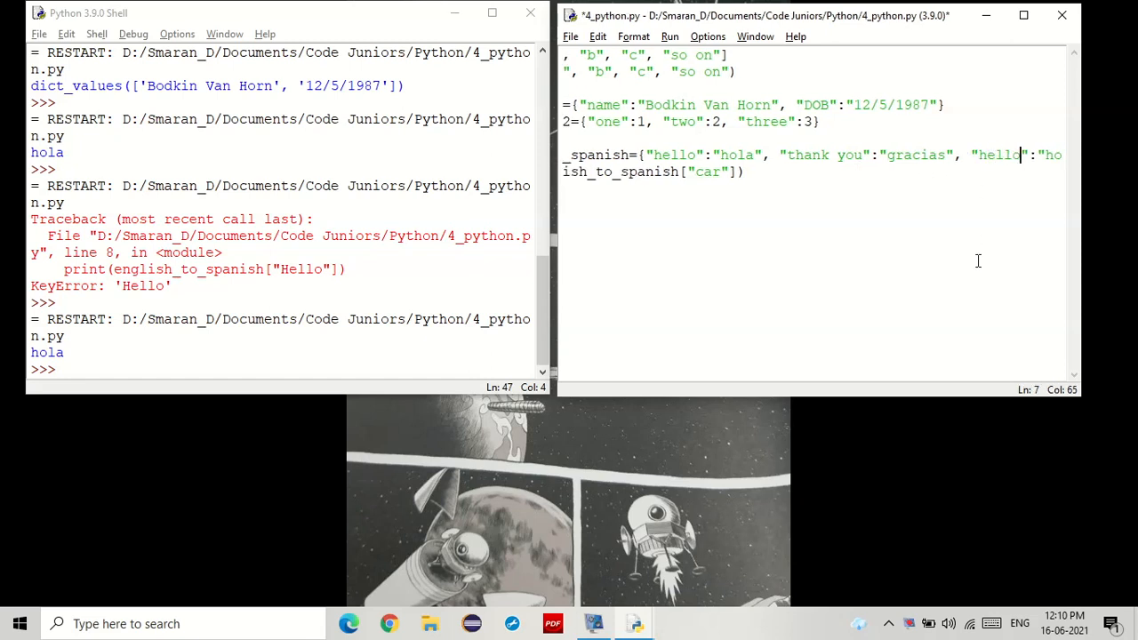
pyautogui.doubleClick(708, 171)
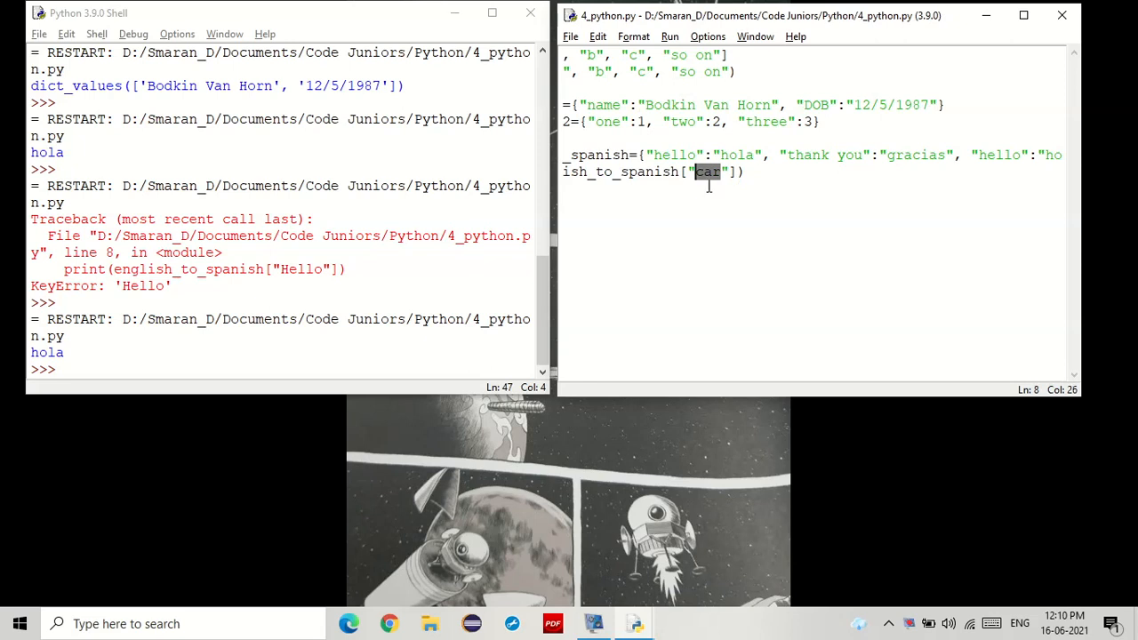
pyautogui.write('hello')
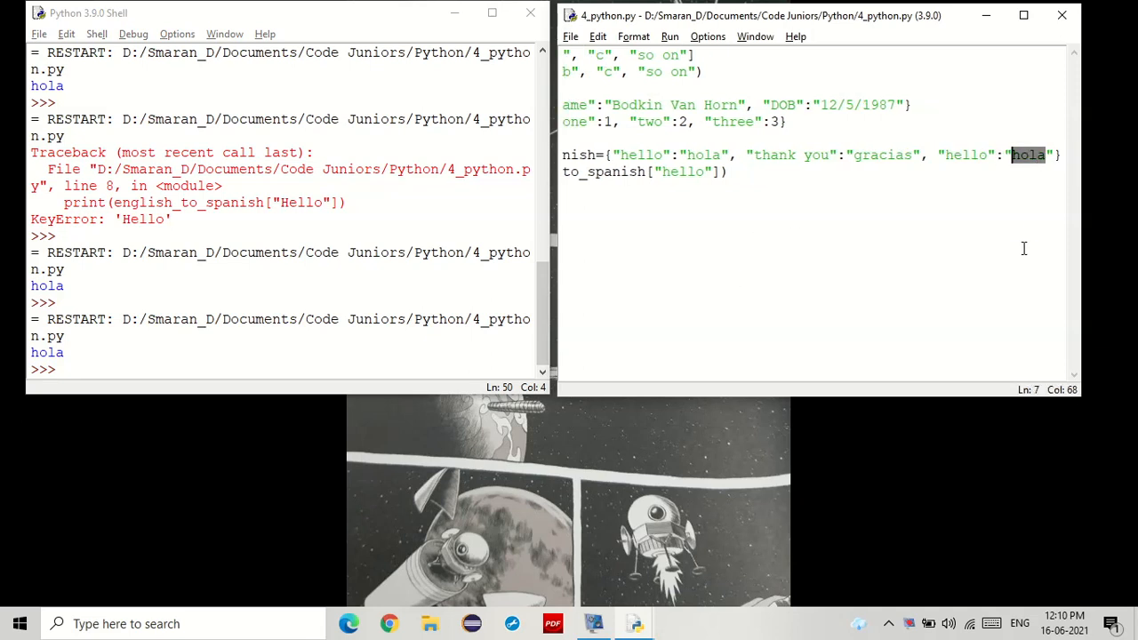
pyautogui.write('carr')
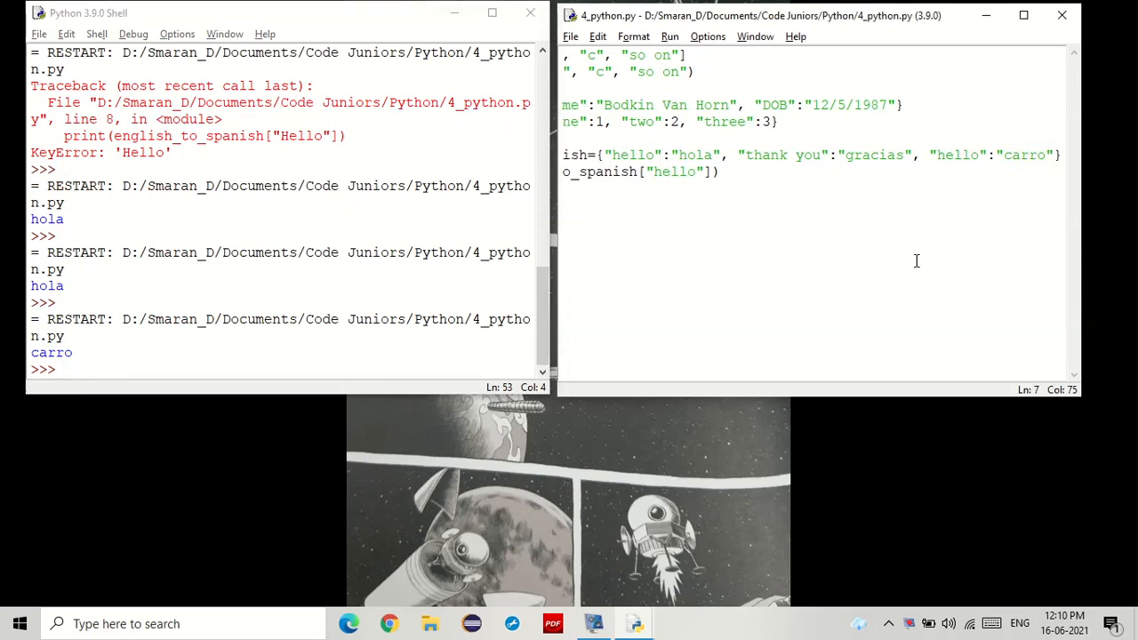
pyautogui.doubleClick(51, 352)
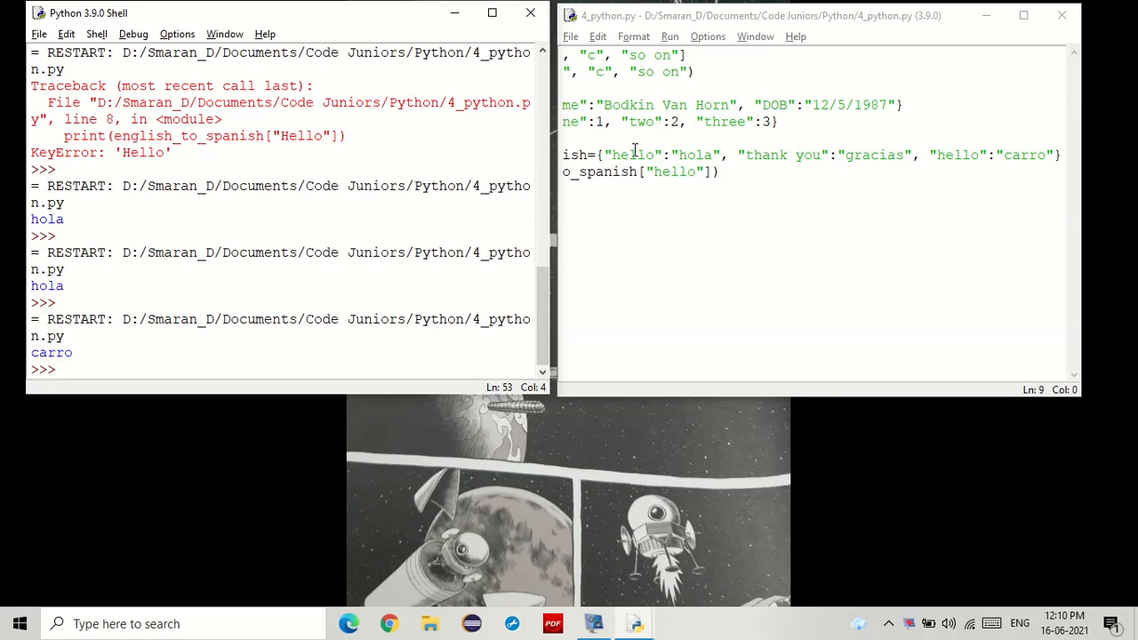
pyautogui.doubleClick(956, 155)
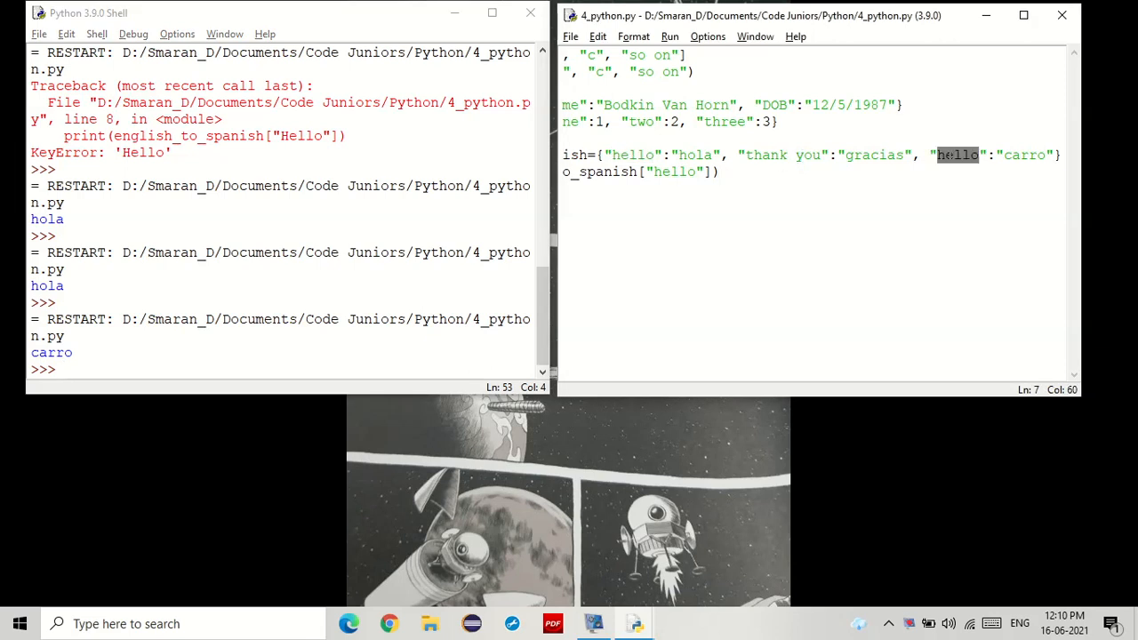
pyautogui.write('car')
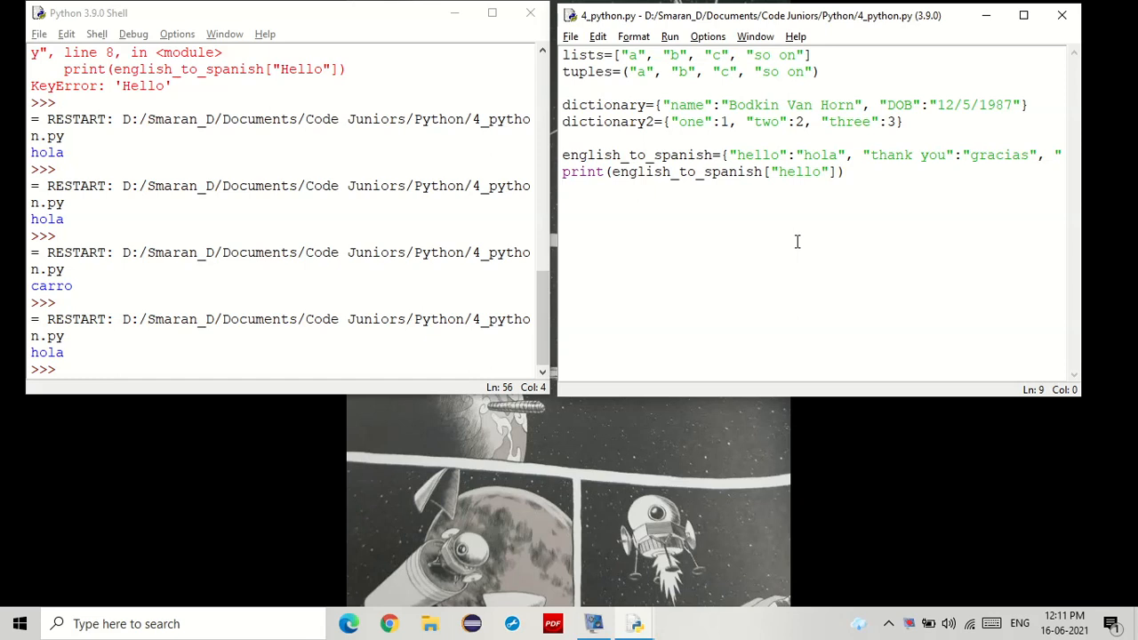
# Start defining dictionary3 with the key "list1" mapped to the list [1,2,3]
pyautogui.write('dictio')
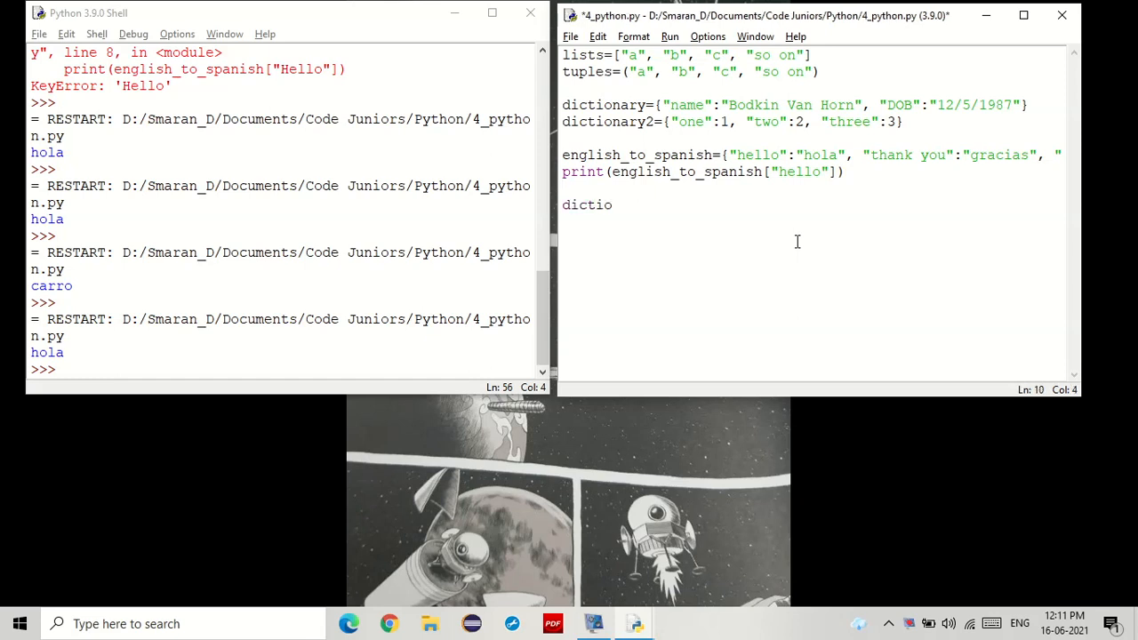
pyautogui.write('nary')
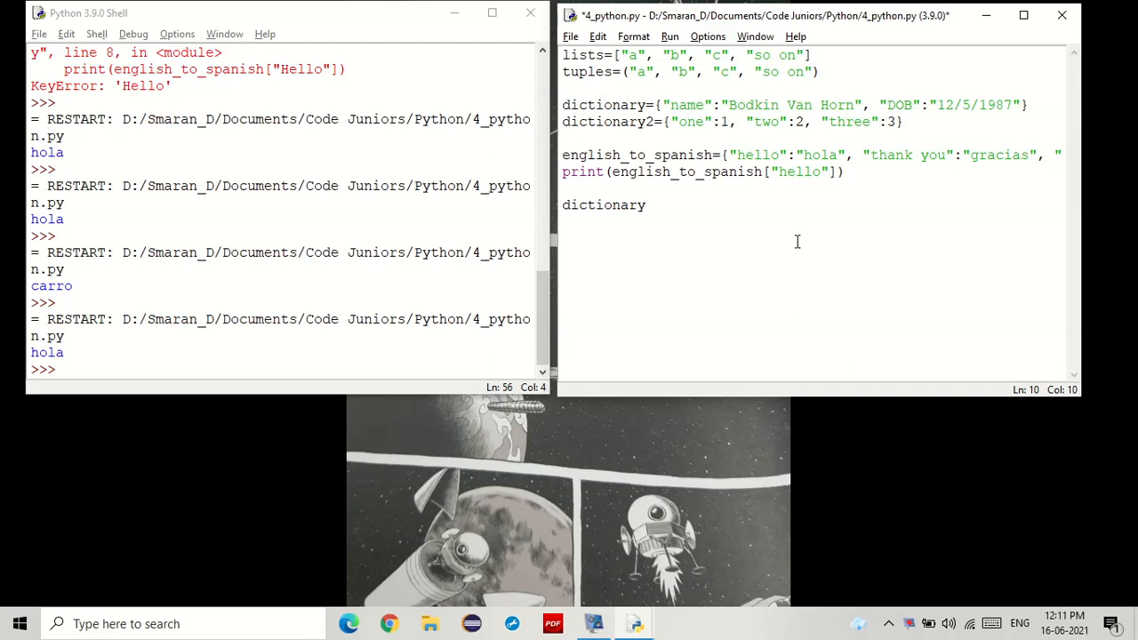
pyautogui.write('3={')
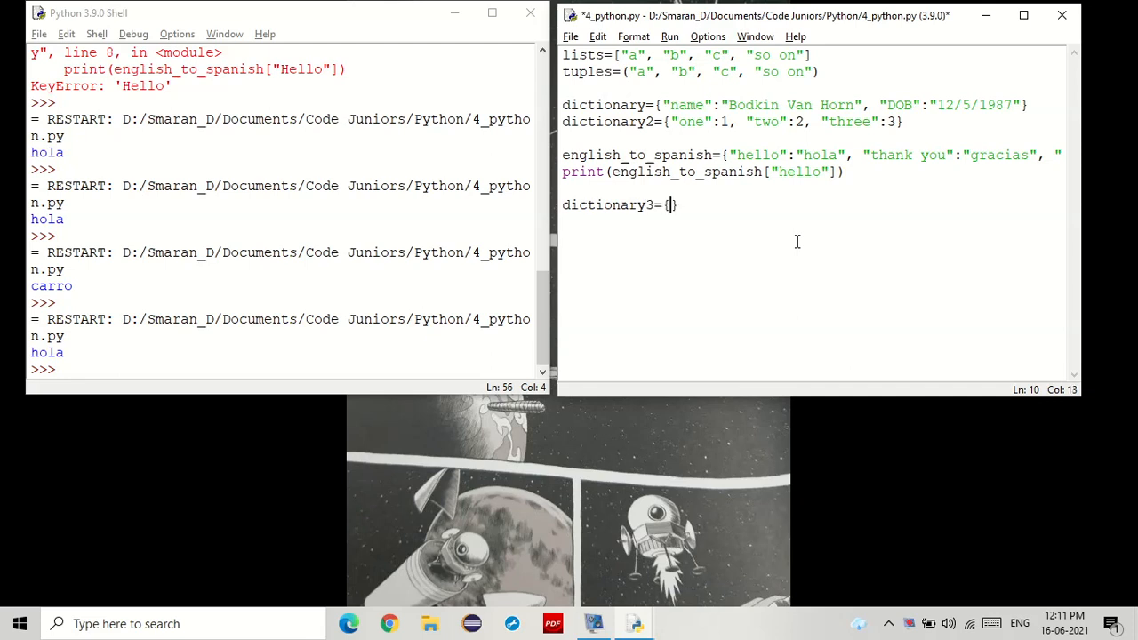
pyautogui.write('"list"')
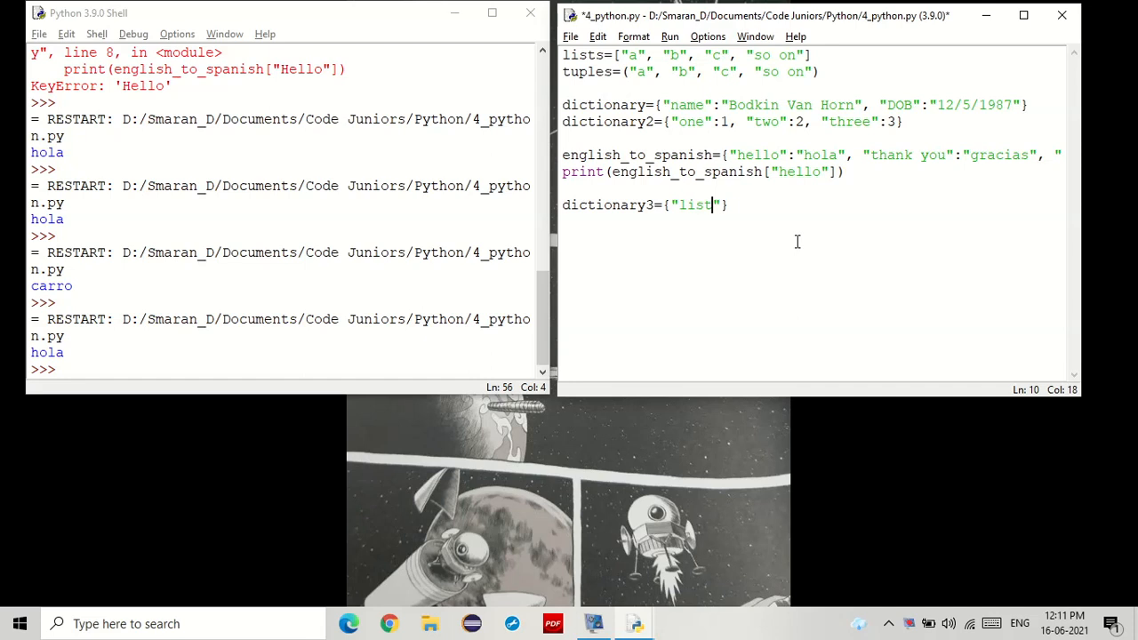
pyautogui.write('1":')
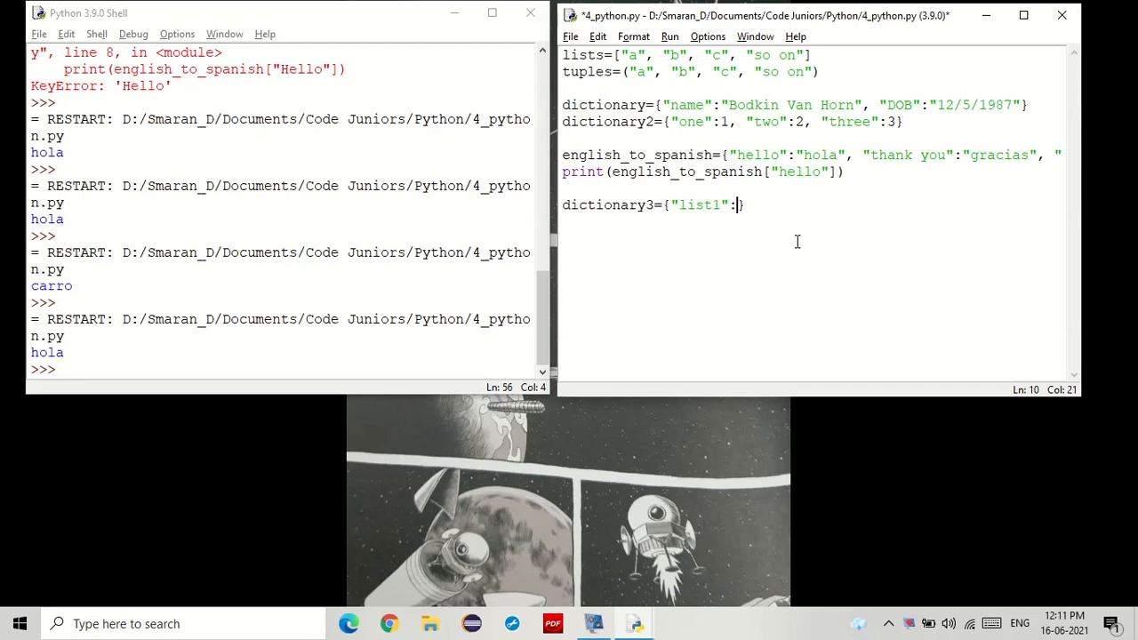
pyautogui.write('[')
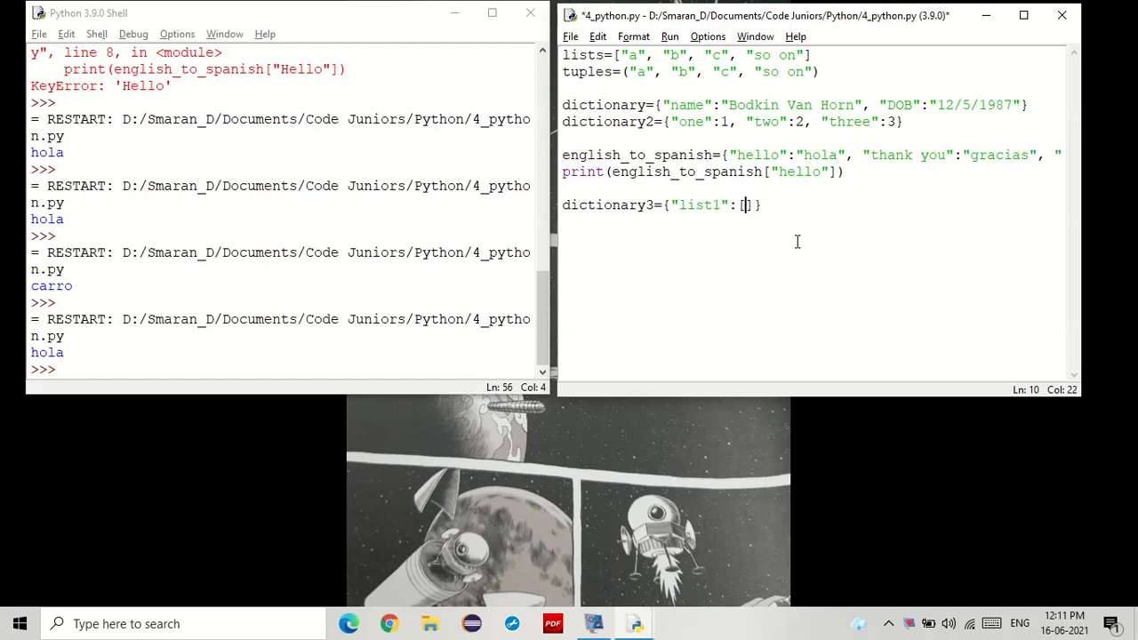
pyautogui.write('1,2,3')
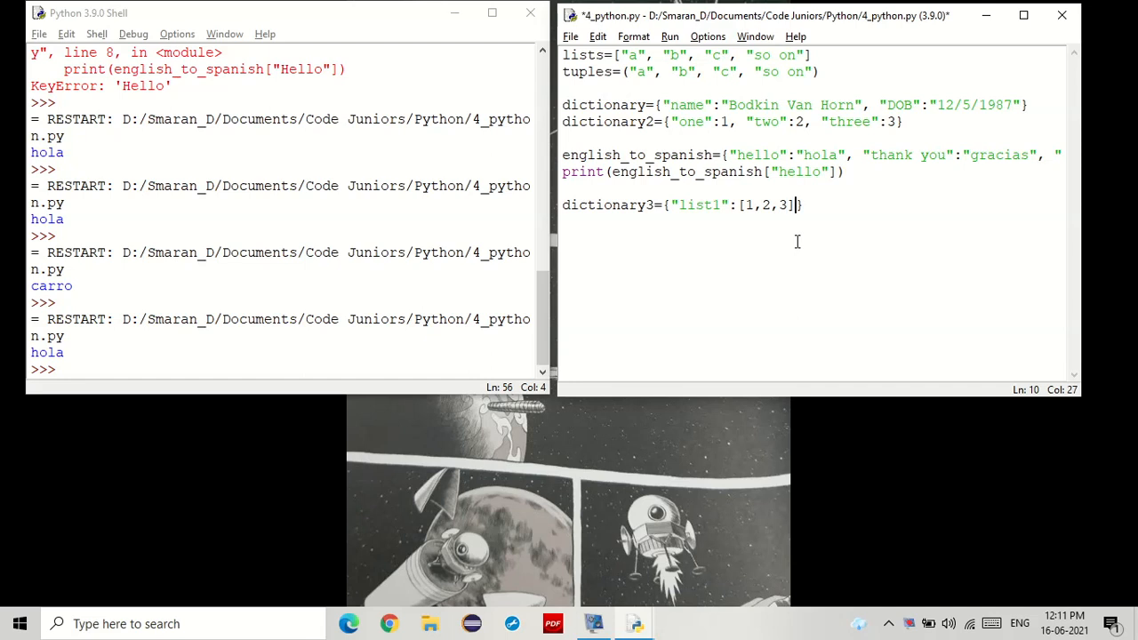
pyautogui.write(', ""')
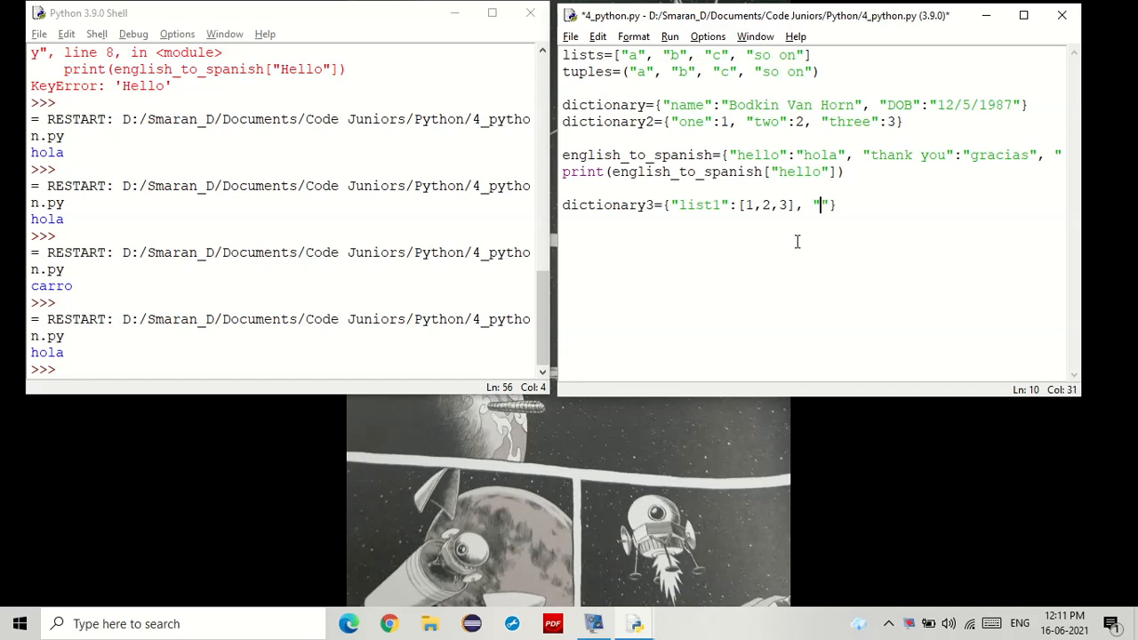
# Add the "tuple1" key holding the tuple (1,2,3) to dictionary3
pyautogui.write('tuple2')
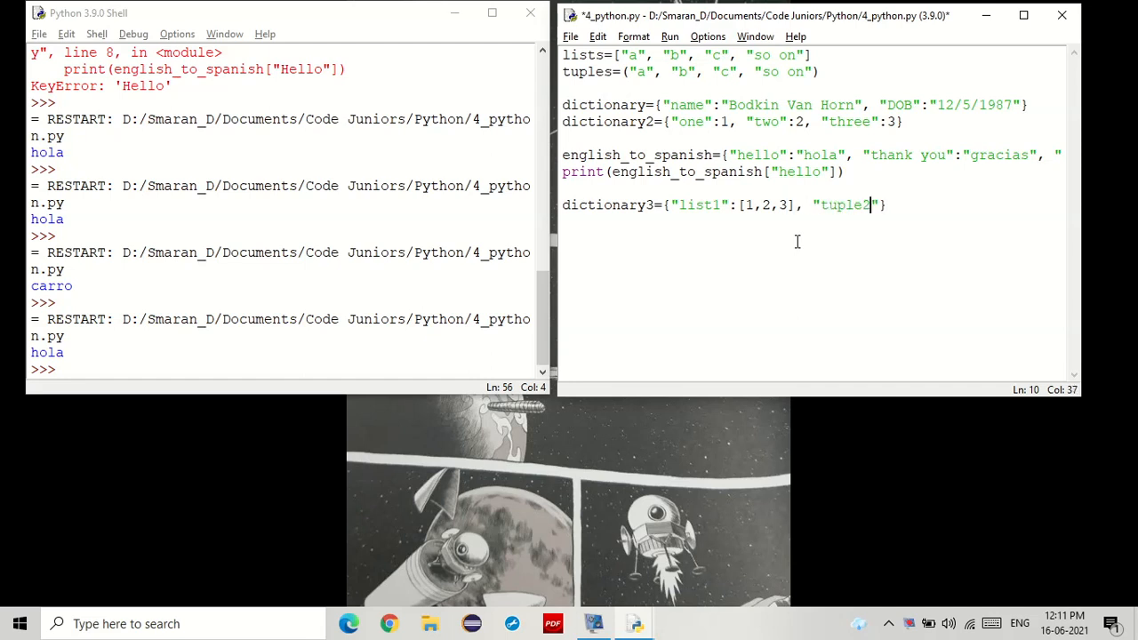
pyautogui.write('1')
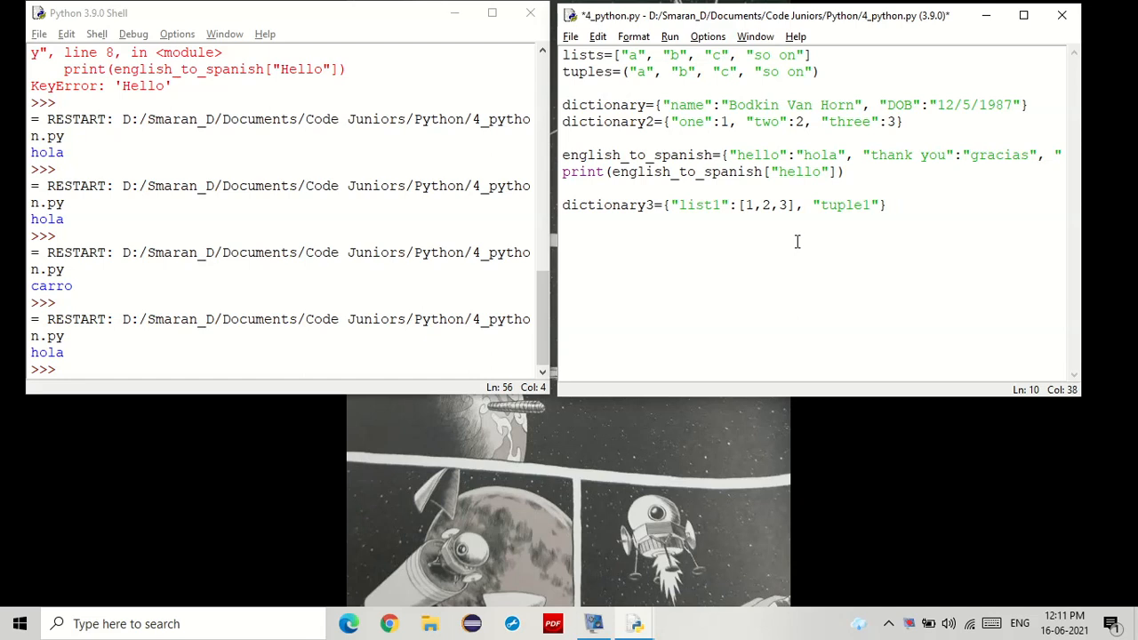
pyautogui.write(':')
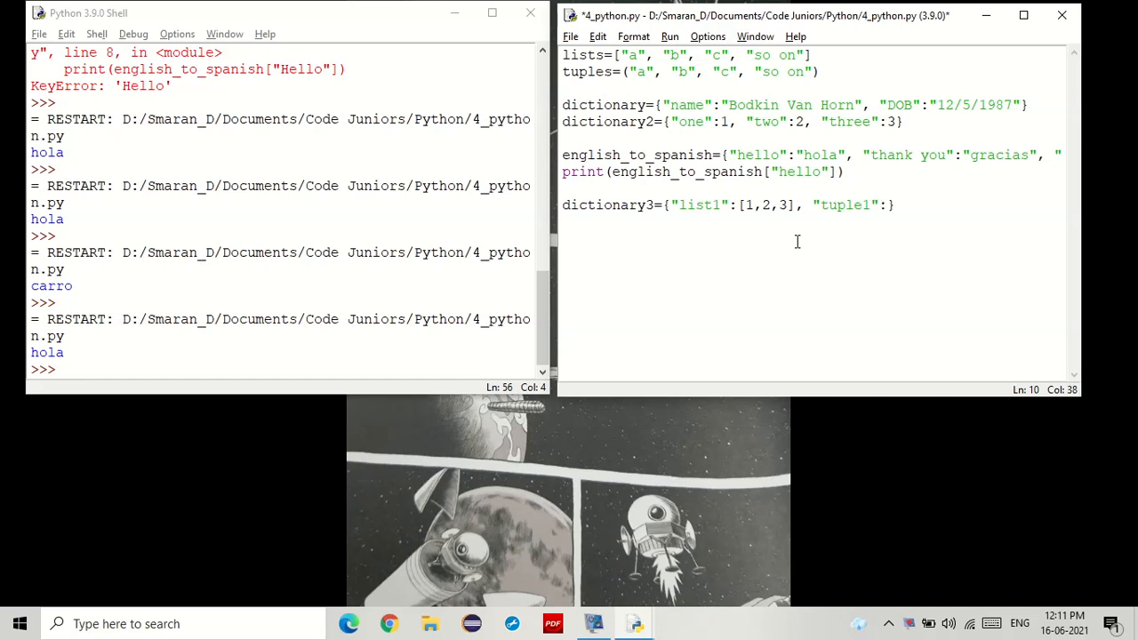
pyautogui.write(':')
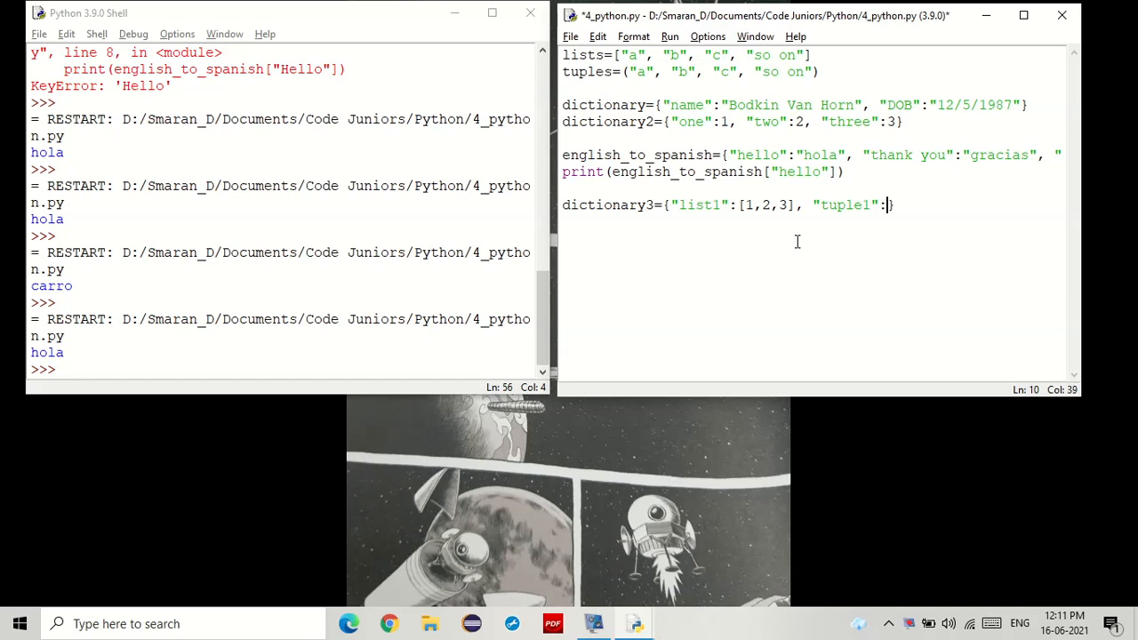
pyautogui.write('(')
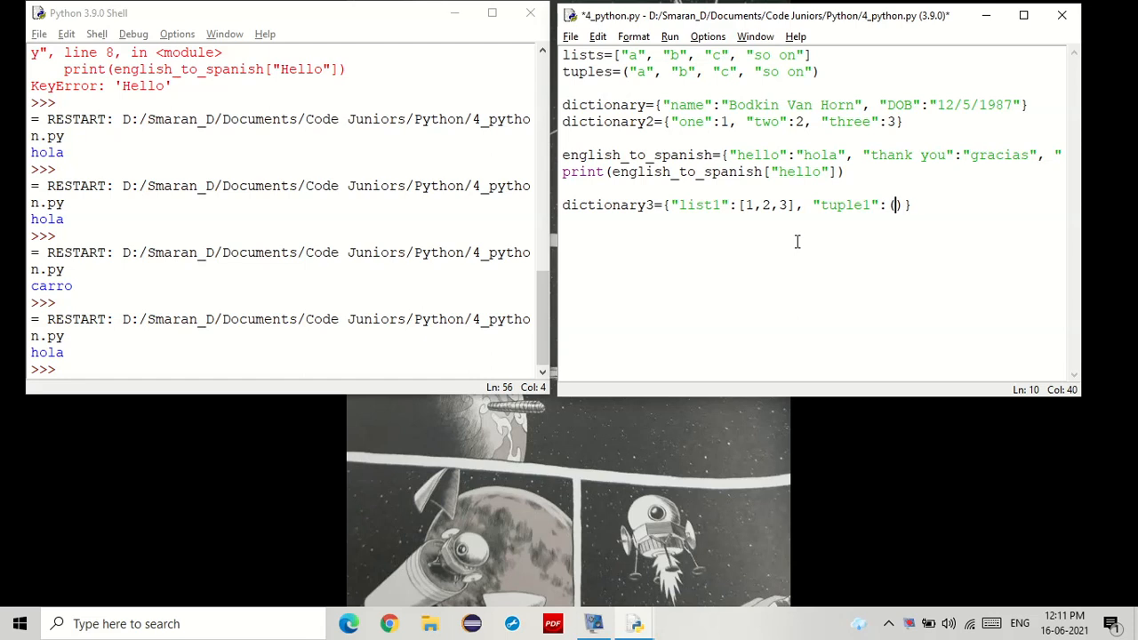
pyautogui.write('1,2,3')
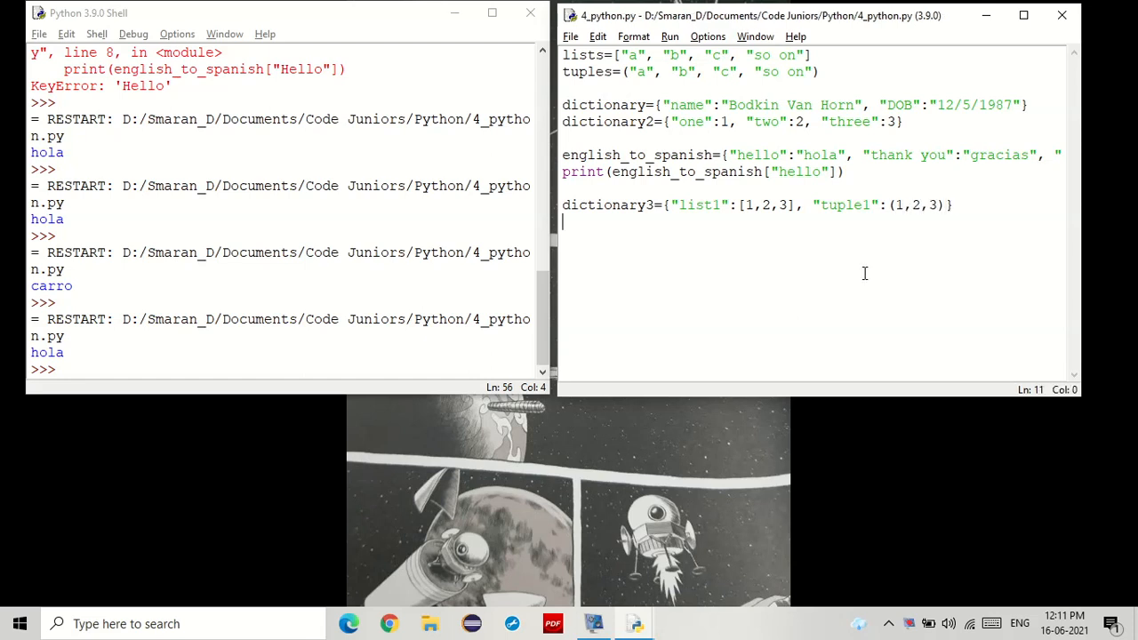
# Add print(dictionary3) and rerun the script with F5
pyautogui.write('print()')
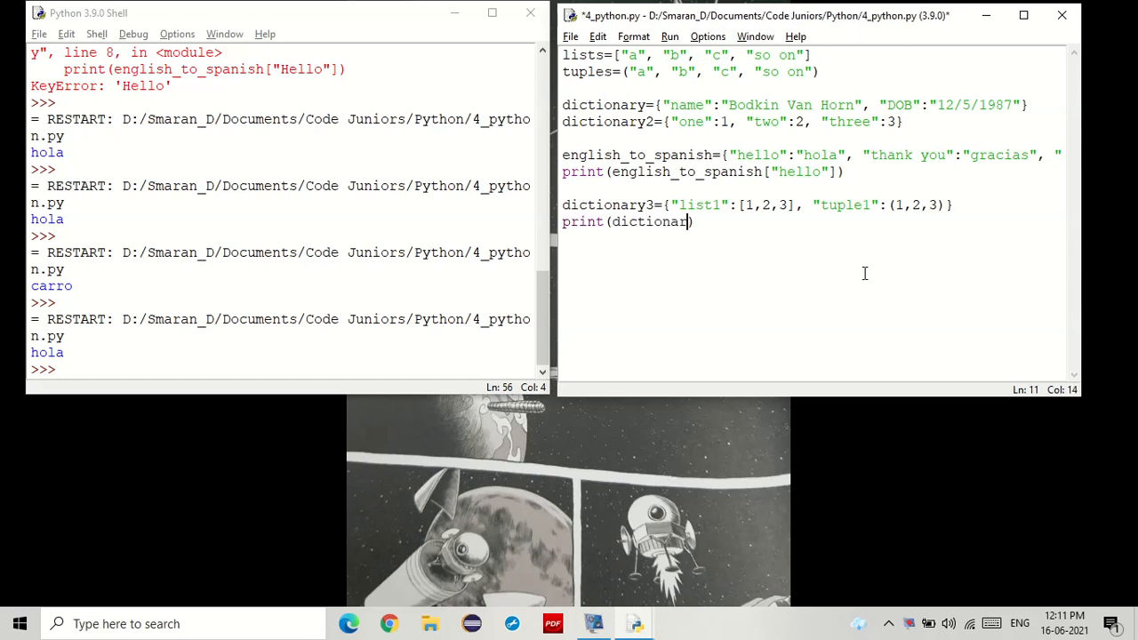
pyautogui.write('3')
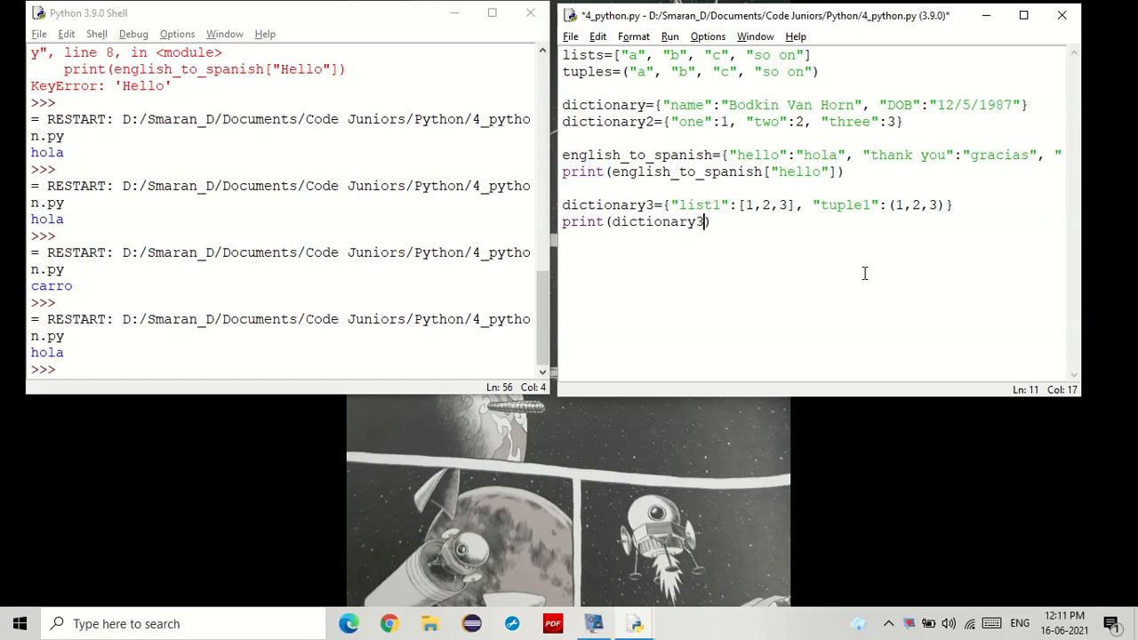
pyautogui.press('F5')
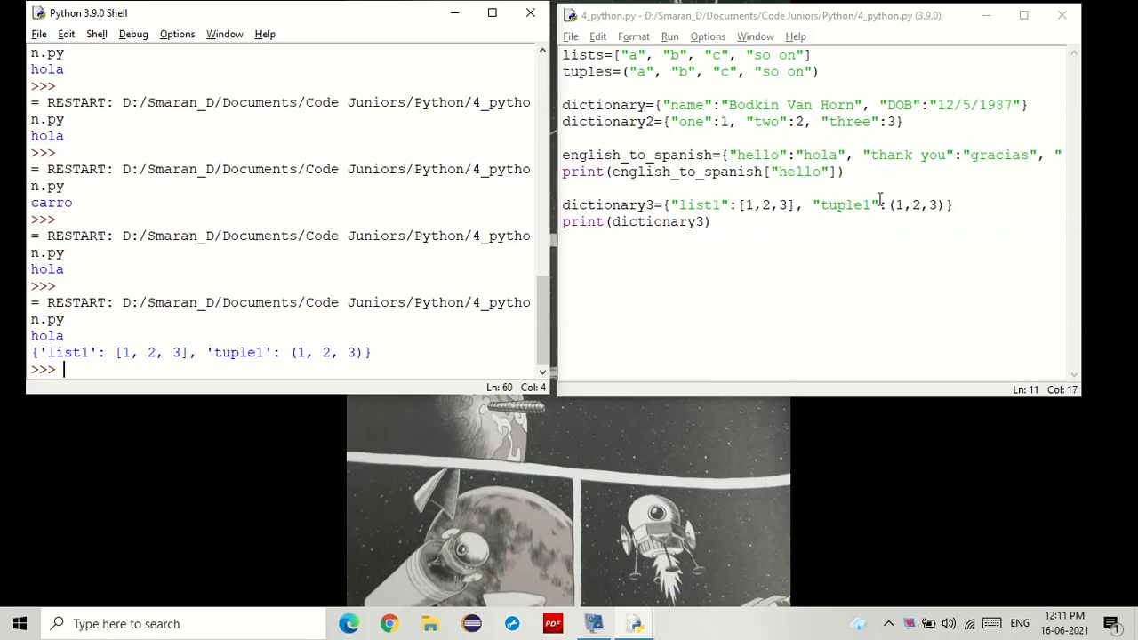
# Return to the 4_python.py editor after the shell prints dictionary3
pyautogui.click(784, 318)
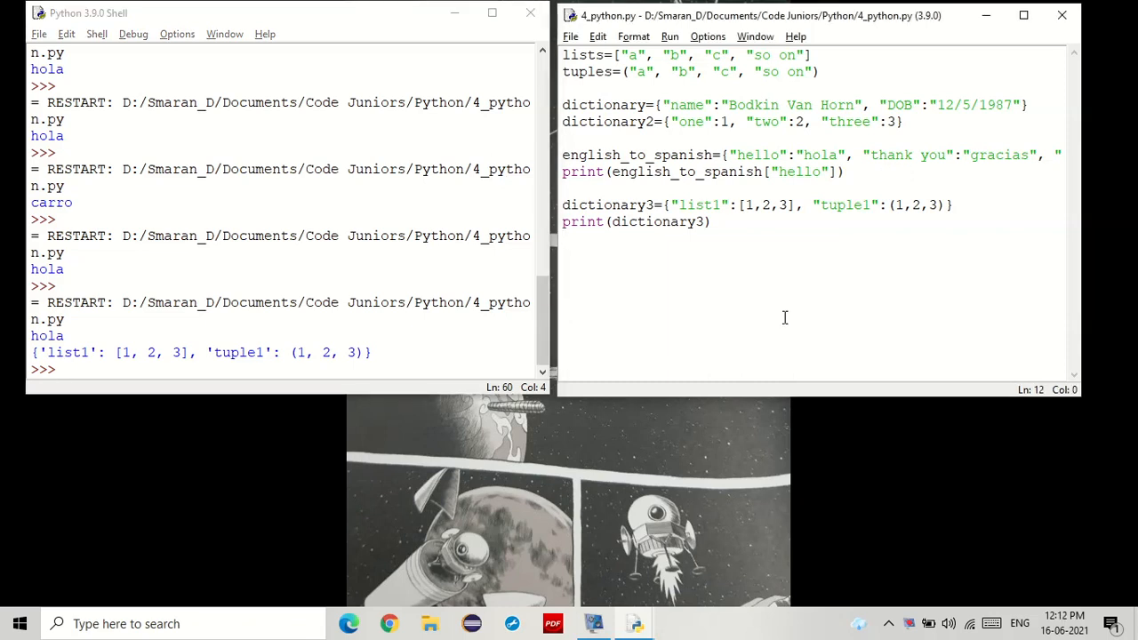
pyautogui.moveTo(845, 478)
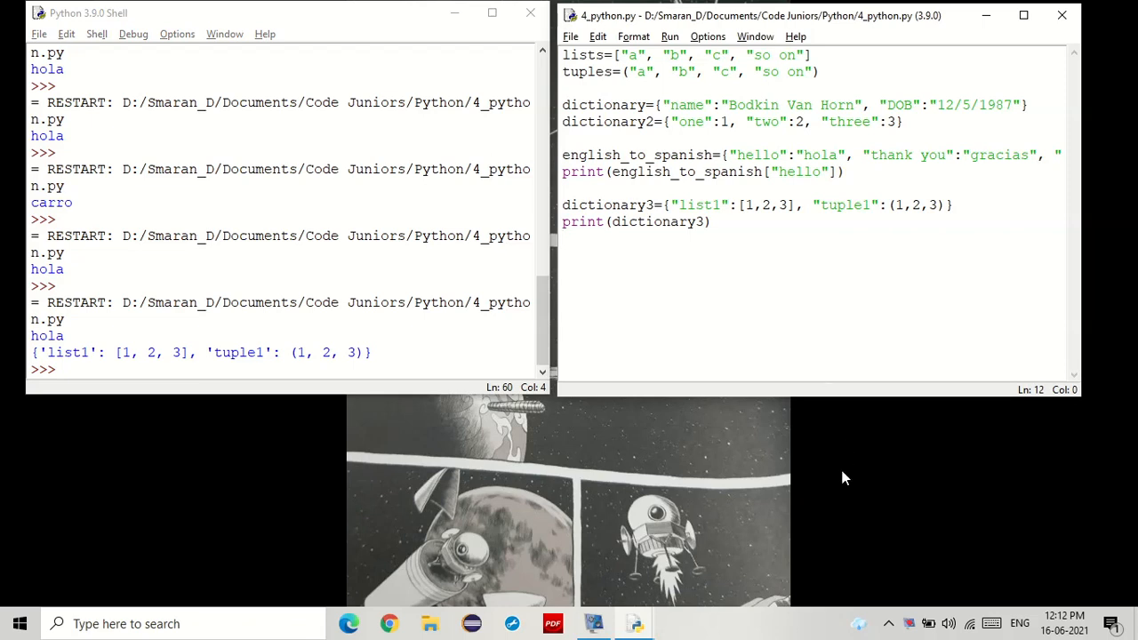